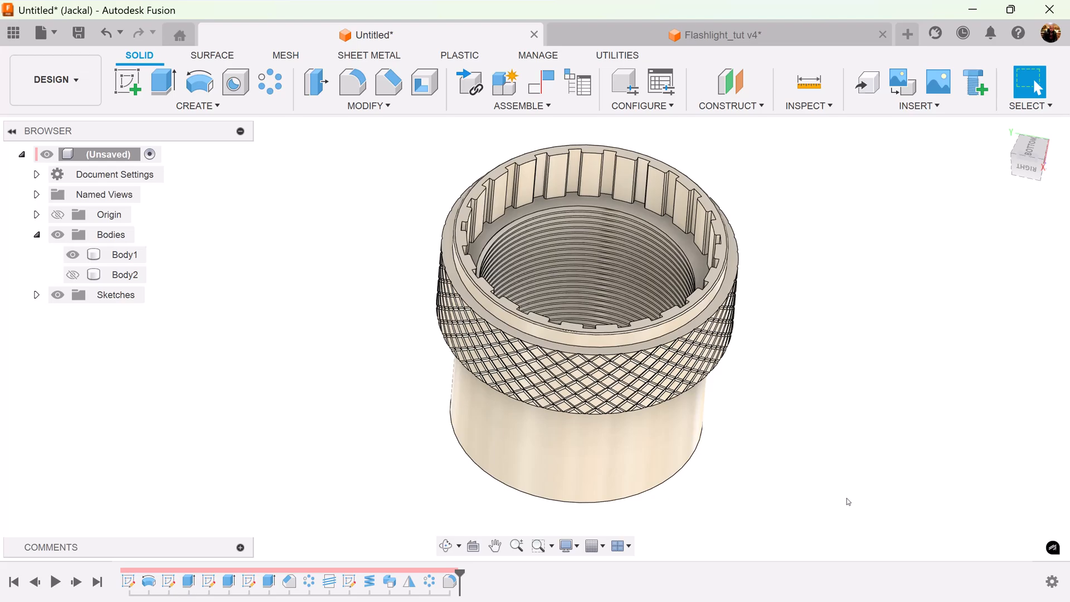
- Make the Flashlight_tut v4 design the active document
{"action": "left_click", "coordinate": [714, 34]}
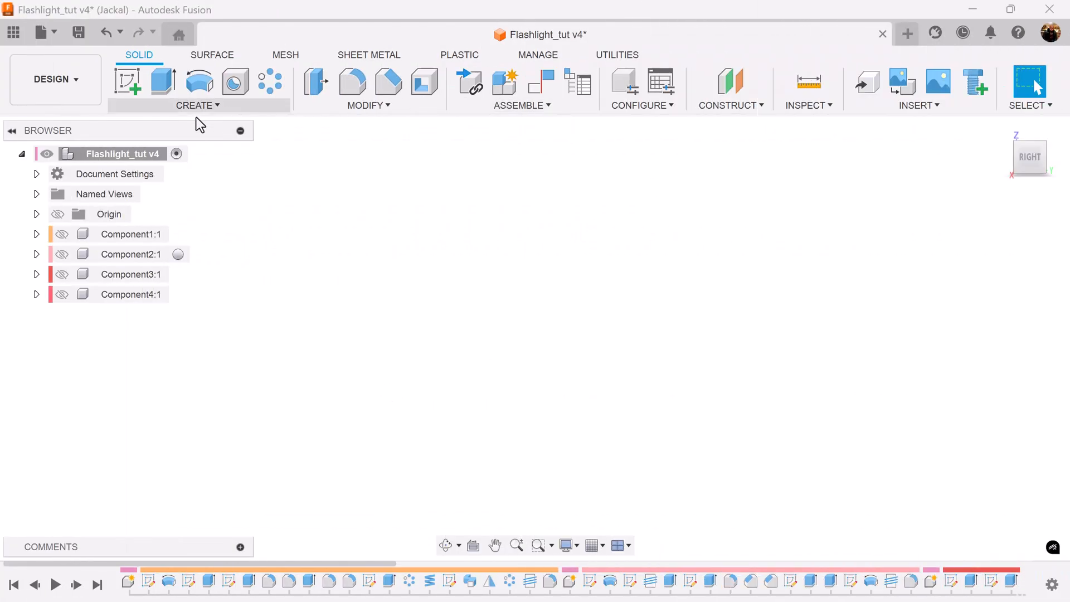
- Create Component6 from the root and sketch the stepped cap half-profile with lines beside the axis
{"action": "right_click", "coordinate": [126, 153]}
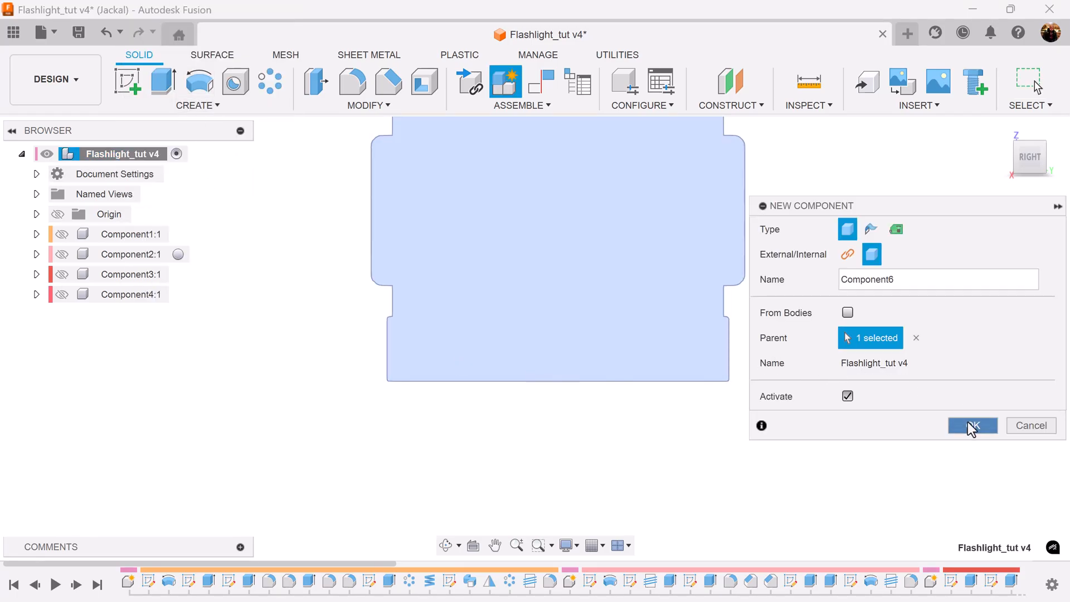
{"action": "left_click", "coordinate": [972, 425]}
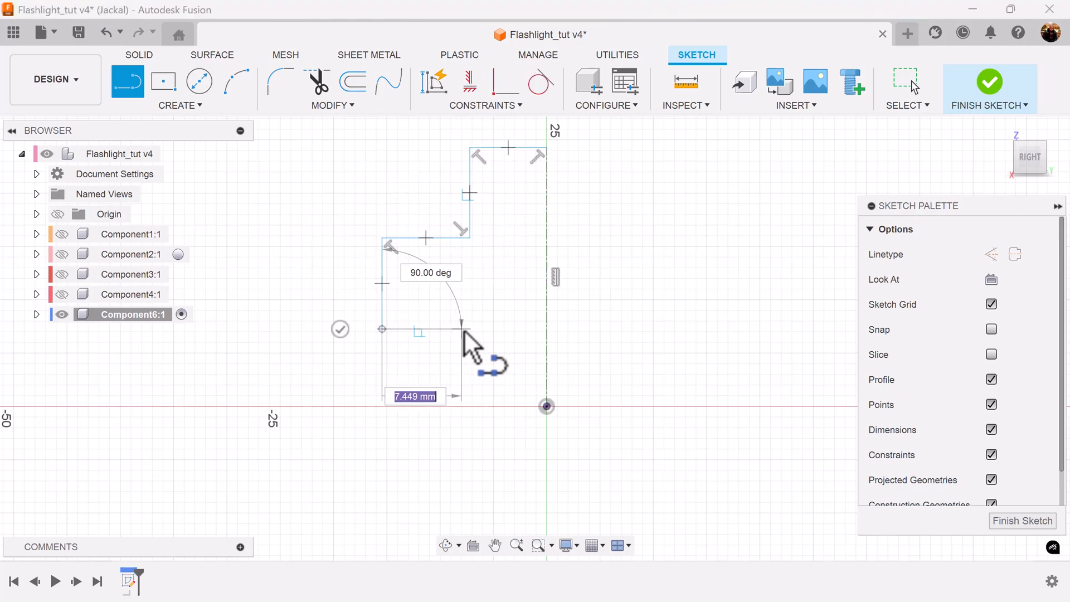
{"action": "left_click_drag", "start_coordinate": [470, 341], "coordinate": [546, 409]}
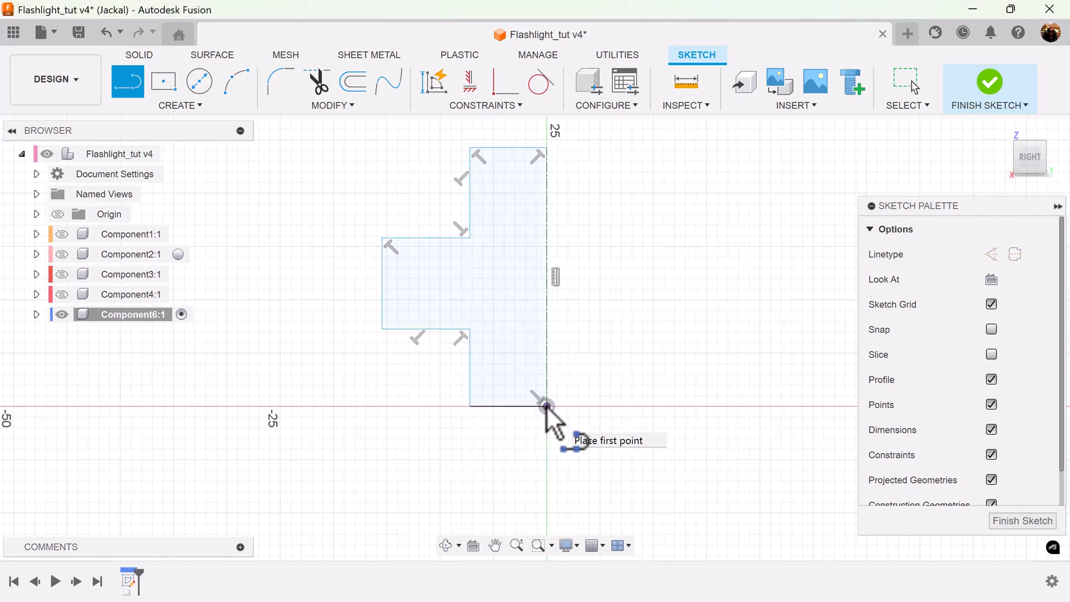
{"action": "mouse_move", "coordinate": [387, 170]}
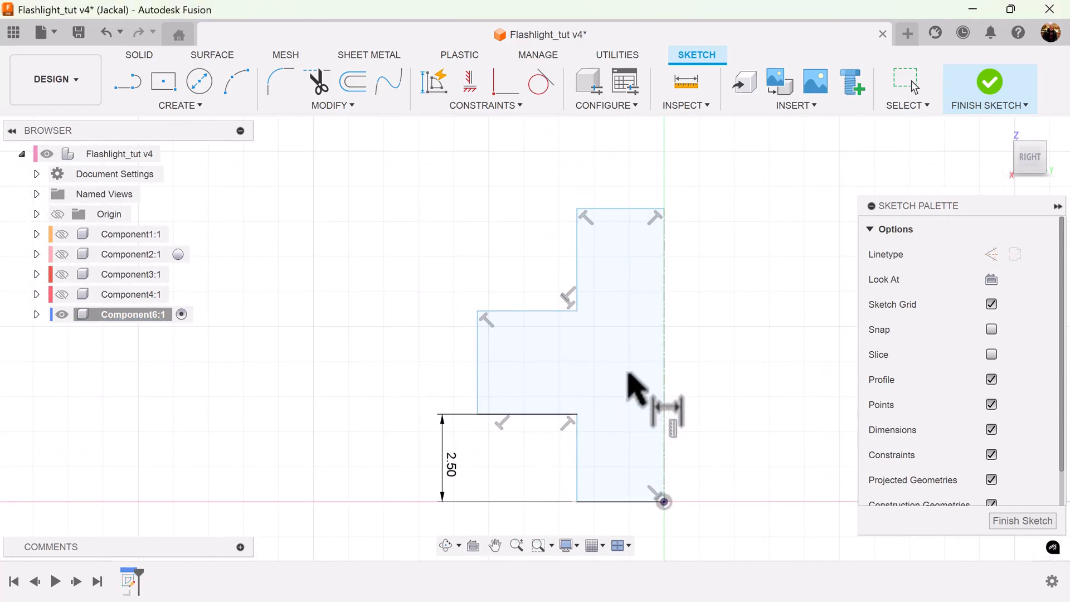
{"action": "mouse_move", "coordinate": [579, 259]}
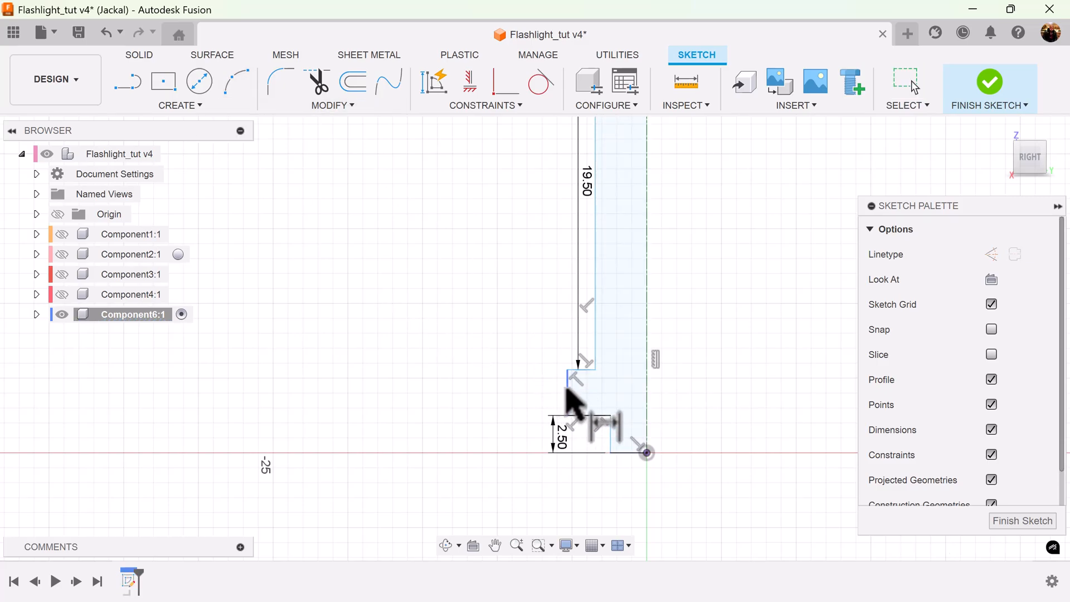
- Dimension the profile heights 2.50, 11.00, 19.50 and widths 3.00, 1.50, 18.50 mm
{"action": "type", "text": "11.00"}
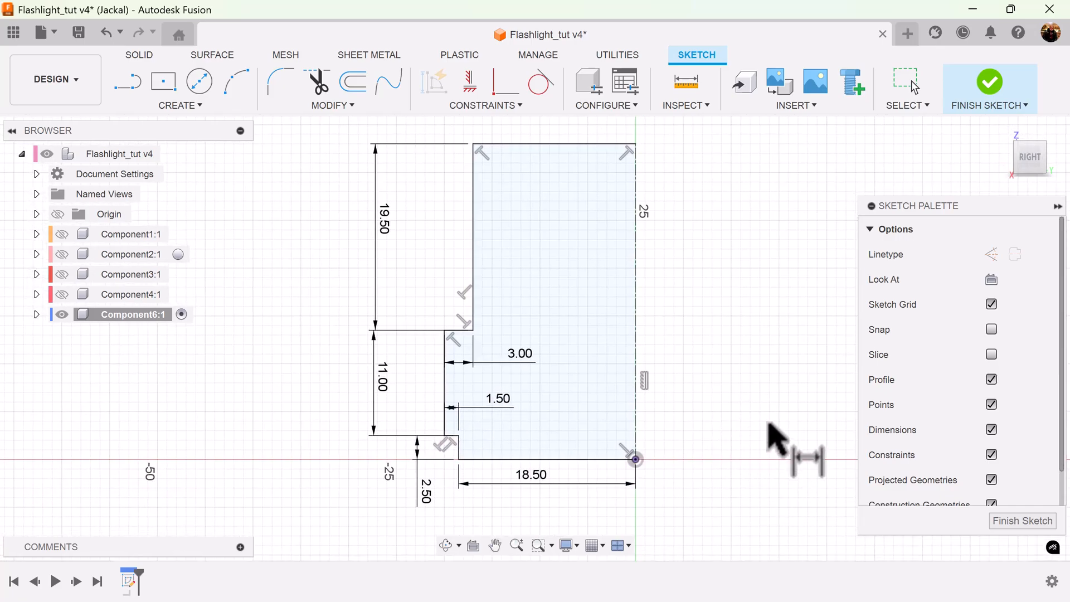
{"action": "mouse_move", "coordinate": [805, 456]}
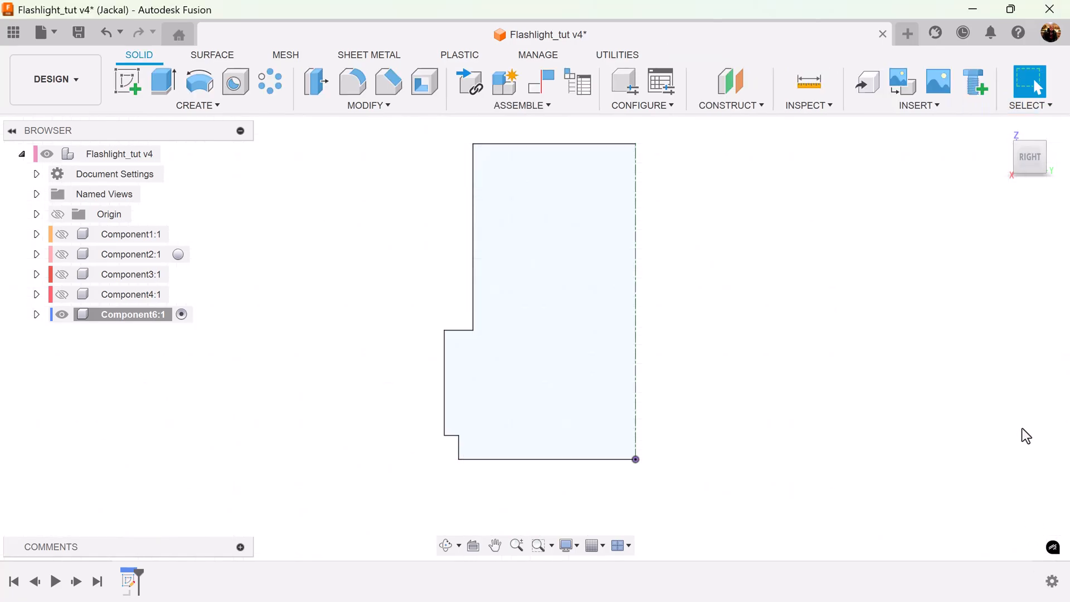
- Revolve the stepped profile 360° about the axis line into a solid cap body
{"action": "left_click", "coordinate": [198, 81]}
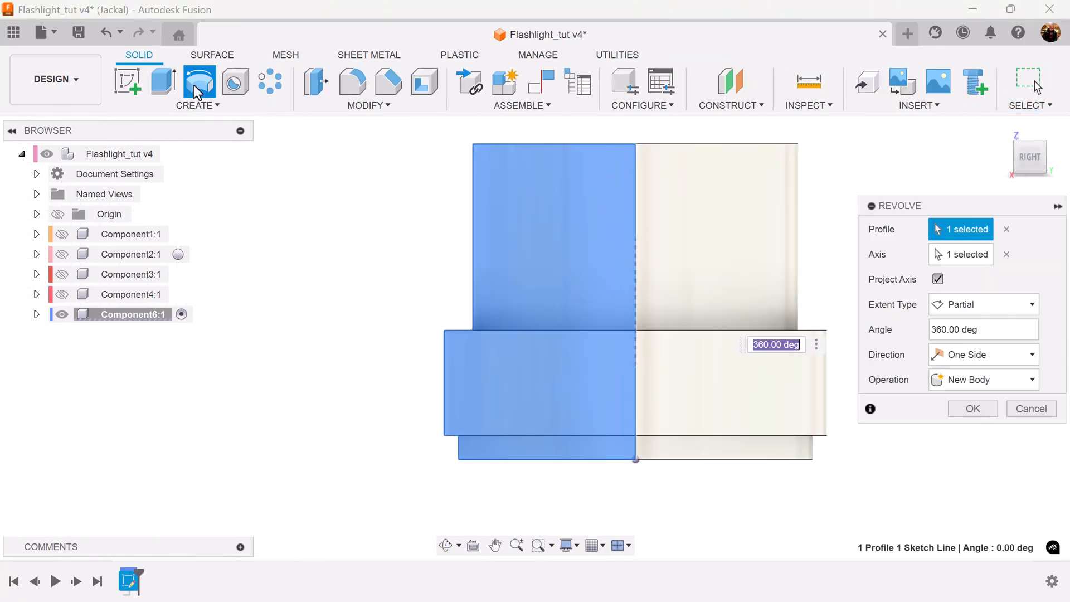
{"action": "left_click", "coordinate": [970, 407]}
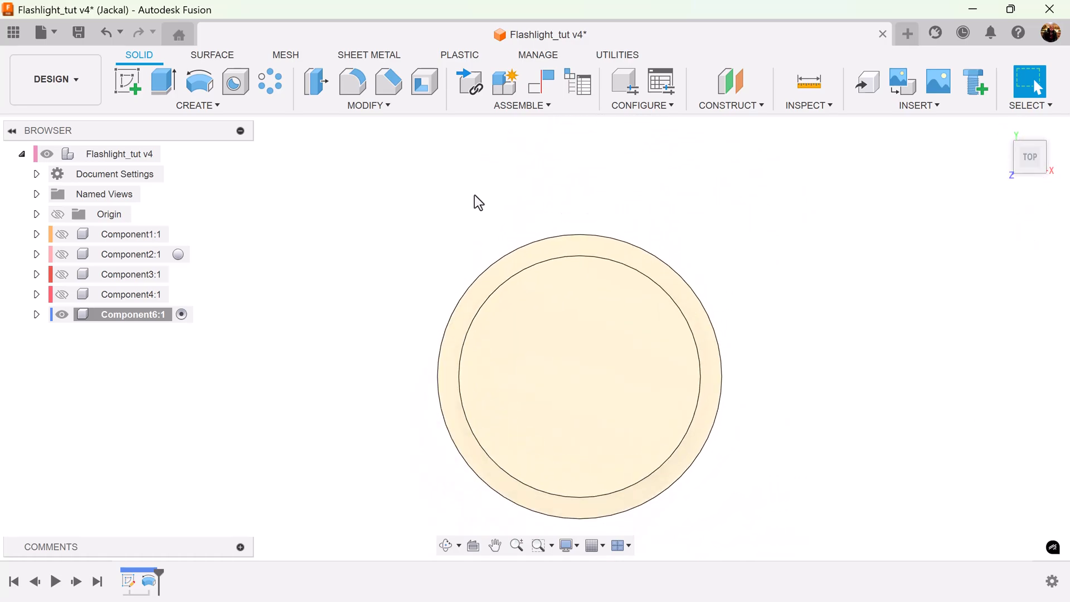
{"action": "left_click", "coordinate": [127, 81]}
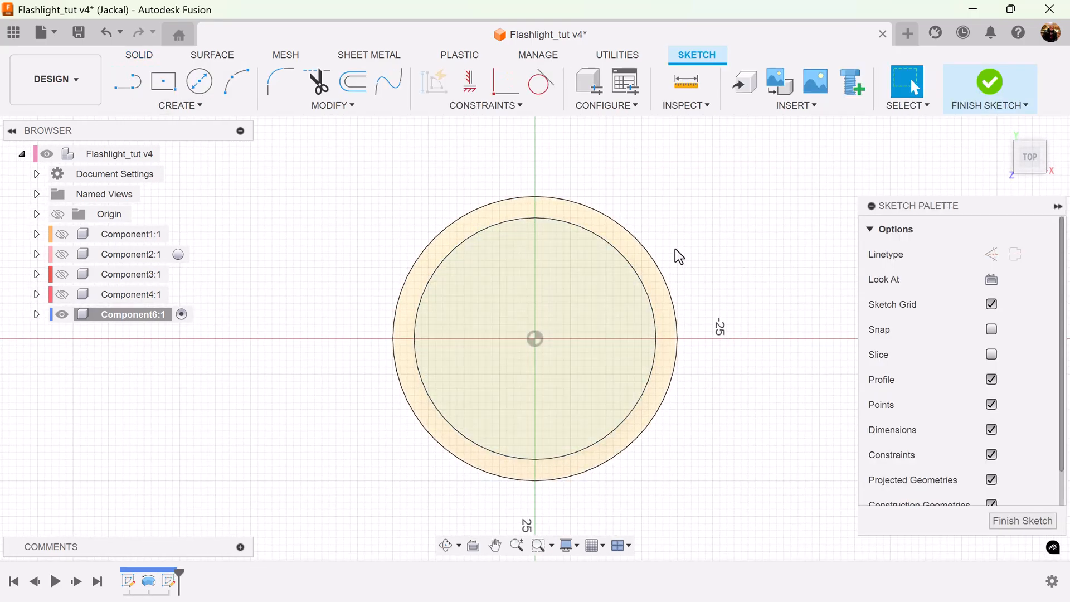
- Offset the inner end-face circle 1.75 mm inward and finish the sketch
{"action": "left_click", "coordinate": [353, 81]}
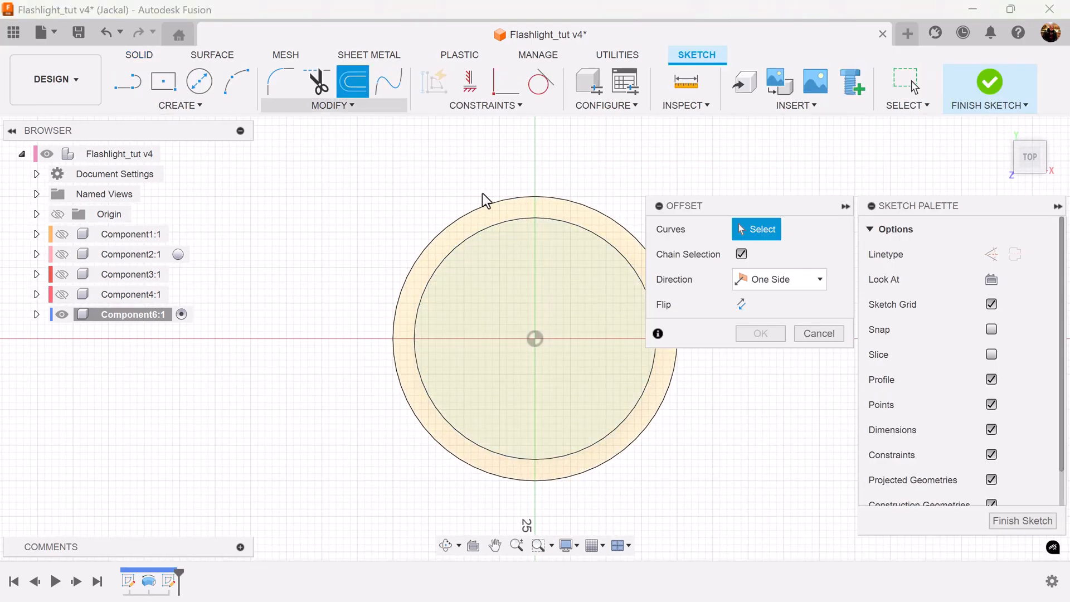
{"action": "left_click", "coordinate": [491, 203]}
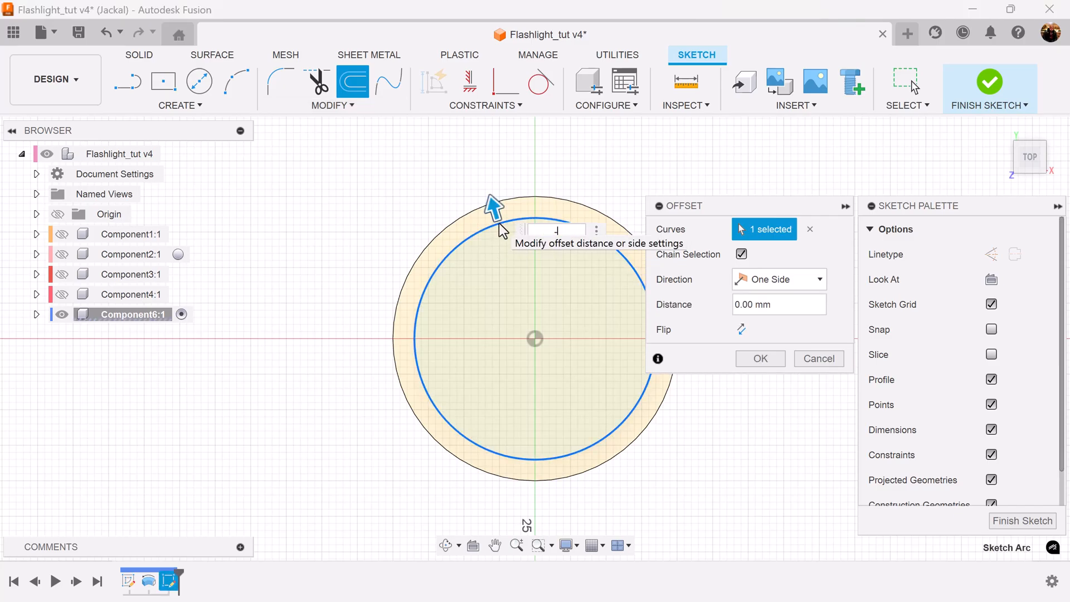
{"action": "type", "text": "-1.75"}
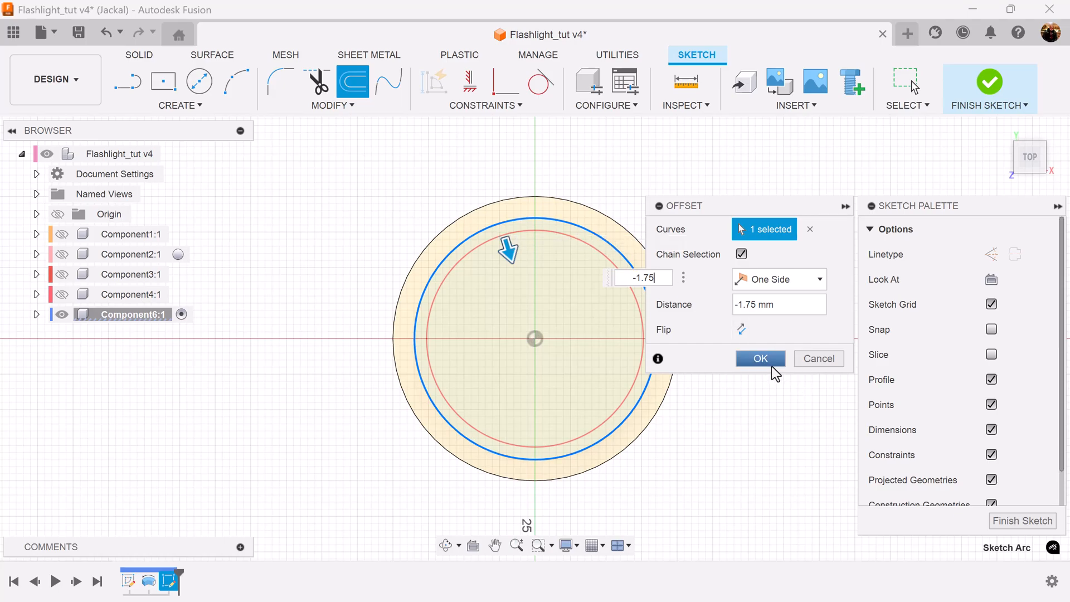
{"action": "left_click", "coordinate": [759, 357]}
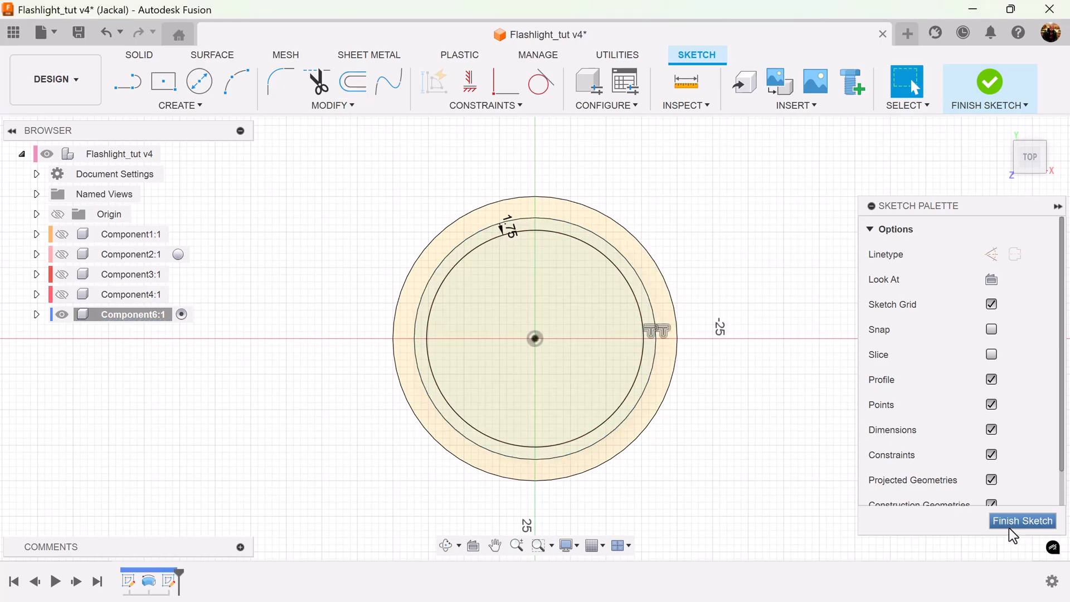
{"action": "left_click", "coordinate": [1021, 520]}
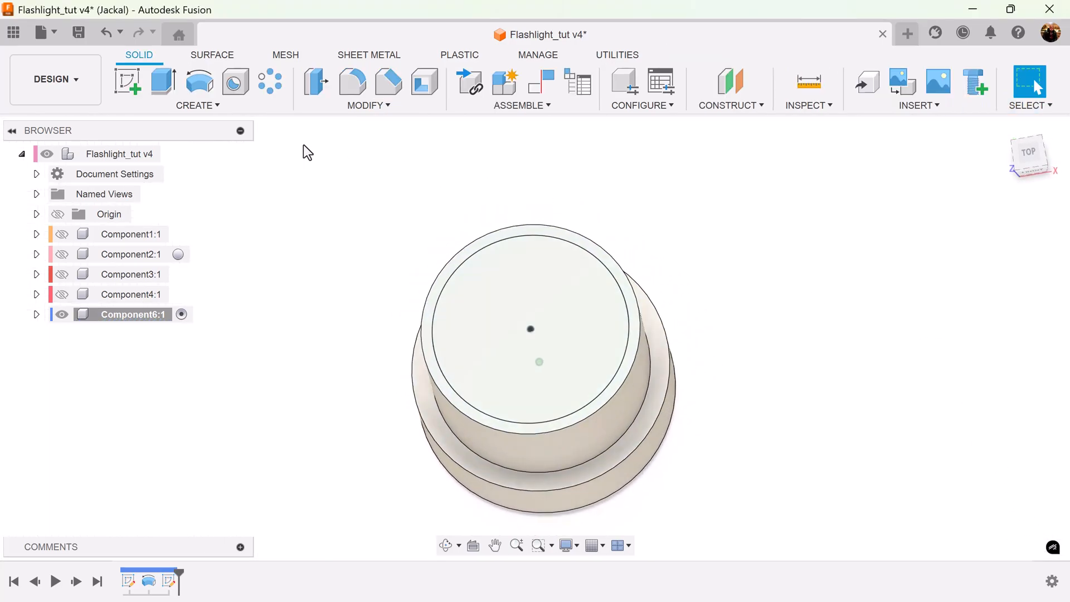
- Extrude the offset circle as a 33 mm cut to hollow out the cap
{"action": "left_click", "coordinate": [162, 81]}
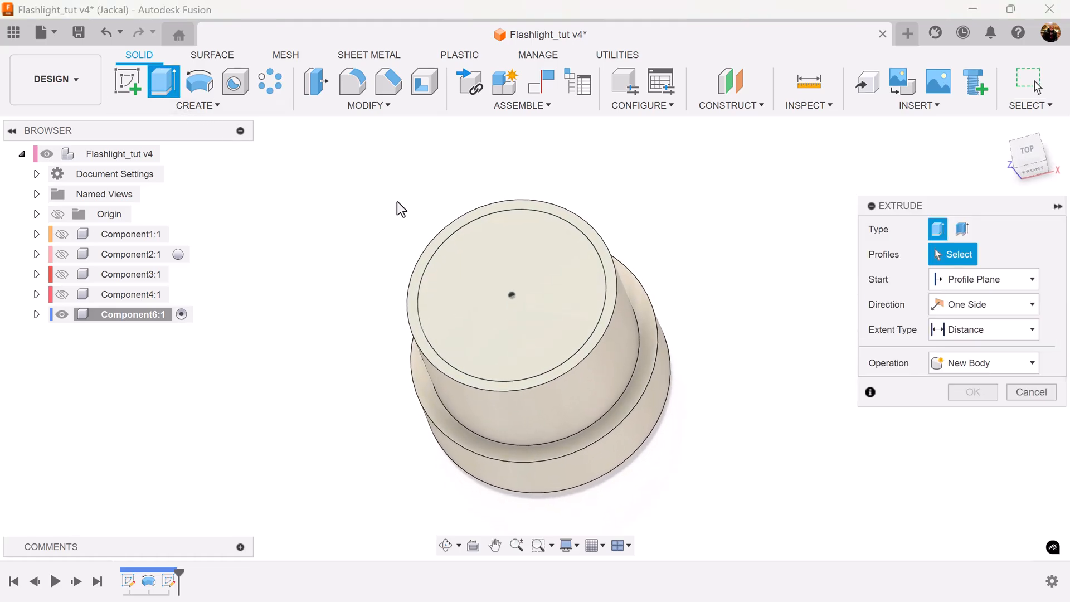
{"action": "left_click", "coordinate": [511, 293]}
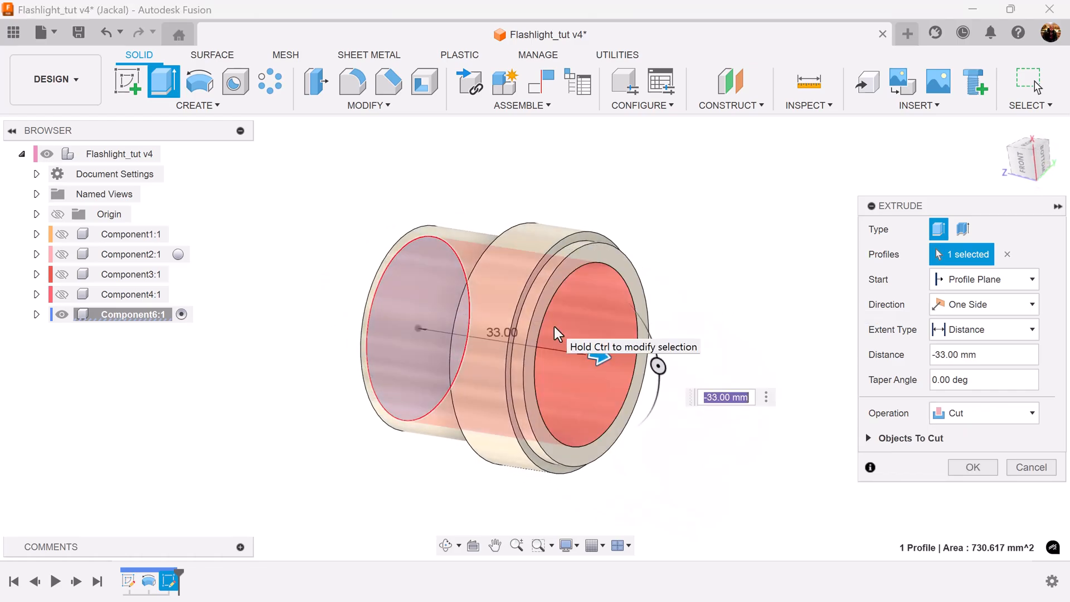
{"action": "left_click", "coordinate": [971, 467]}
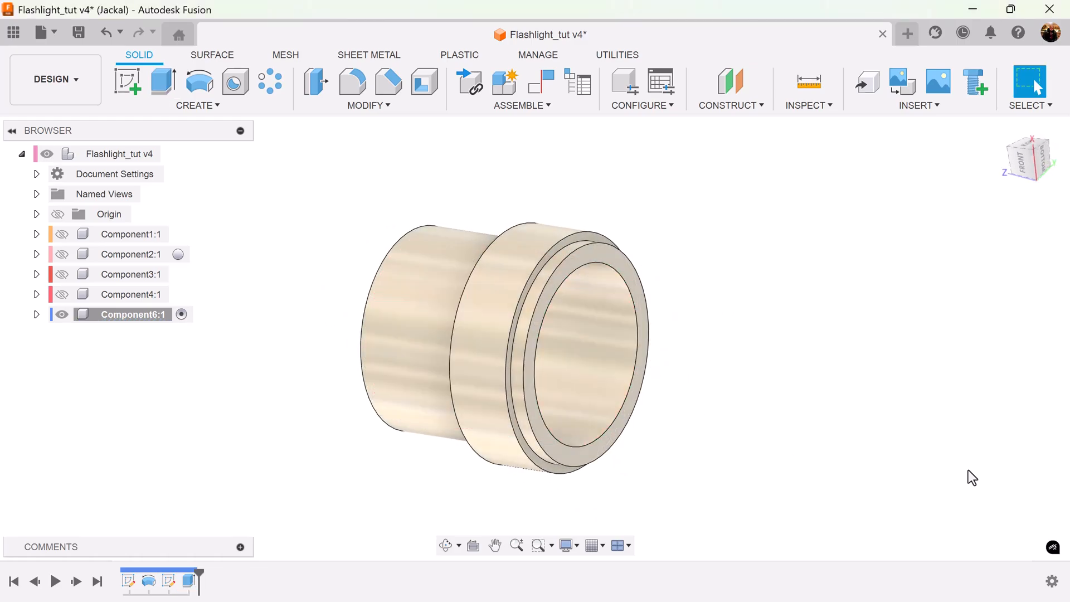
{"action": "left_click_drag", "start_coordinate": [971, 478], "coordinate": [895, 369]}
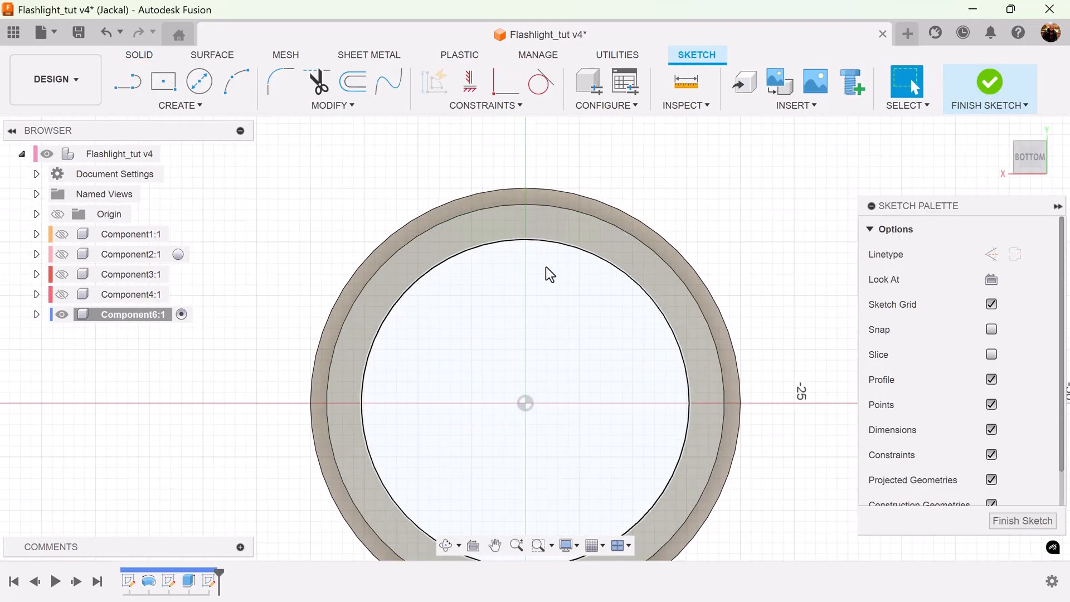
- Offset the rim circle 1 mm inward and cut the ring 8 mm deep into the open end
{"action": "left_click", "coordinate": [353, 81]}
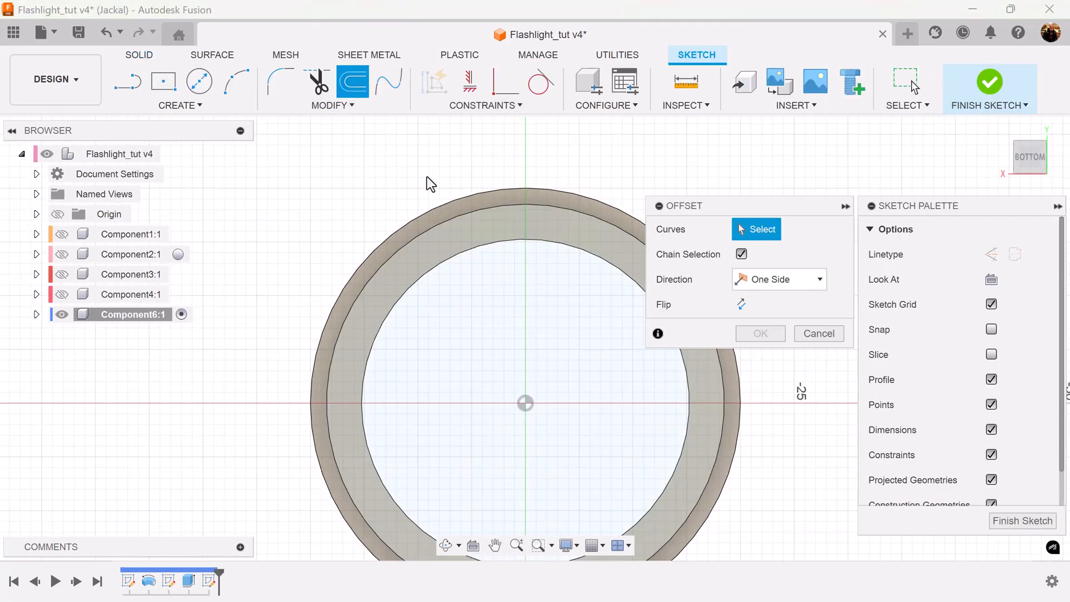
{"action": "left_click", "coordinate": [450, 198]}
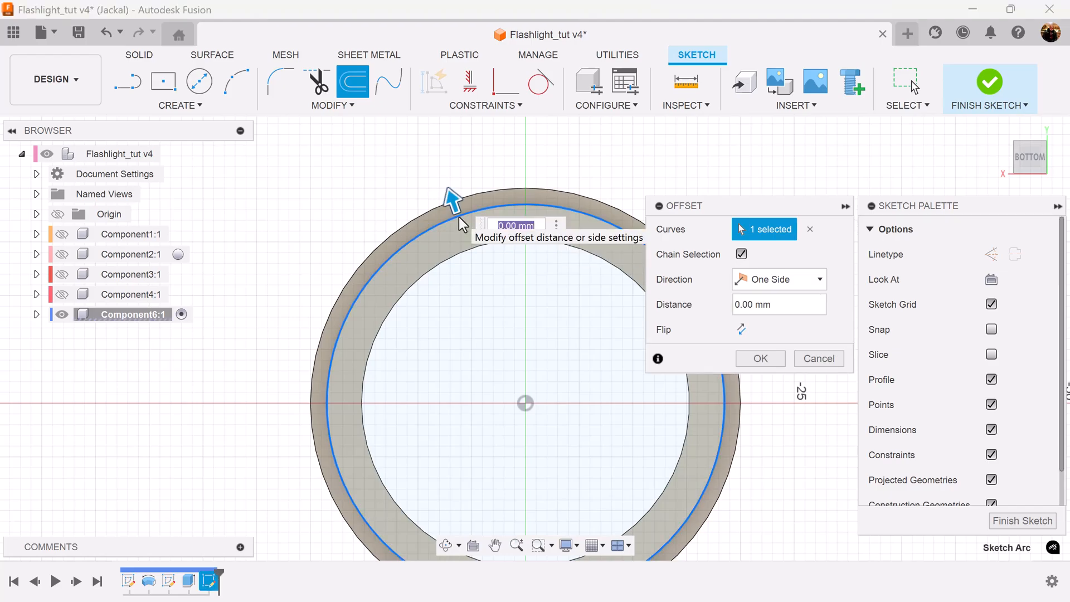
{"action": "type", "text": "-1"}
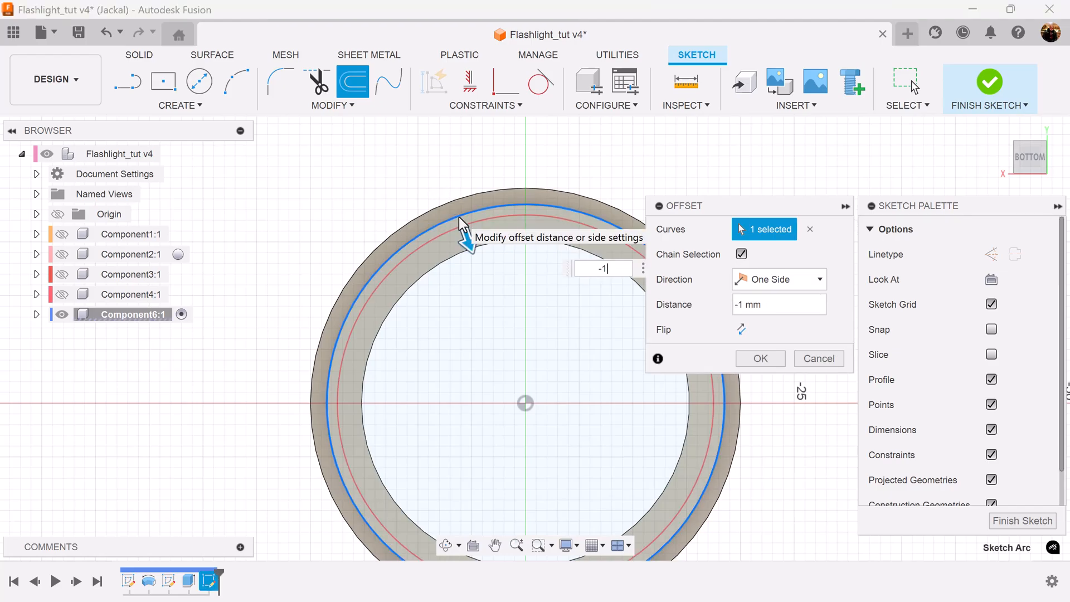
{"action": "left_click", "coordinate": [759, 358]}
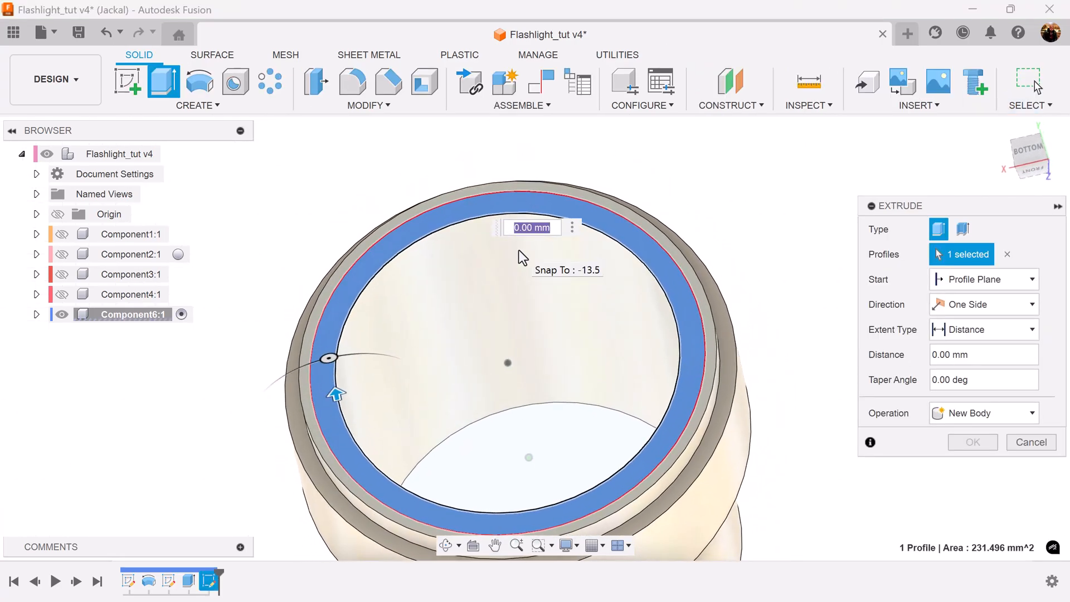
{"action": "left_click_drag", "start_coordinate": [336, 395], "coordinate": [349, 451]}
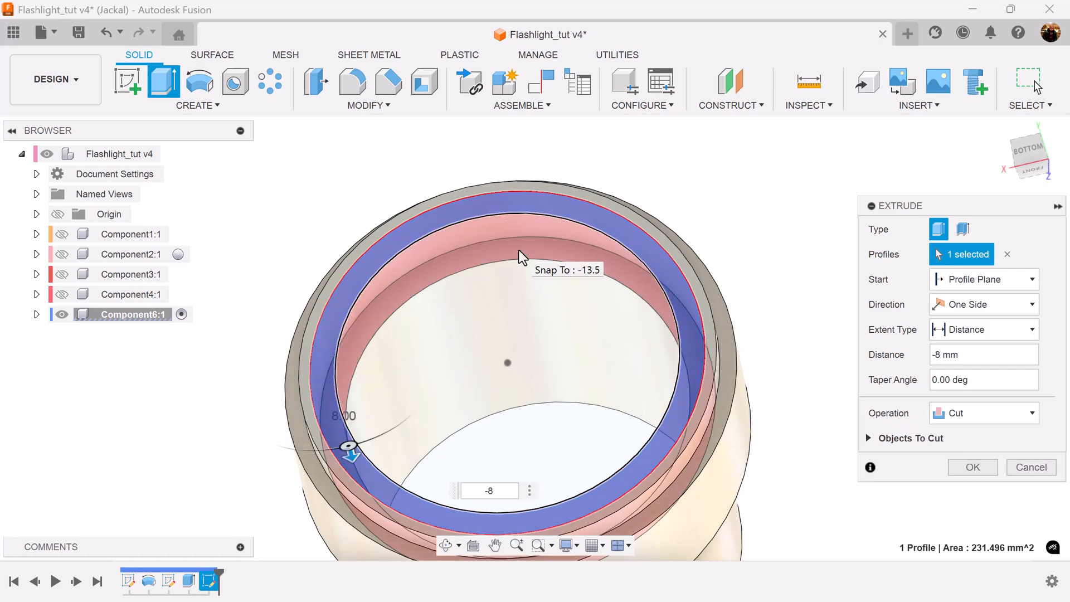
{"action": "left_click", "coordinate": [971, 467]}
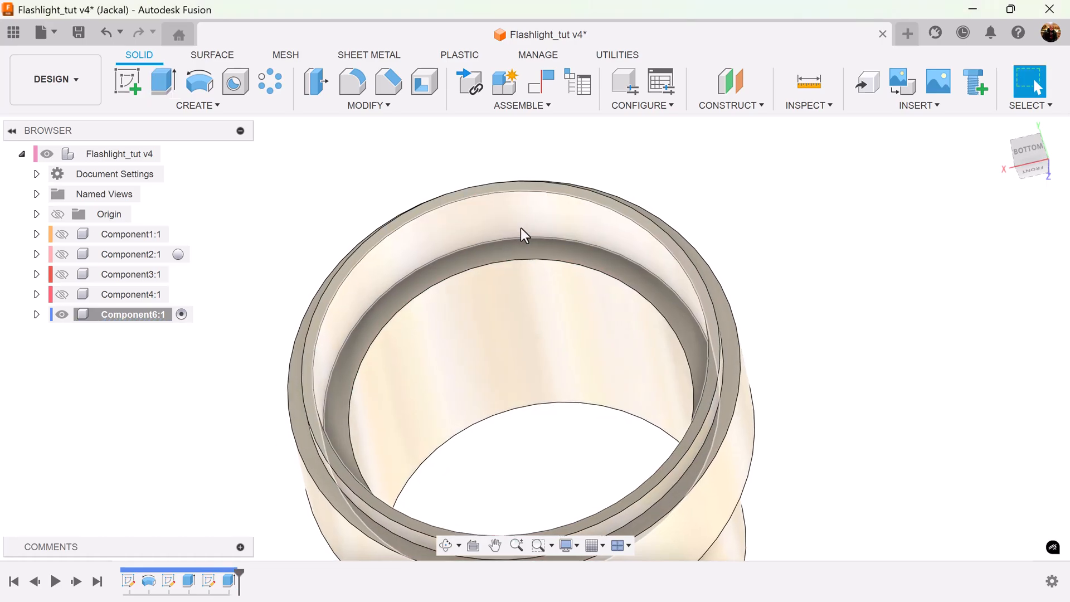
- Sketch a construction line from the cap centre and a circle offset 0.75 mm from the inner ring
{"action": "left_click", "coordinate": [127, 82]}
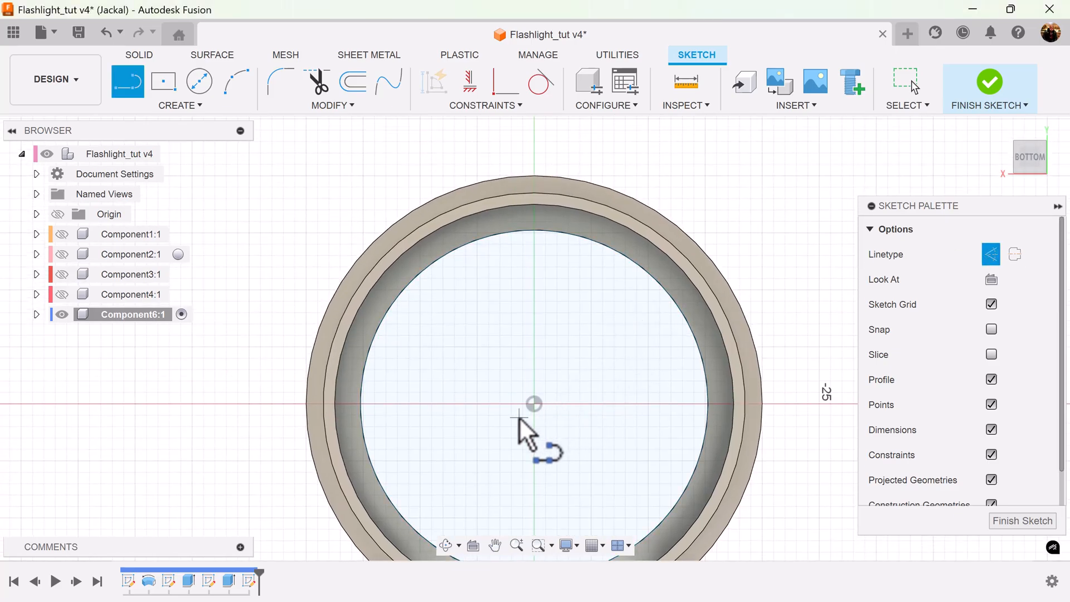
{"action": "left_click_drag", "start_coordinate": [518, 415], "coordinate": [542, 190]}
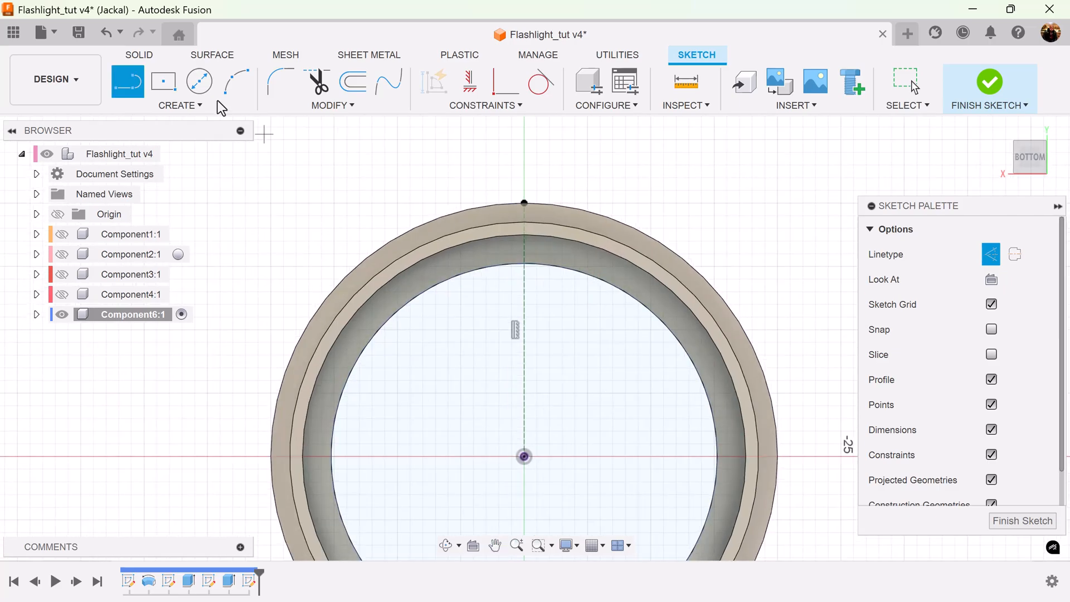
{"action": "left_click", "coordinate": [353, 81]}
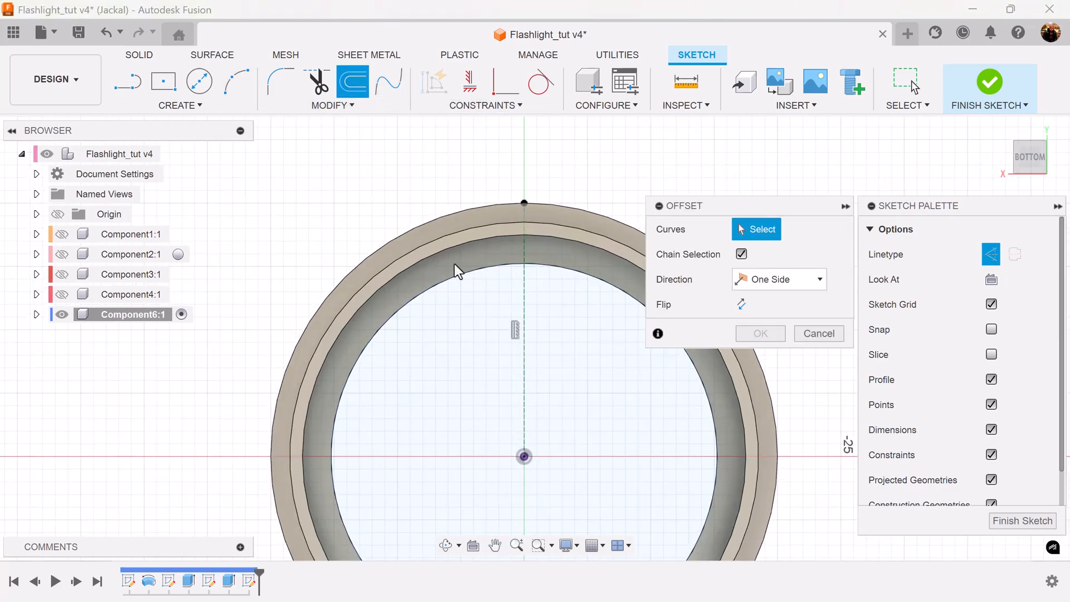
{"action": "left_click", "coordinate": [447, 257]}
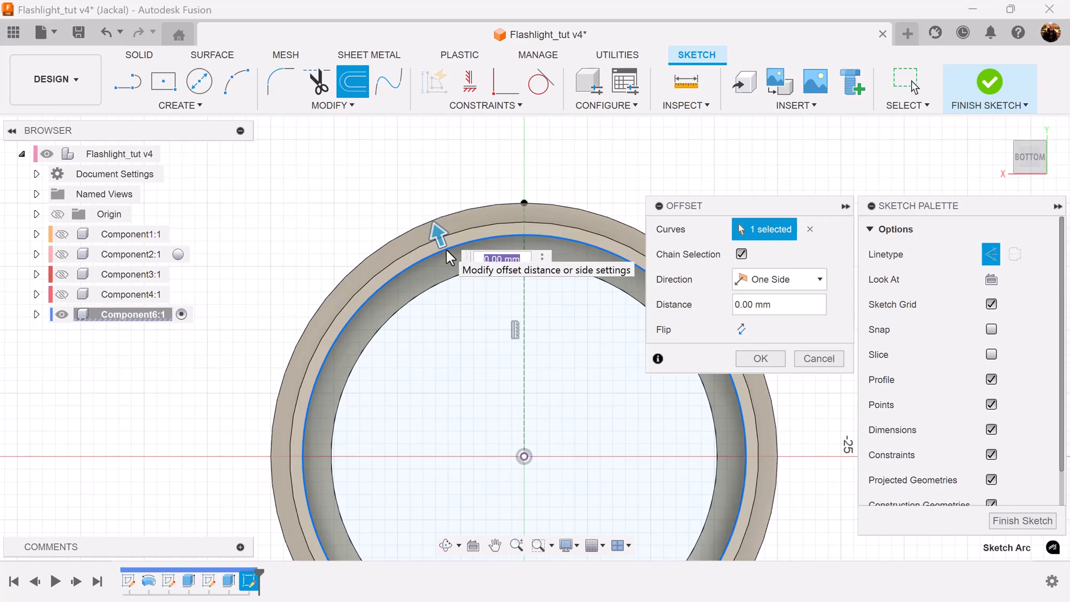
{"action": "type", "text": "-.75"}
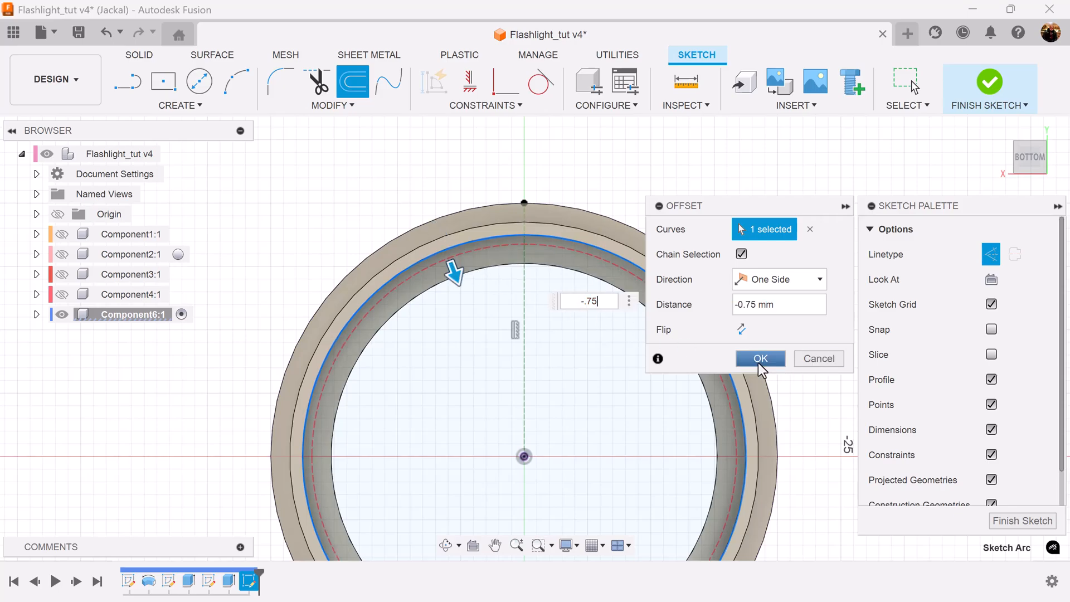
{"action": "left_click", "coordinate": [758, 358]}
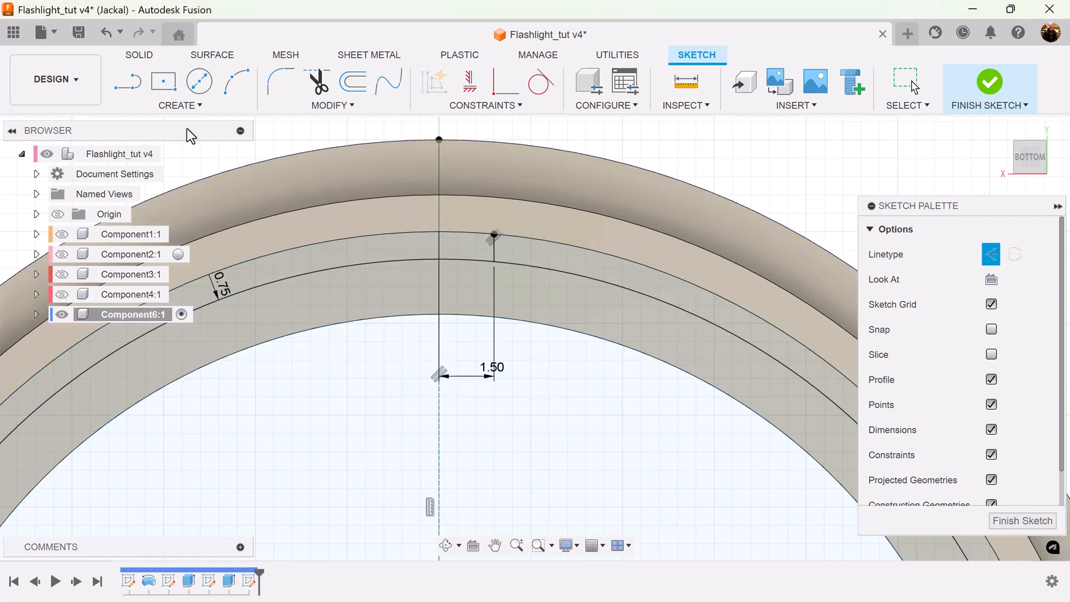
- Mirror the short line across the vertical centre line and finish the sketch
{"action": "left_click", "coordinate": [179, 89]}
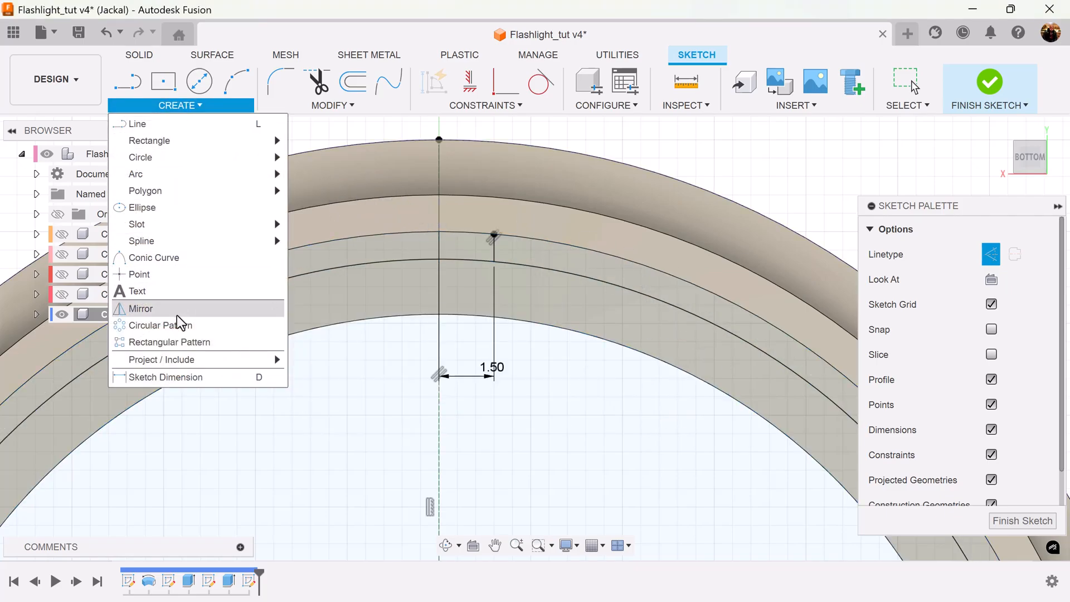
{"action": "left_click", "coordinate": [142, 309]}
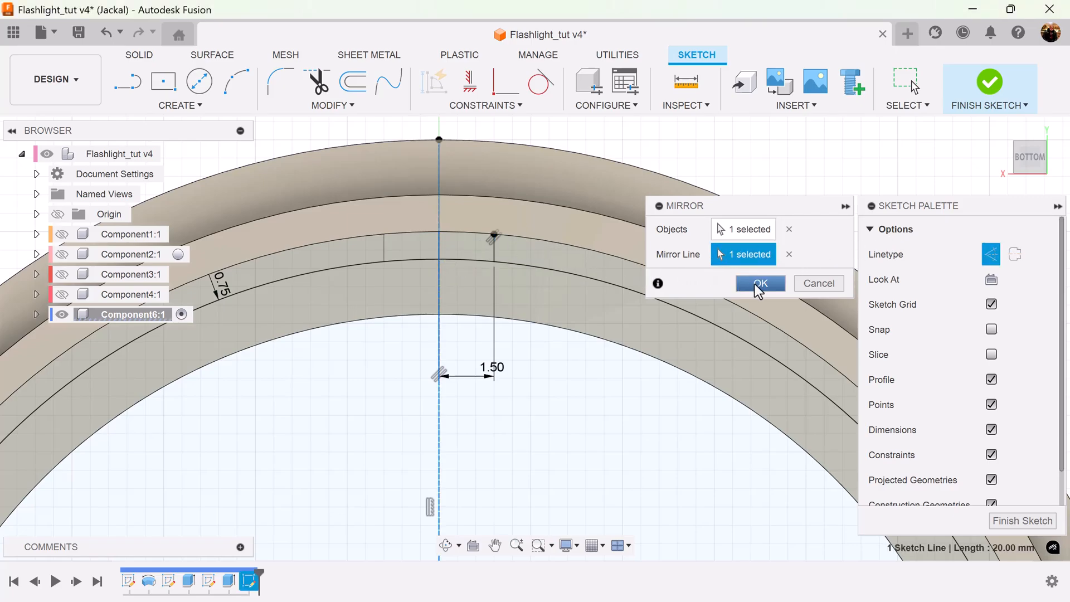
{"action": "left_click", "coordinate": [759, 283]}
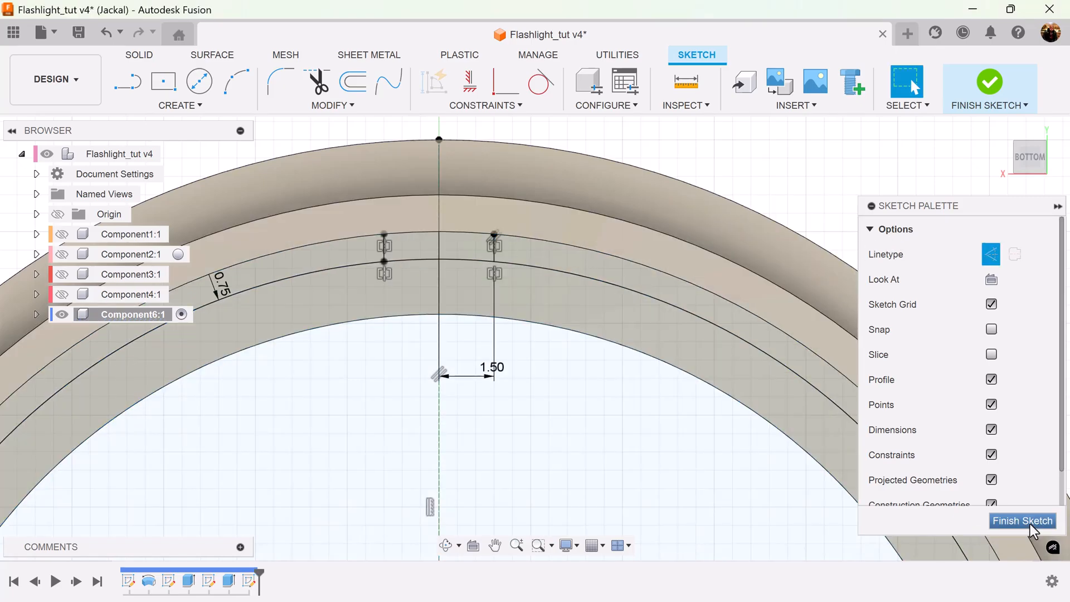
{"action": "left_click", "coordinate": [1021, 520]}
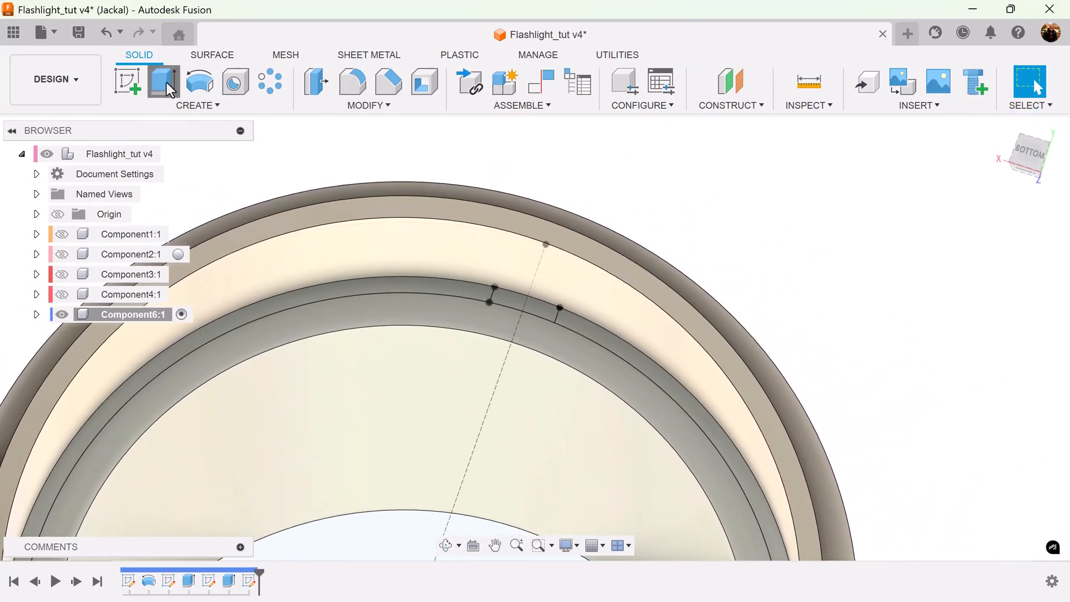
- Extrude the small profile between the rings 8 mm as a rib joined to the cap
{"action": "left_click", "coordinate": [164, 81]}
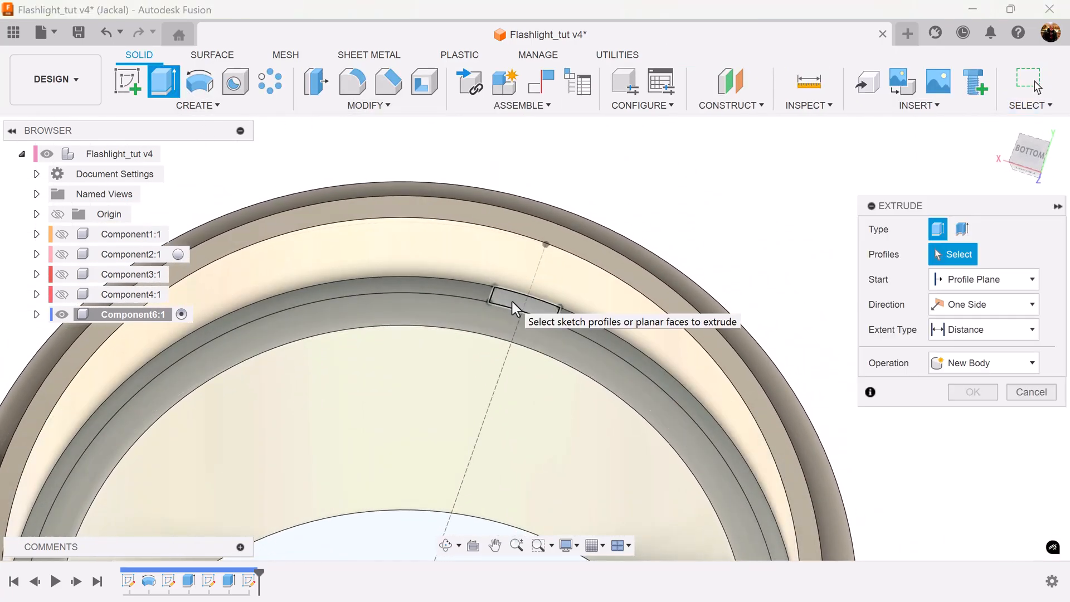
{"action": "left_click", "coordinate": [521, 302]}
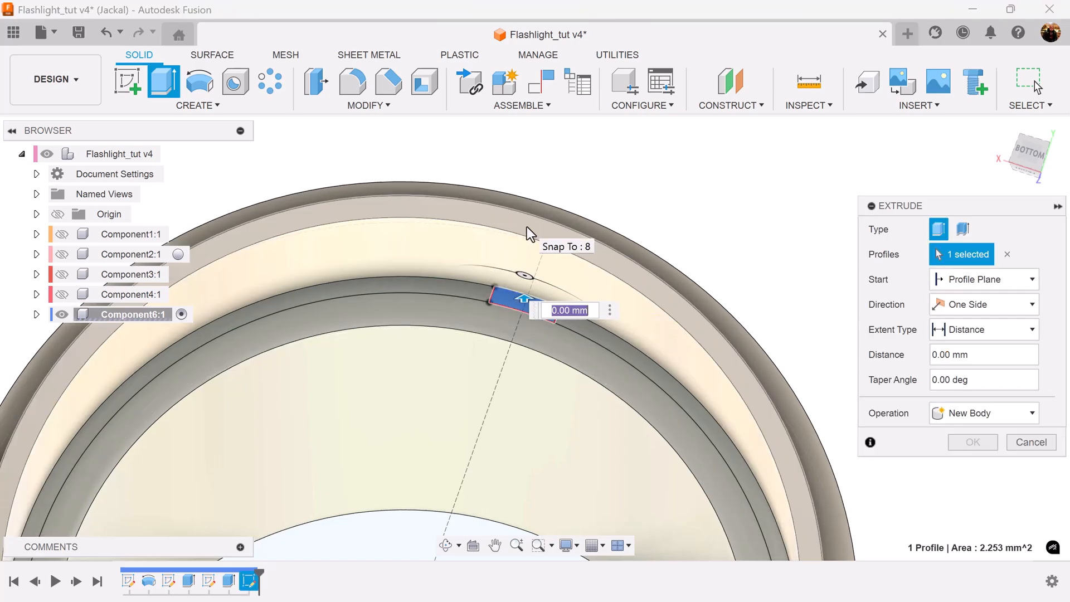
{"action": "mouse_move", "coordinate": [543, 233]}
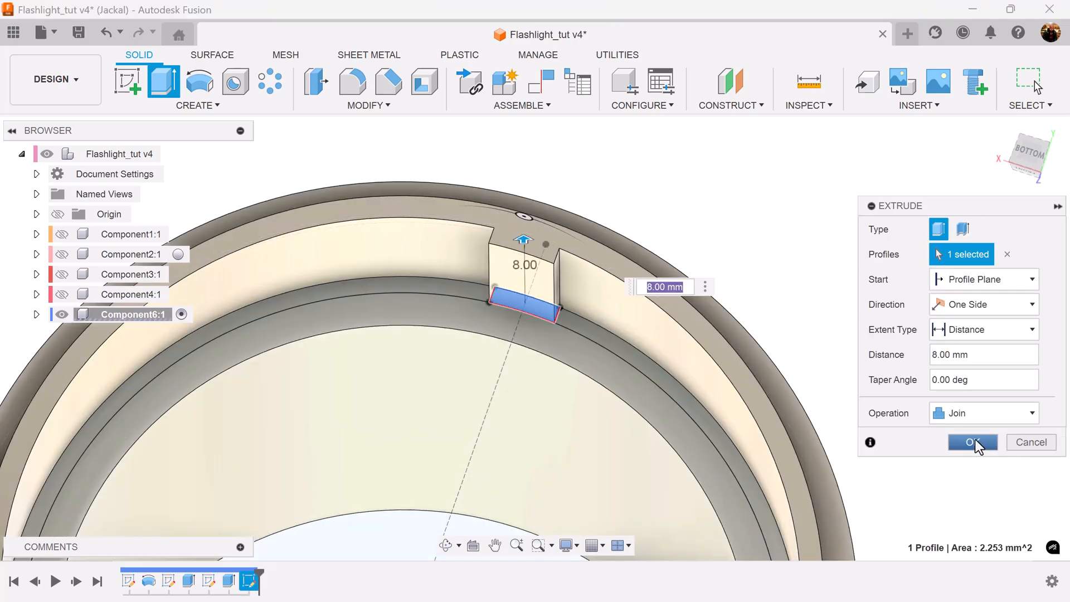
{"action": "left_click", "coordinate": [972, 442]}
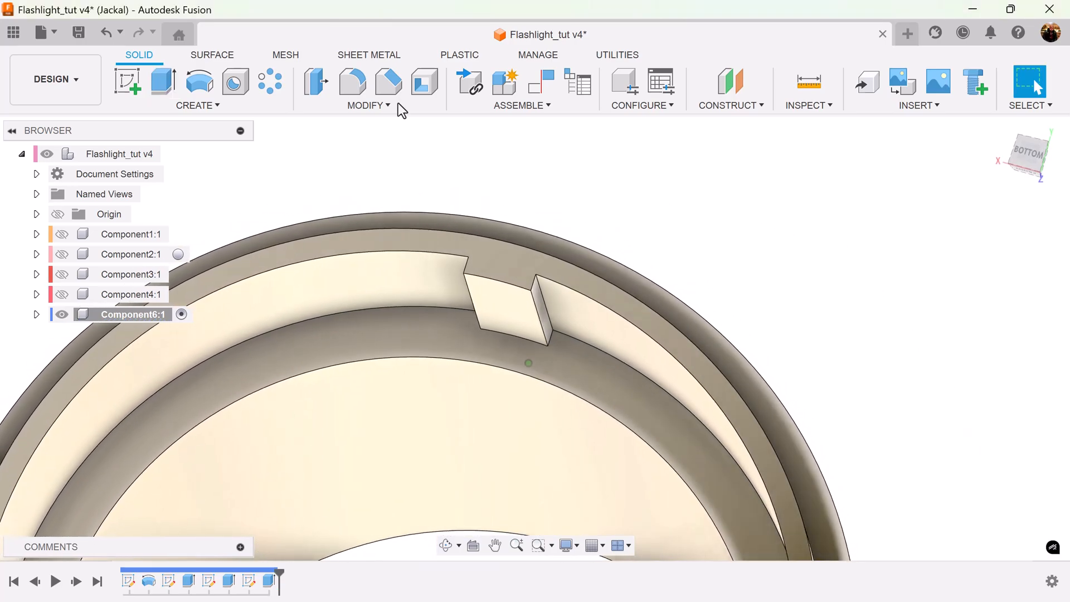
- Apply 0.2 mm equal-distance chamfers to two edges of the rib
{"action": "left_click", "coordinate": [388, 81]}
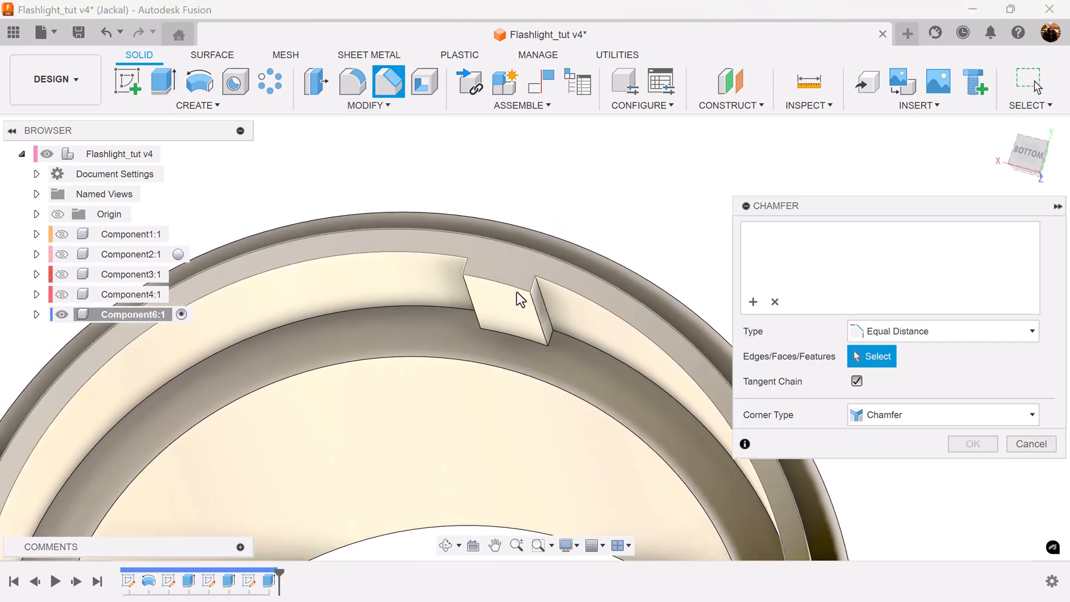
{"action": "left_click", "coordinate": [540, 321]}
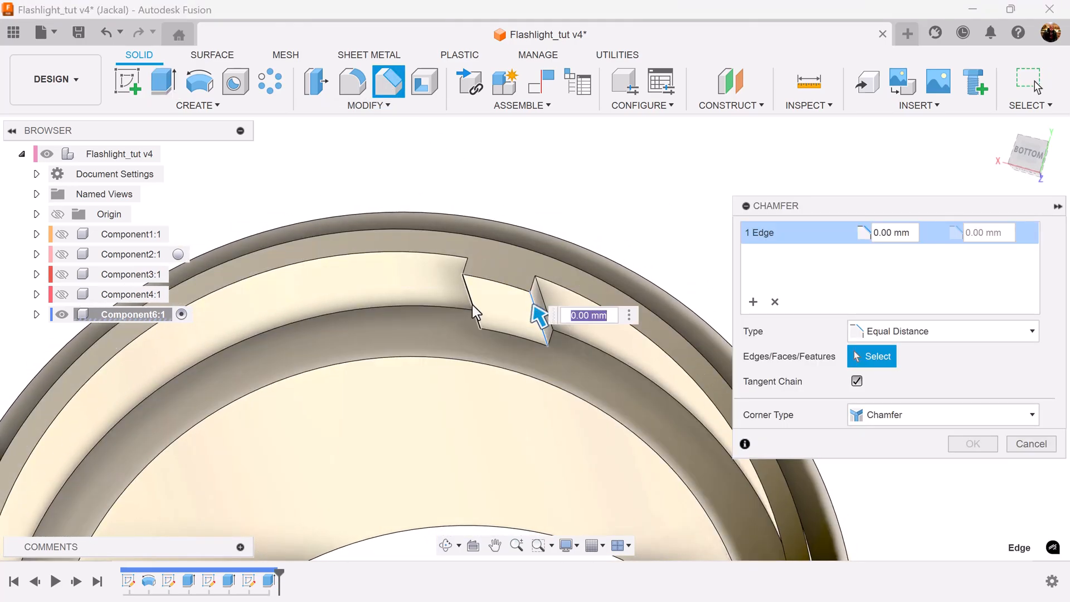
{"action": "type", "text": ".2"}
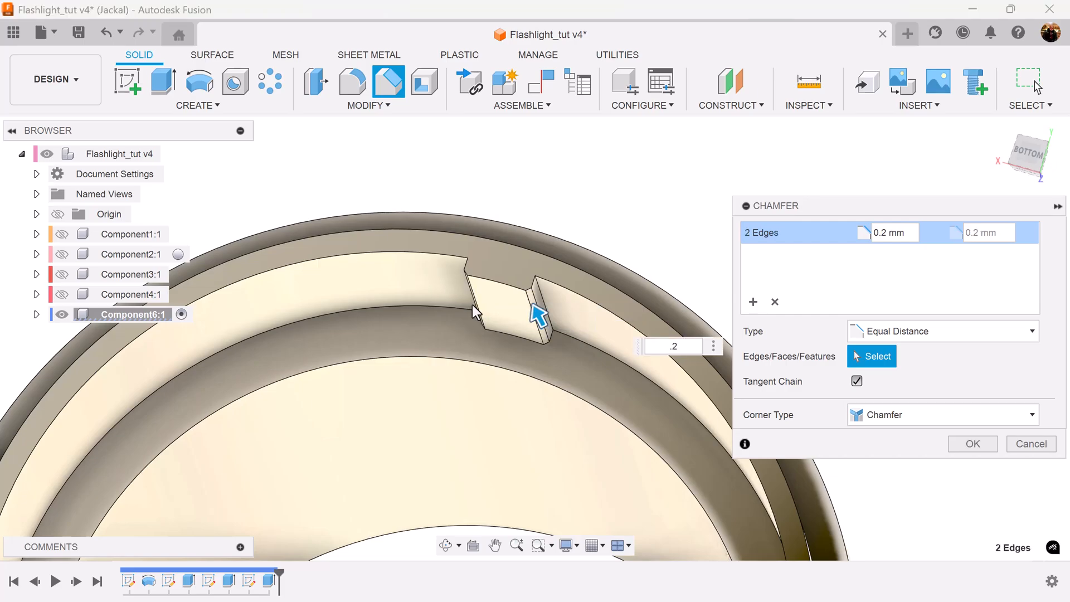
{"action": "left_click", "coordinate": [971, 443]}
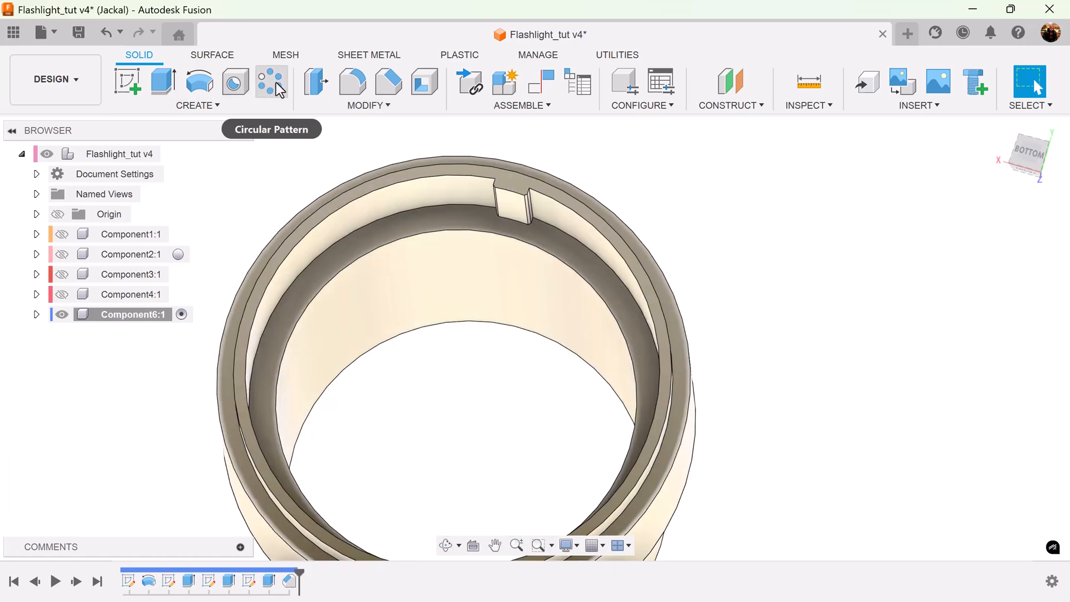
- Circular-pattern the rib extrude and chamfer as features, 23 copies around the cap's axis
{"action": "left_click", "coordinate": [271, 82]}
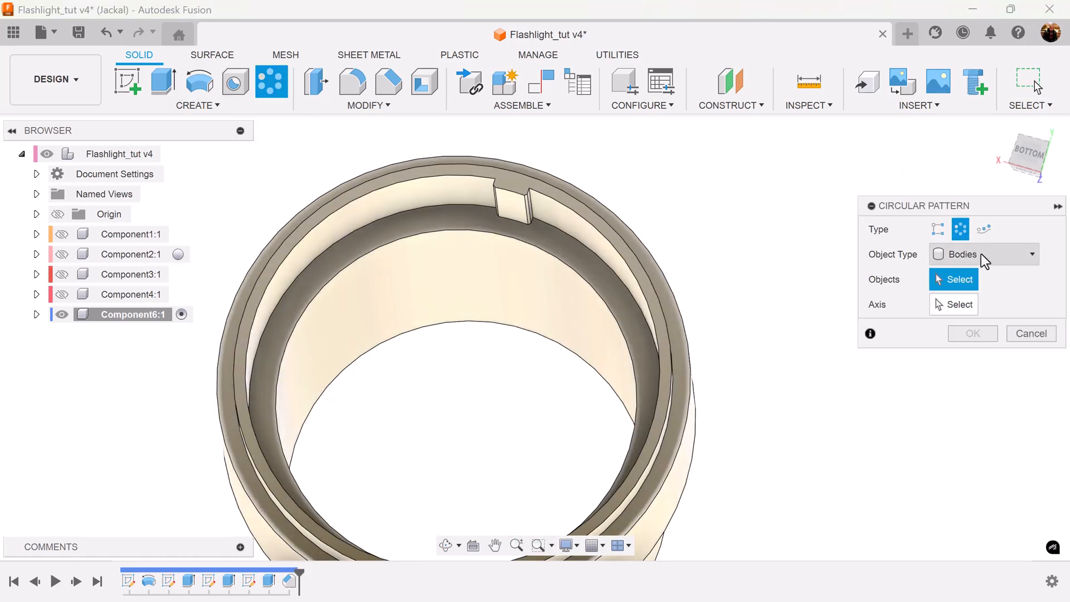
{"action": "left_click", "coordinate": [983, 254]}
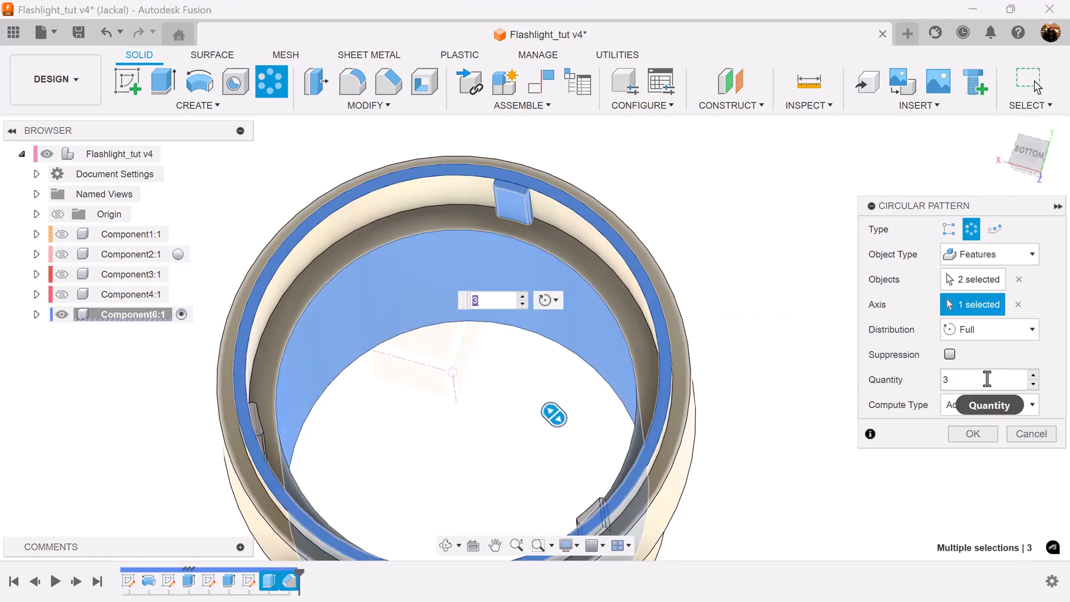
{"action": "type", "text": "23"}
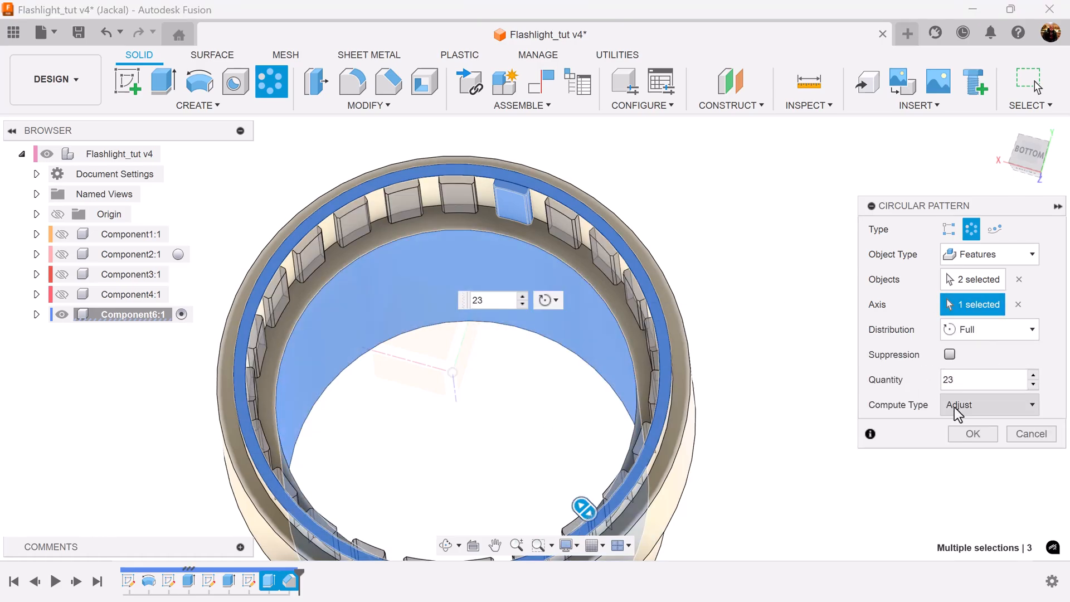
{"action": "left_click", "coordinate": [972, 433]}
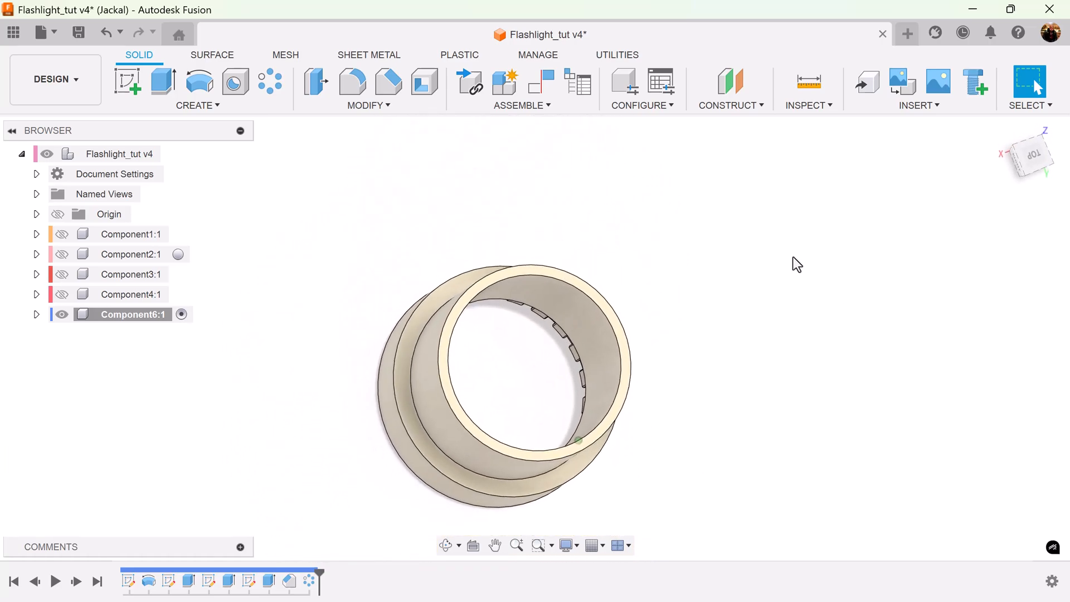
- Add a modeled M30x1 thread on the cap's inner bore face
{"action": "left_click", "coordinate": [199, 87]}
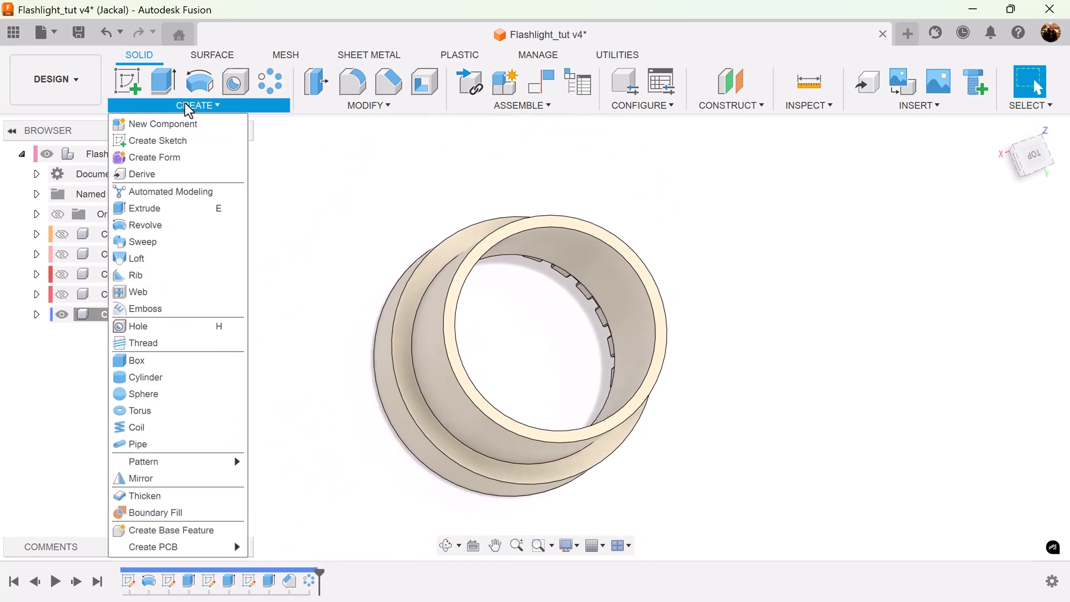
{"action": "left_click", "coordinate": [144, 342]}
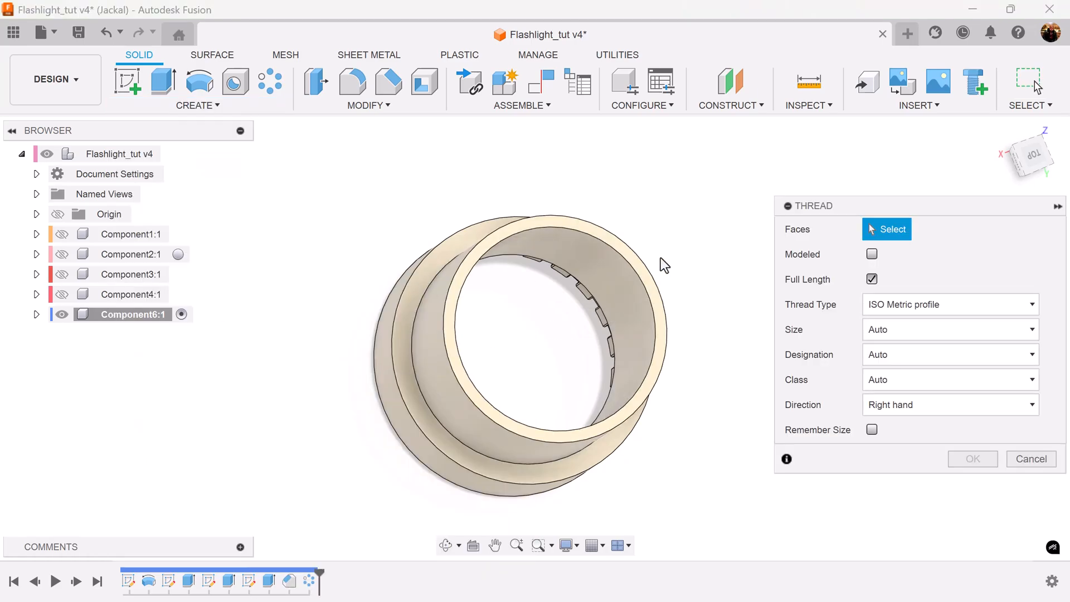
{"action": "left_click", "coordinate": [594, 327]}
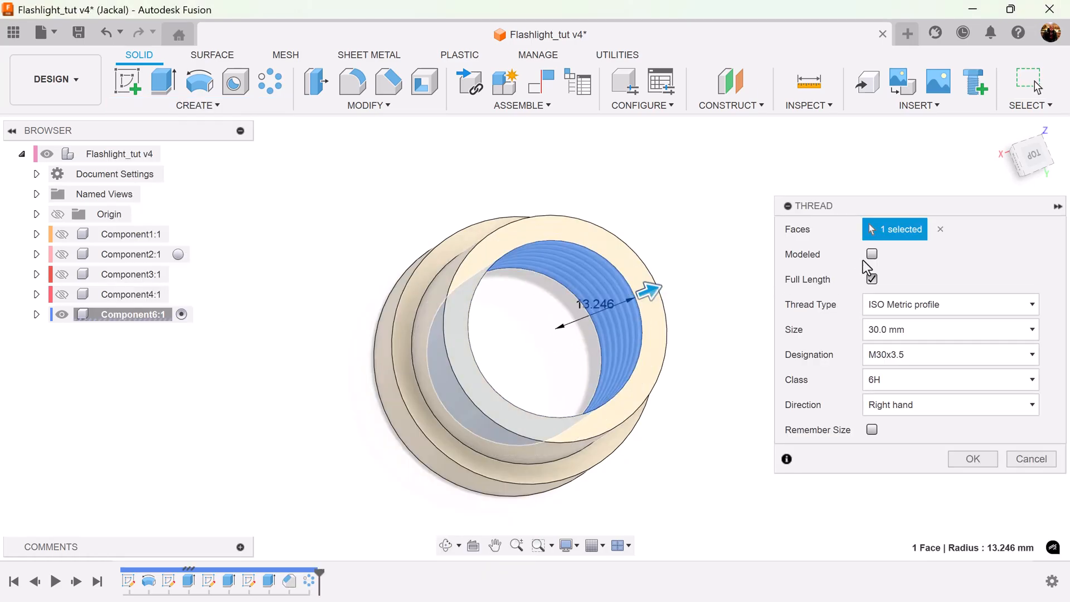
{"action": "left_click", "coordinate": [870, 254]}
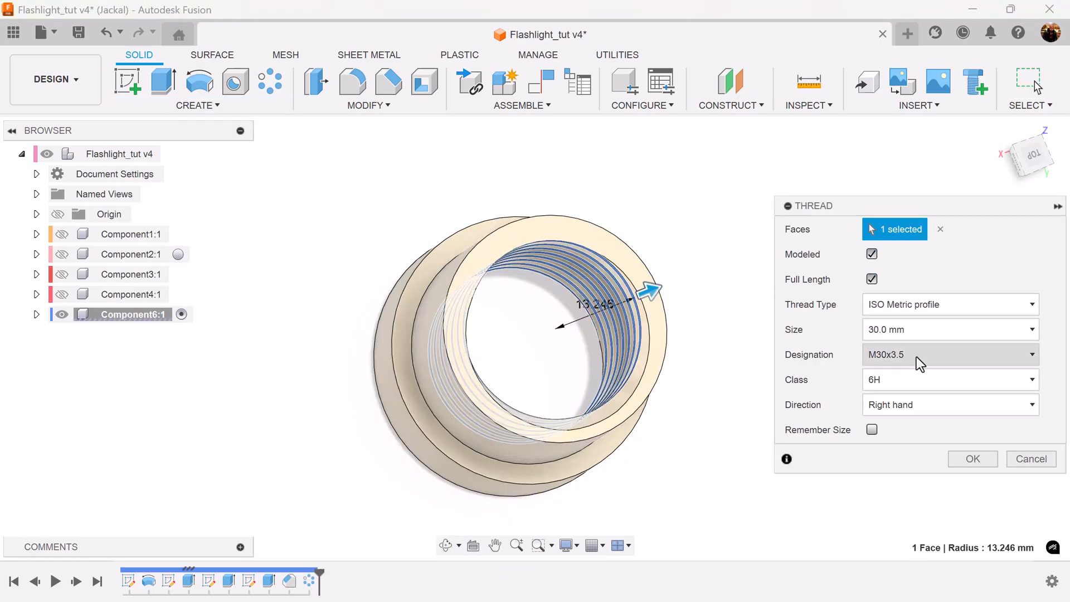
{"action": "left_click", "coordinate": [948, 354]}
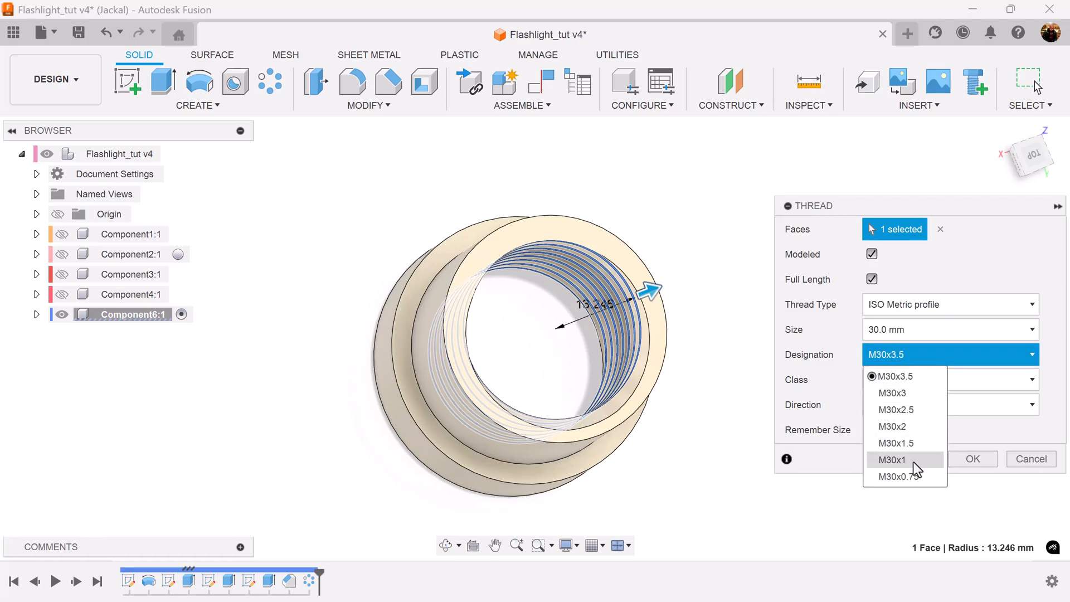
{"action": "left_click", "coordinate": [892, 459]}
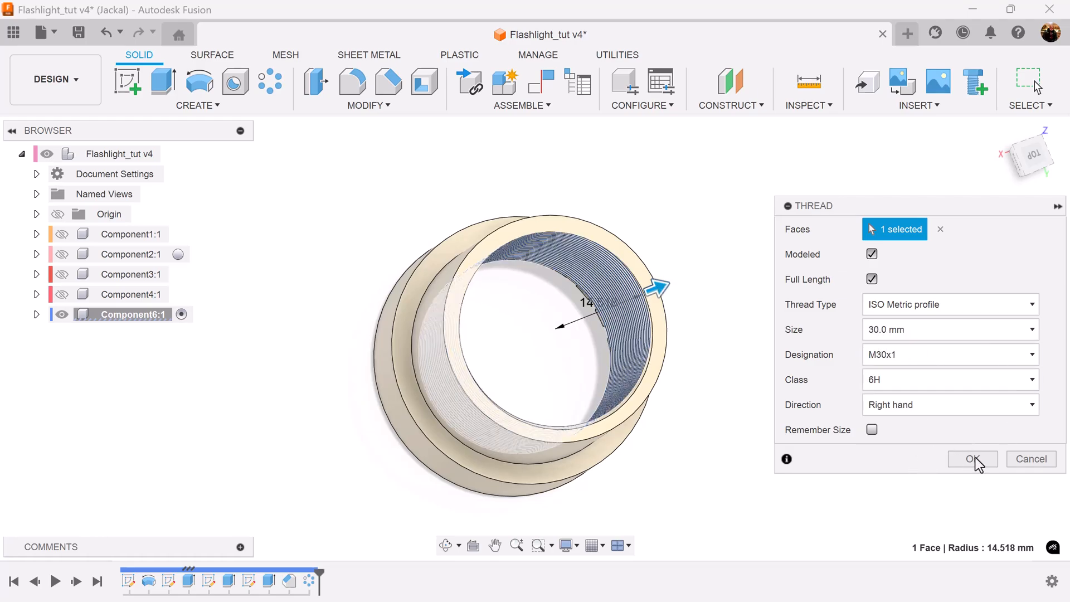
{"action": "left_click", "coordinate": [971, 457]}
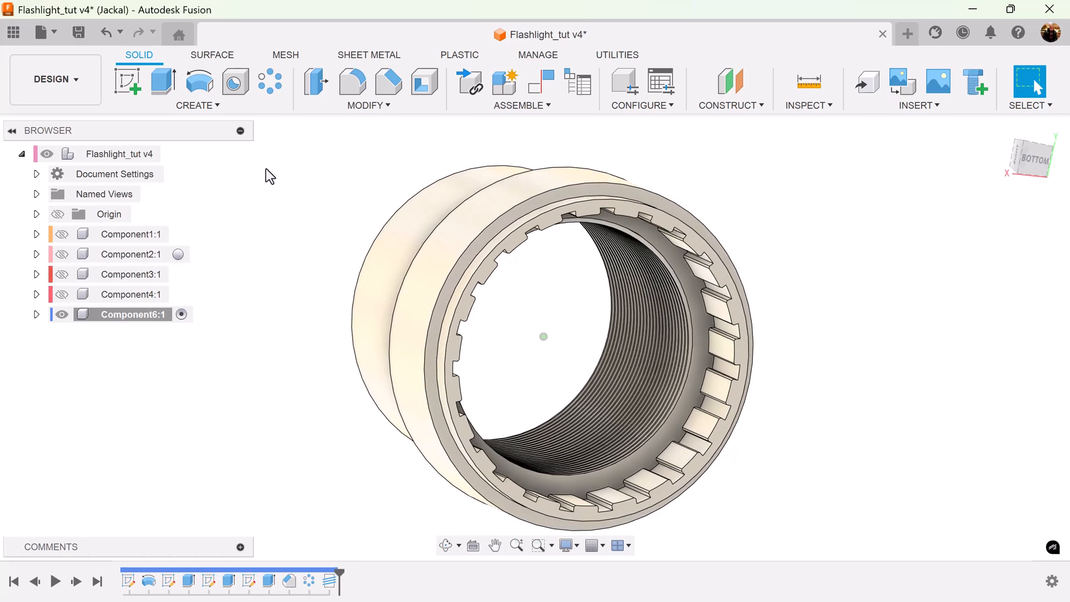
- Sketch a triangle on the cap's bottom, constrain its sides equal and dimension it 1.50 mm
{"action": "left_click", "coordinate": [127, 81]}
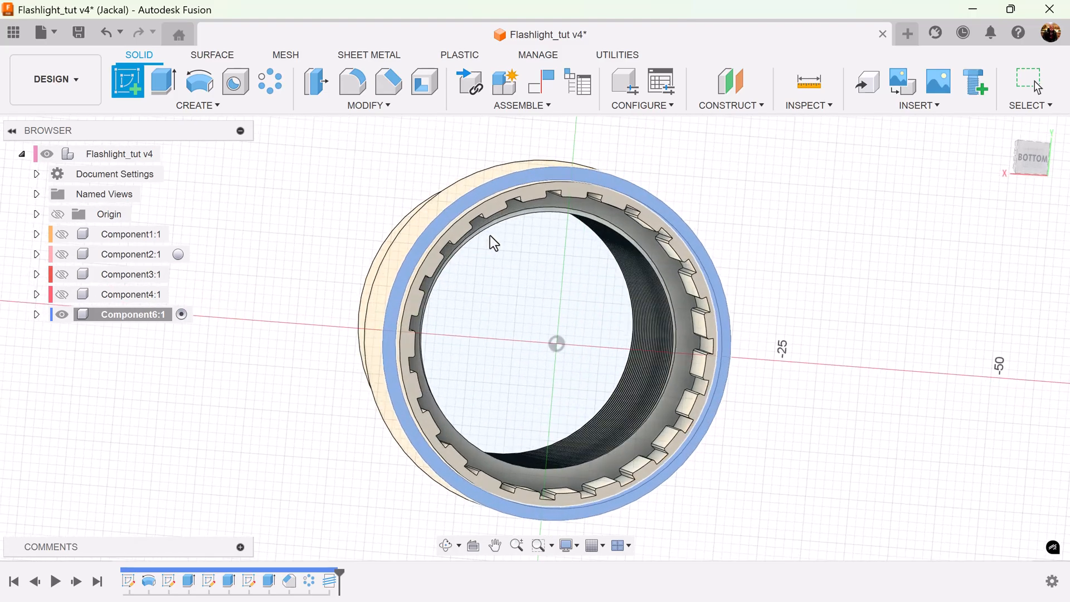
{"action": "left_click", "coordinate": [127, 82]}
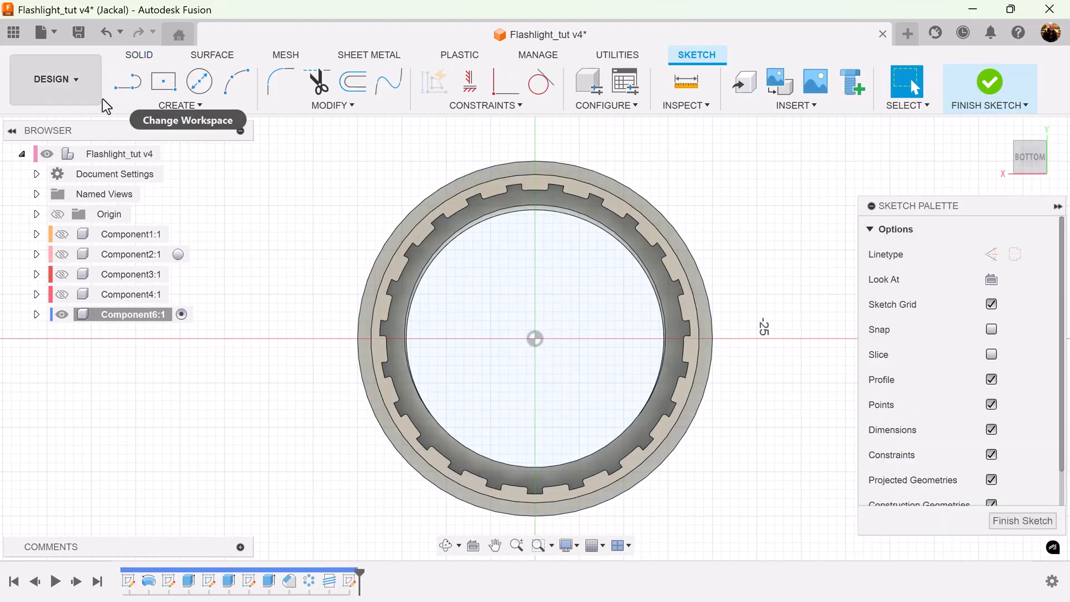
{"action": "left_click", "coordinate": [127, 82]}
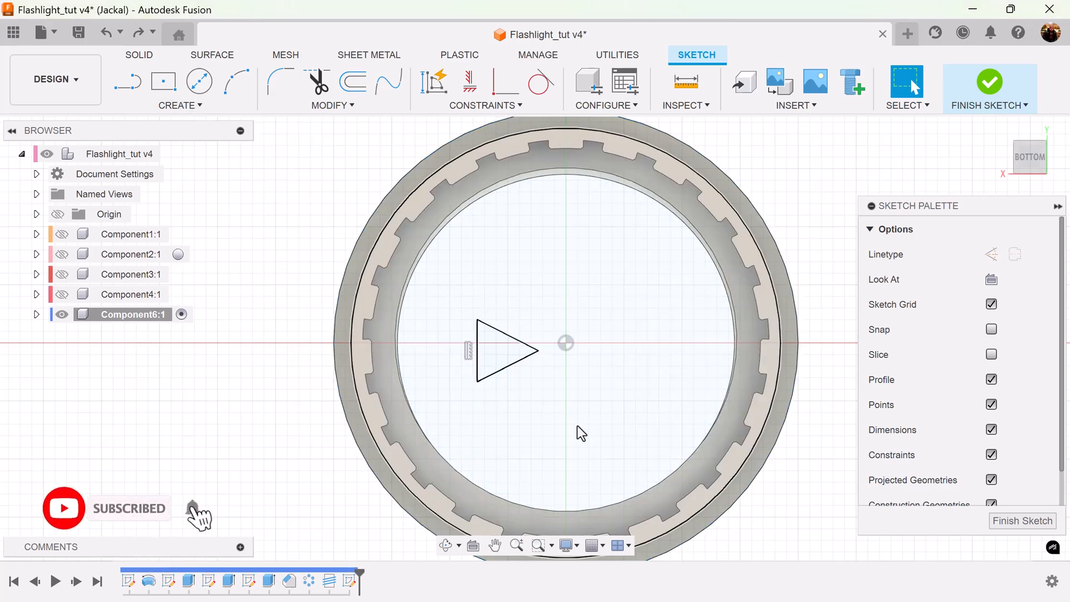
{"action": "mouse_move", "coordinate": [469, 82]}
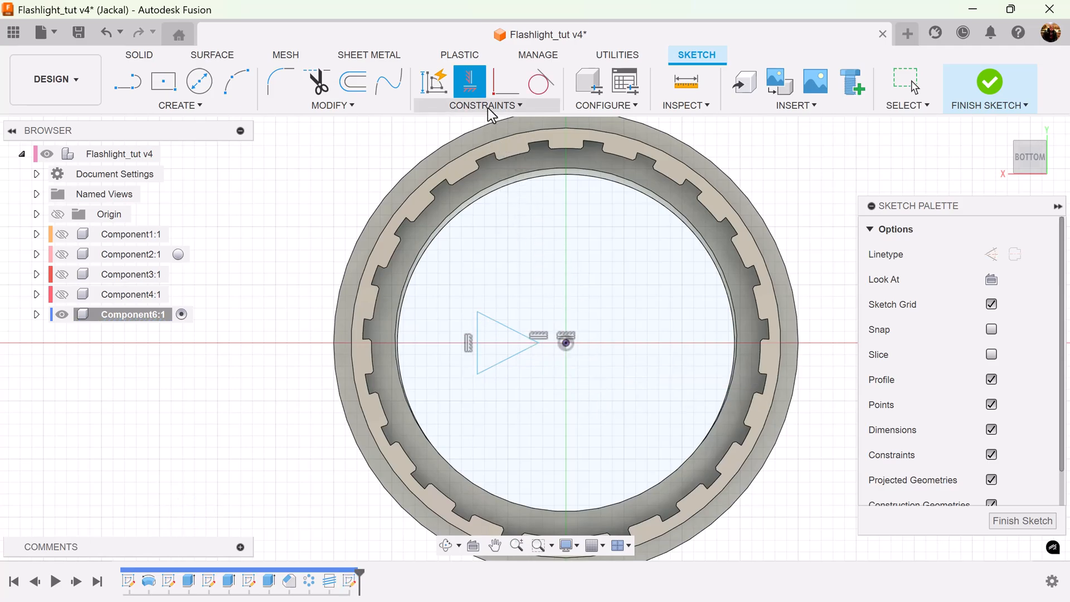
{"action": "left_click", "coordinate": [486, 105]}
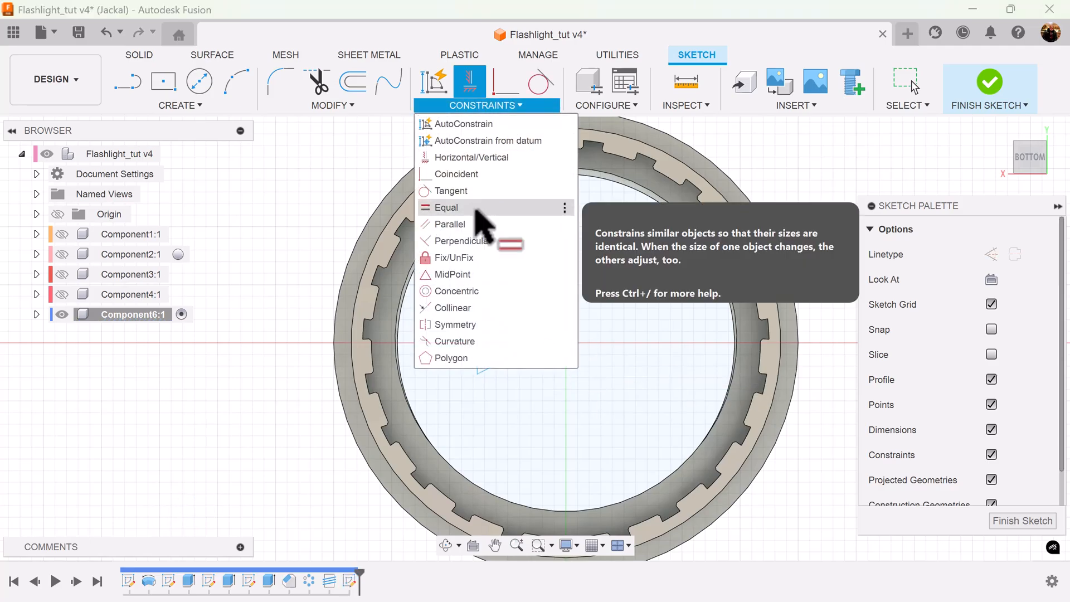
{"action": "left_click", "coordinate": [448, 207]}
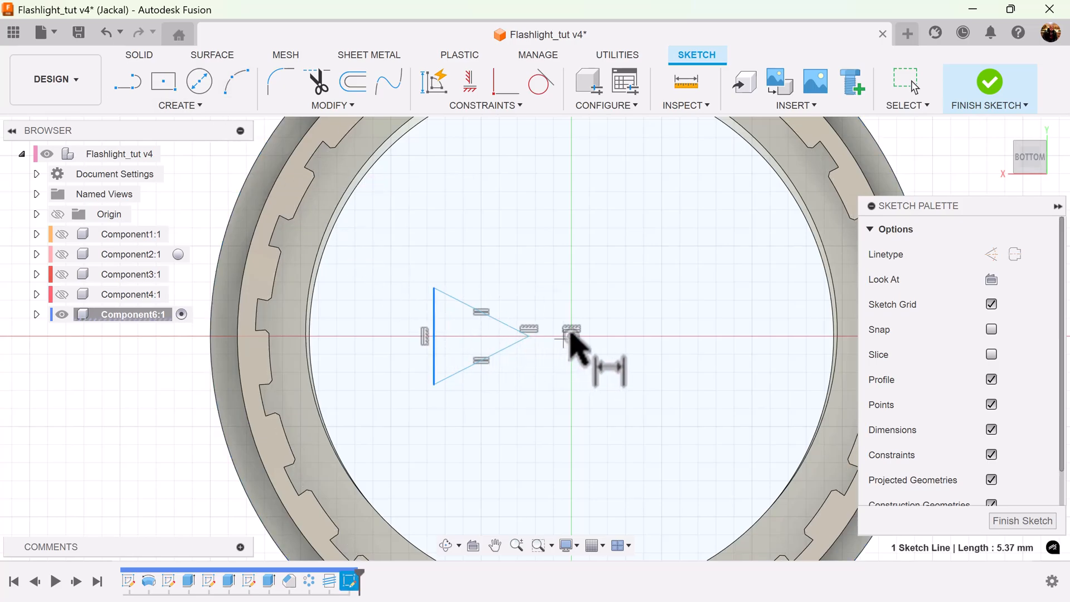
{"action": "left_click", "coordinate": [572, 333]}
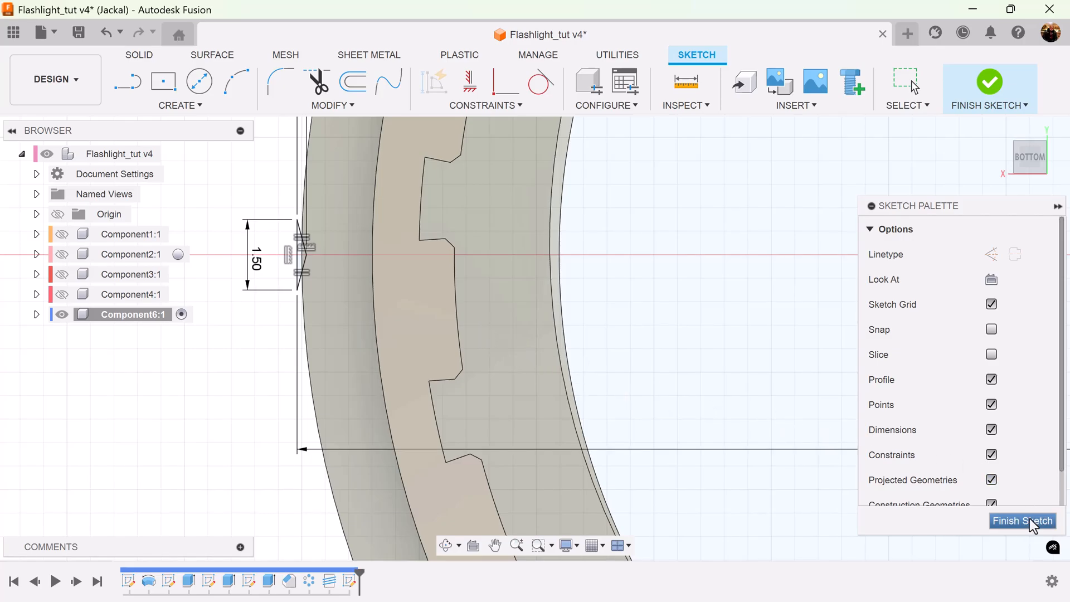
- Finish the triangle sketch and select the 40 mm sketch arc on the solid cap
{"action": "left_click", "coordinate": [1021, 521]}
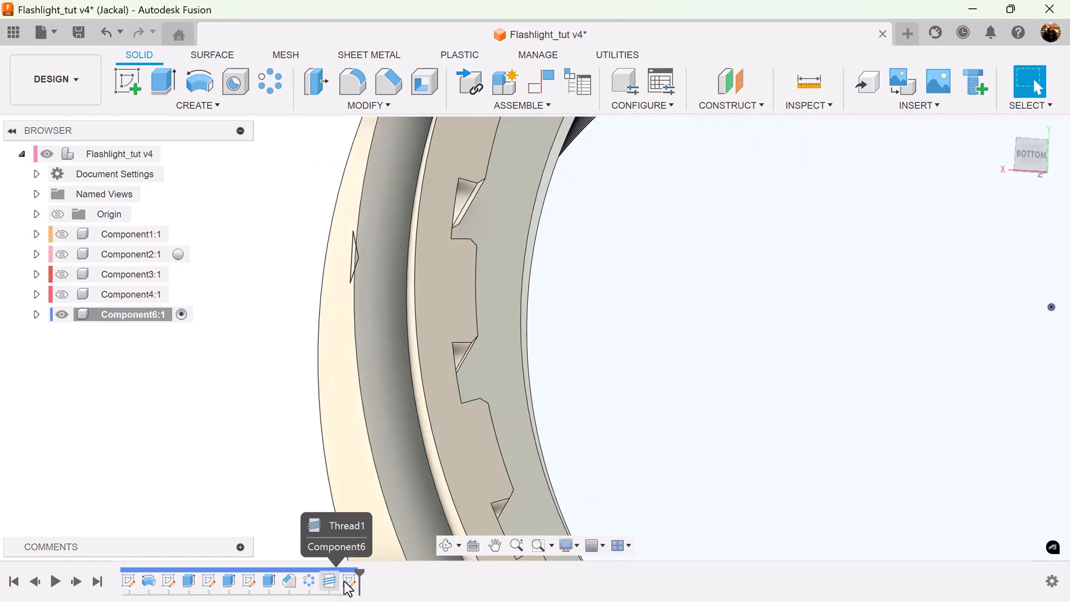
{"action": "left_click", "coordinate": [349, 582]}
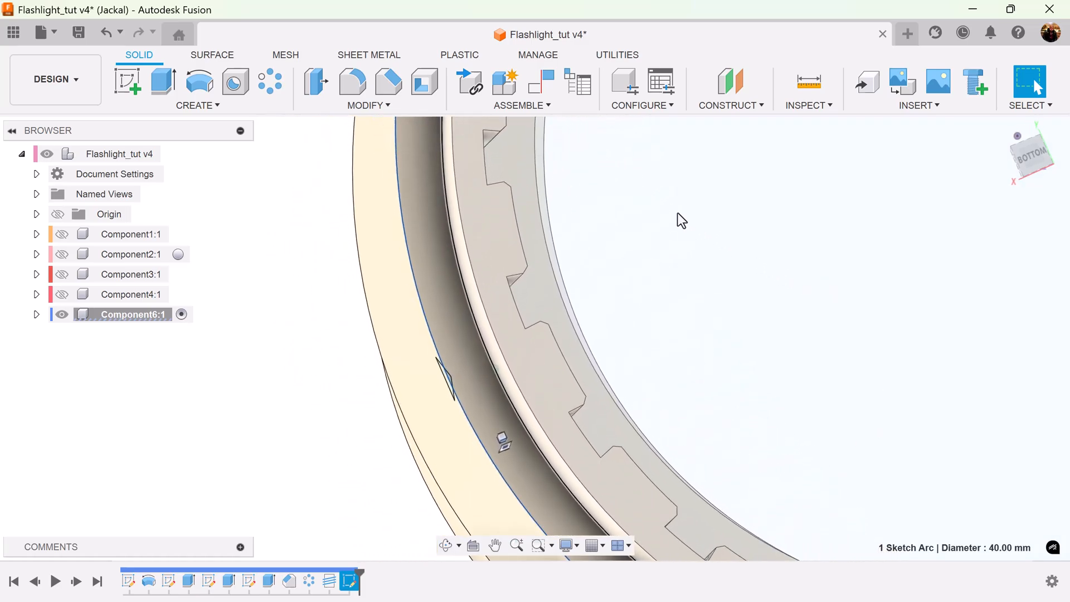
{"action": "left_click", "coordinate": [198, 88]}
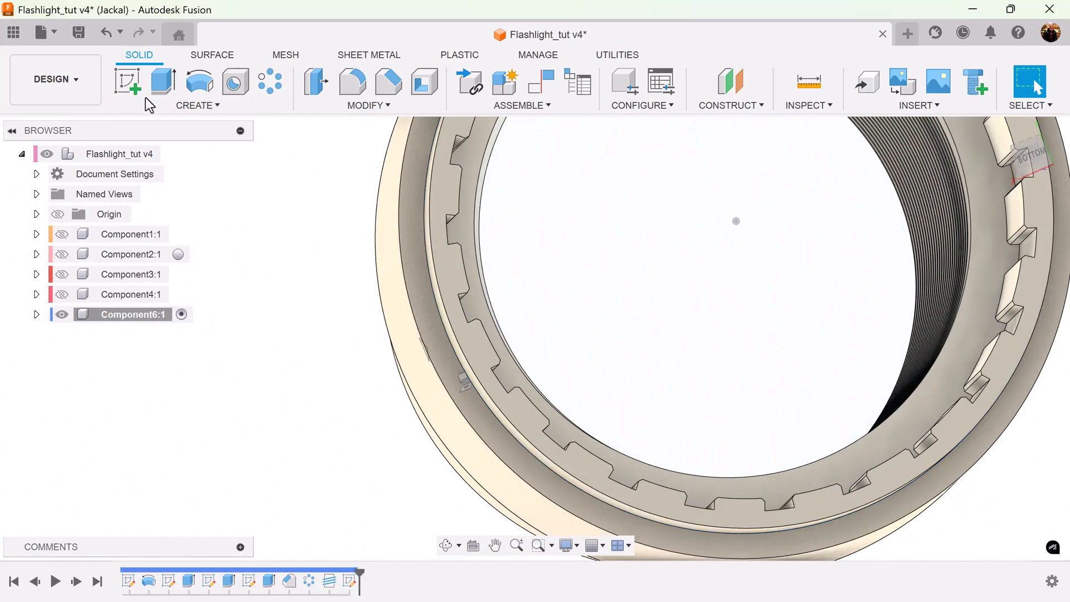
- Create a Coil by Height and Pitch on the 40 mm circle with height -11 and pitch -110
{"action": "left_click", "coordinate": [197, 89]}
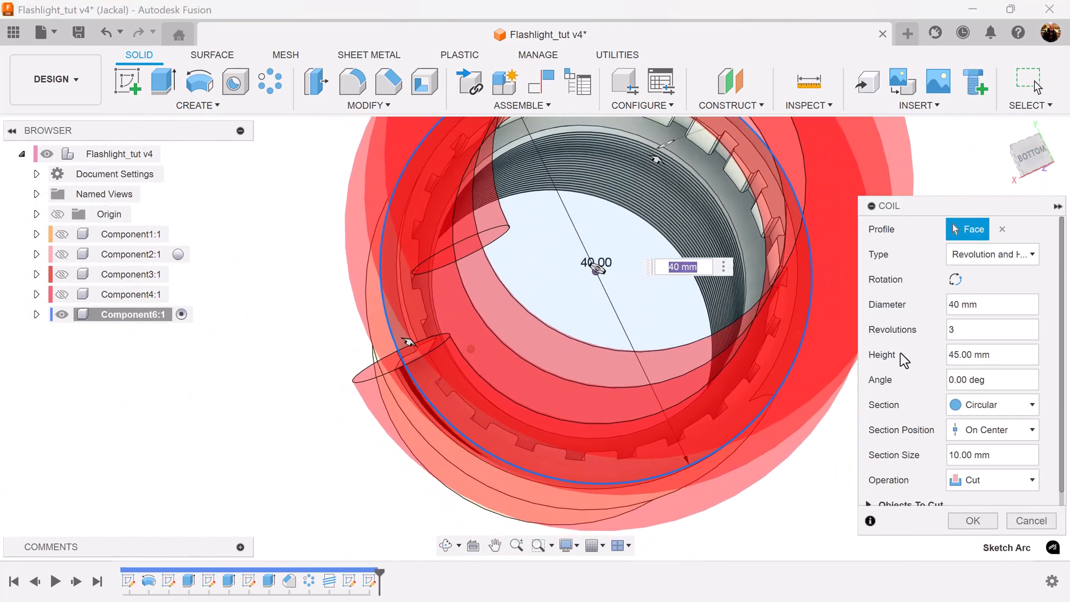
{"action": "left_click", "coordinate": [991, 254]}
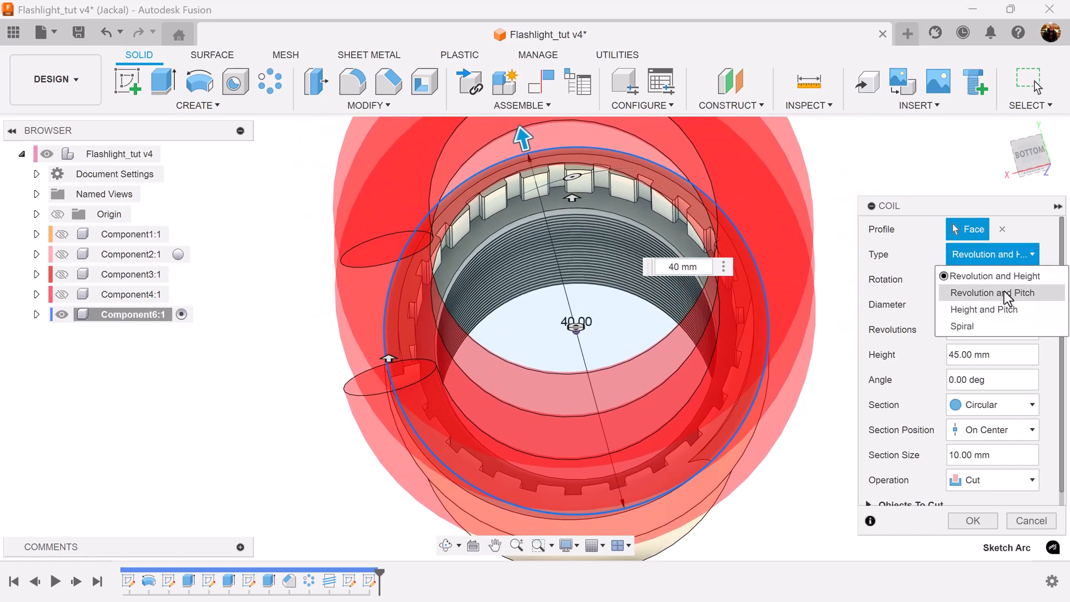
{"action": "left_click", "coordinate": [983, 308]}
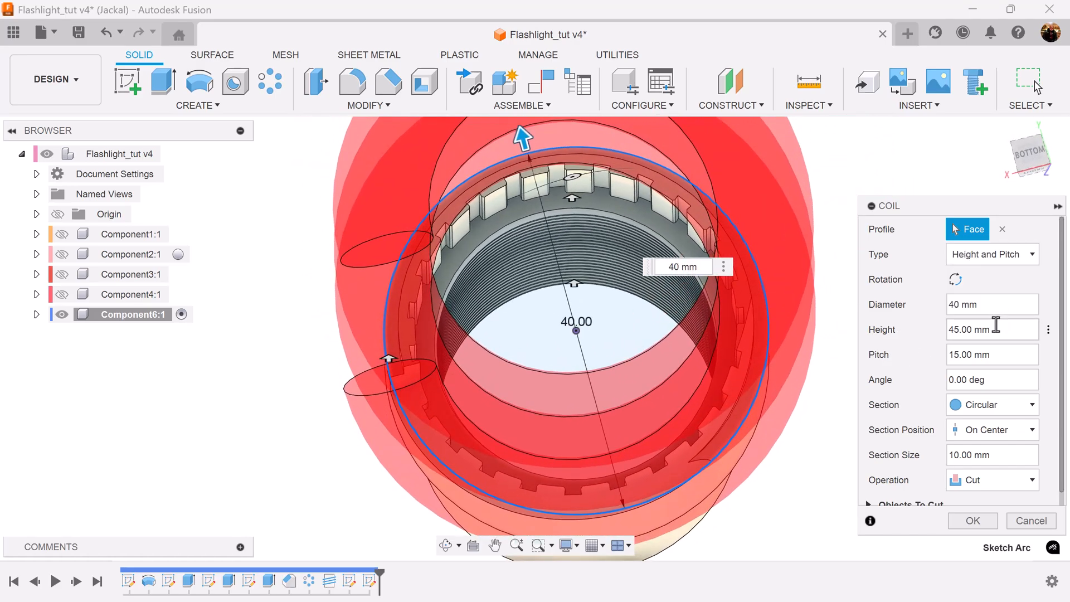
{"action": "mouse_move", "coordinate": [996, 329]}
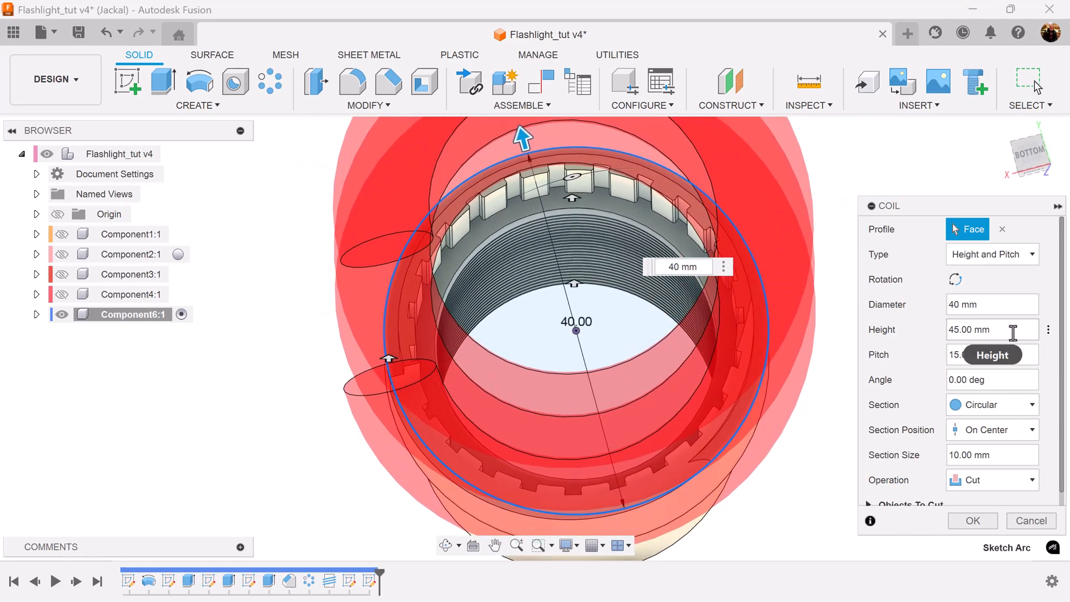
{"action": "type", "text": "-11"}
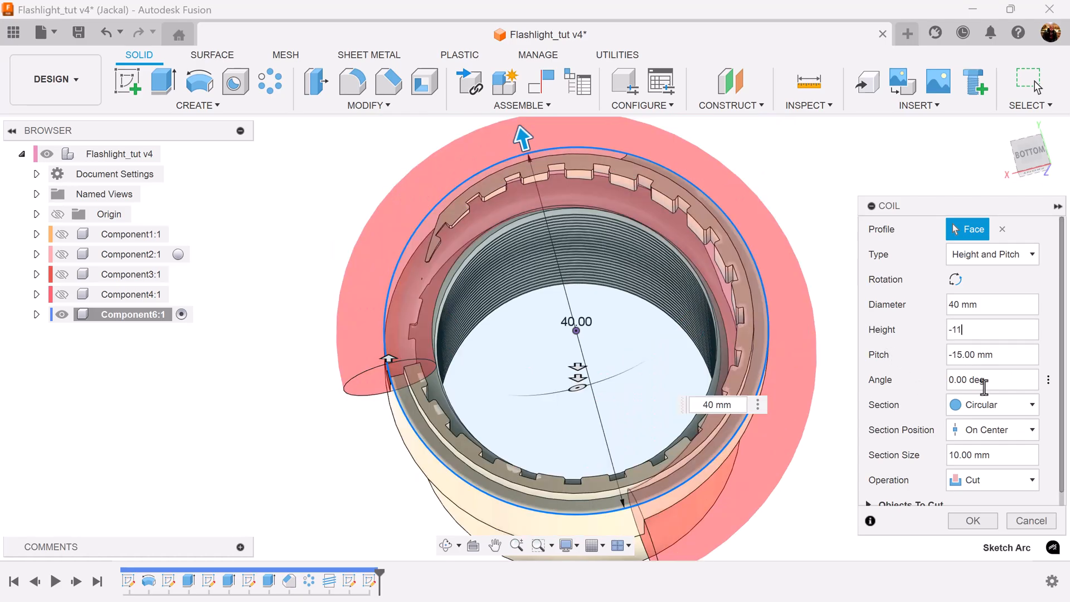
{"action": "left_click", "coordinate": [991, 354]}
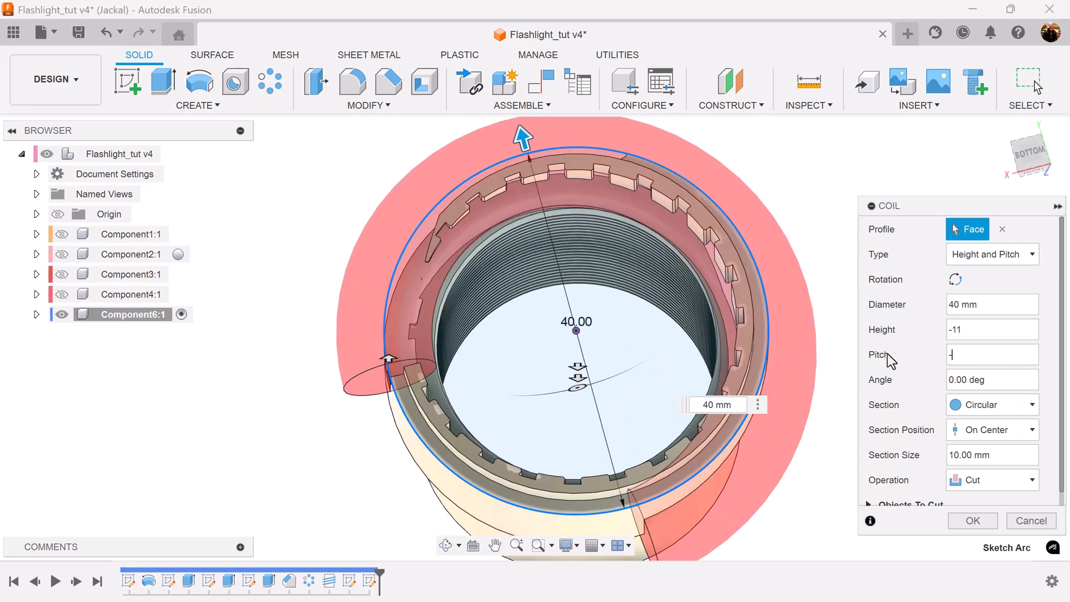
{"action": "type", "text": "-110"}
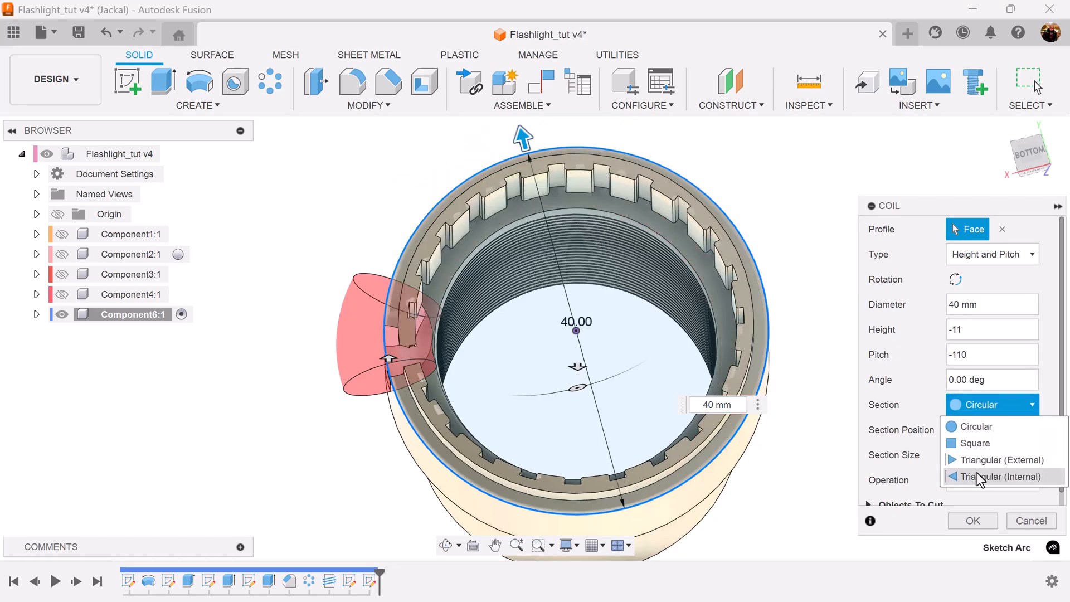
- Set the coil section to Triangular (Internal) placed Outside, cutting a groove in the outer band
{"action": "left_click", "coordinate": [1002, 475]}
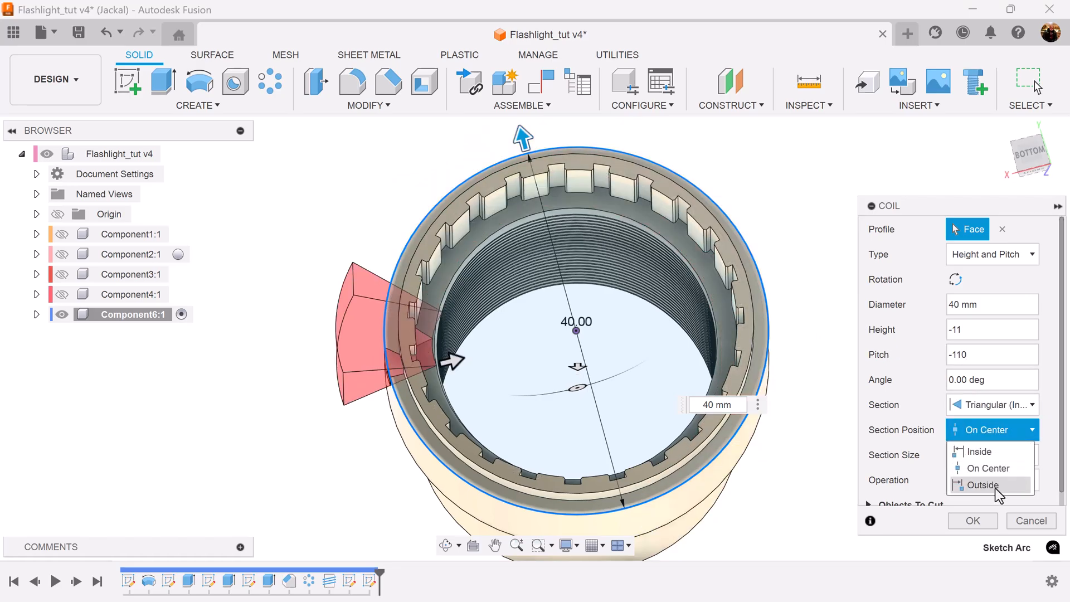
{"action": "left_click", "coordinate": [980, 485]}
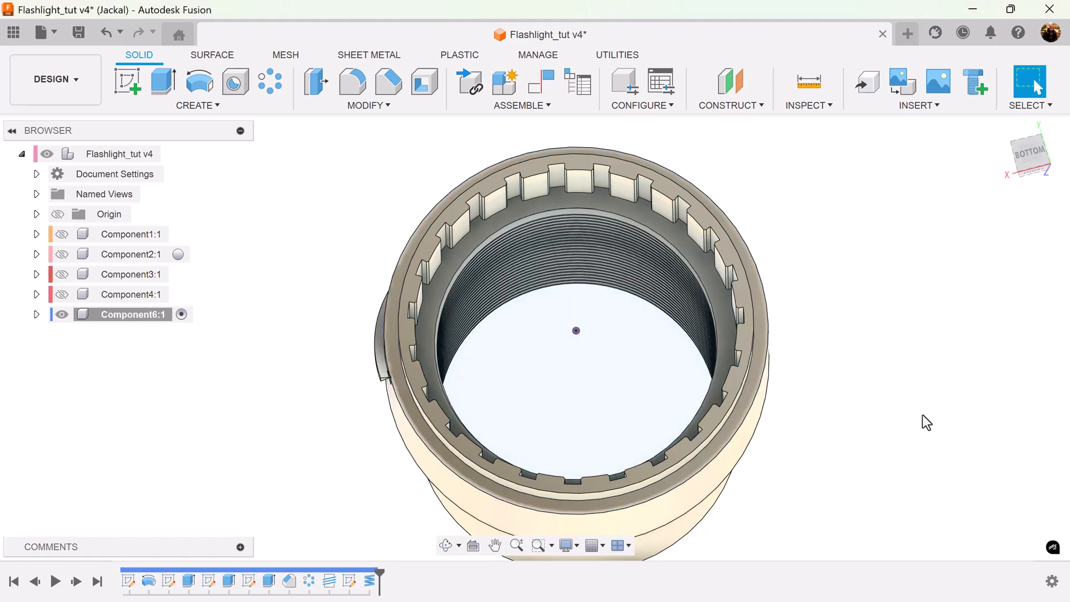
{"action": "left_click_drag", "start_coordinate": [575, 329], "coordinate": [629, 299]}
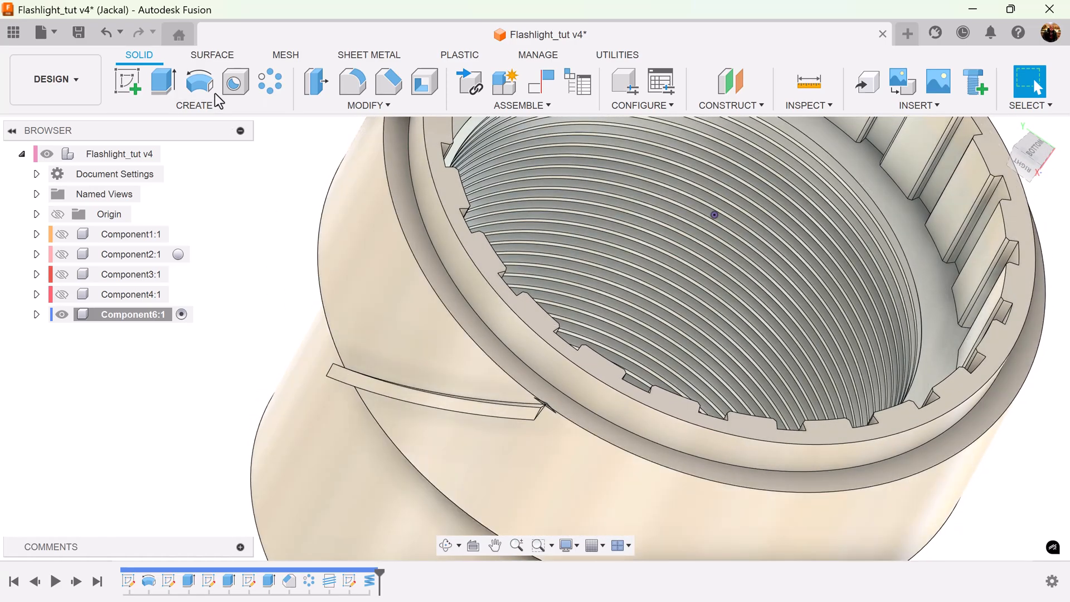
{"action": "left_click", "coordinate": [197, 89]}
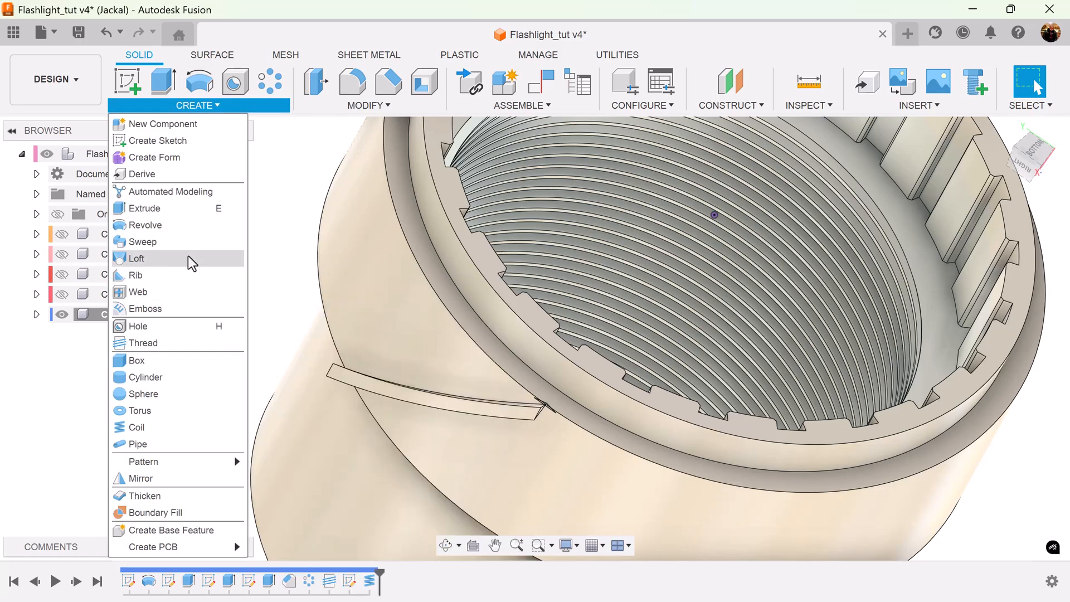
- Sweep-cut the triangular profile along the helical path with guide surface, excluding Body2
{"action": "left_click", "coordinate": [144, 242]}
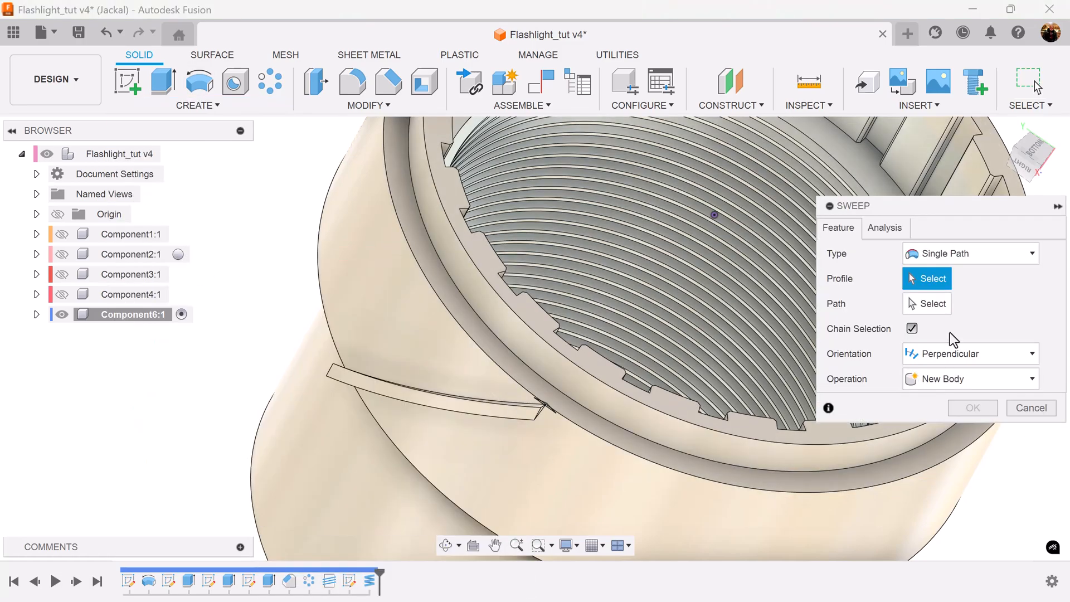
{"action": "left_click", "coordinate": [968, 253]}
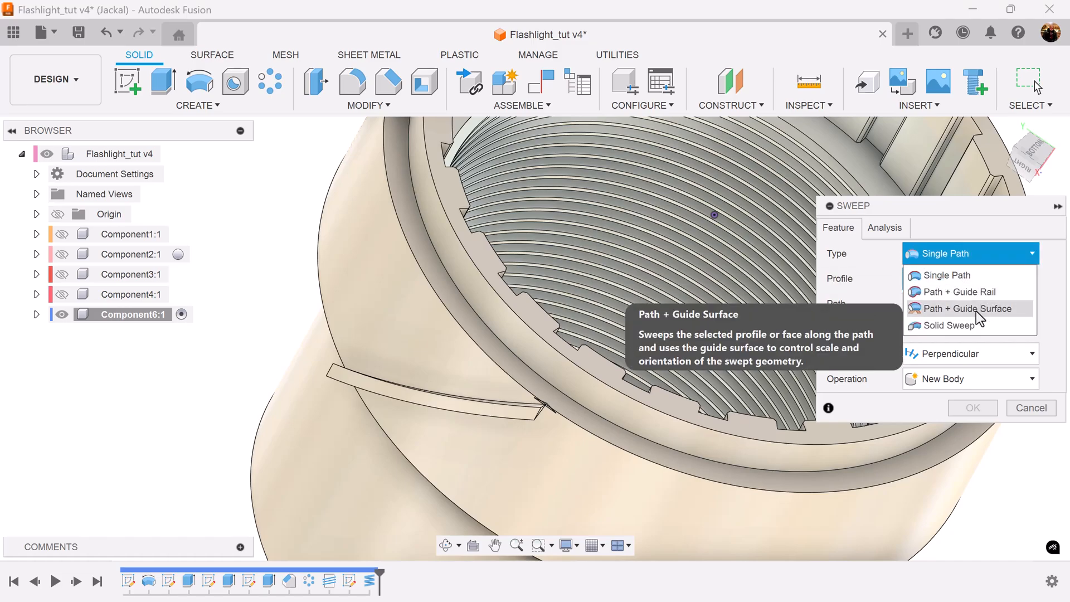
{"action": "left_click", "coordinate": [968, 308]}
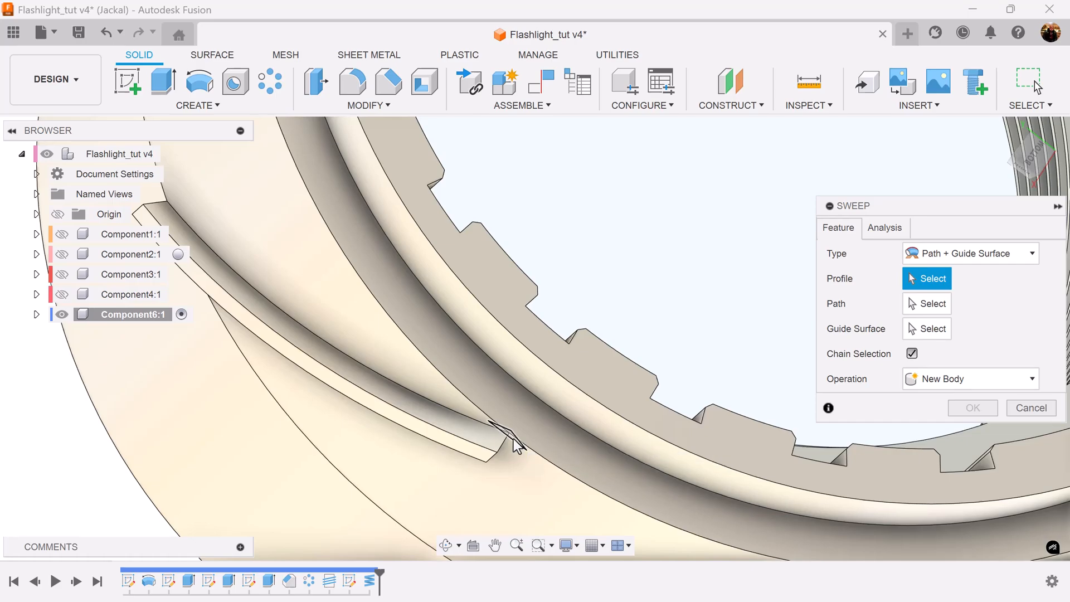
{"action": "left_click", "coordinate": [508, 440]}
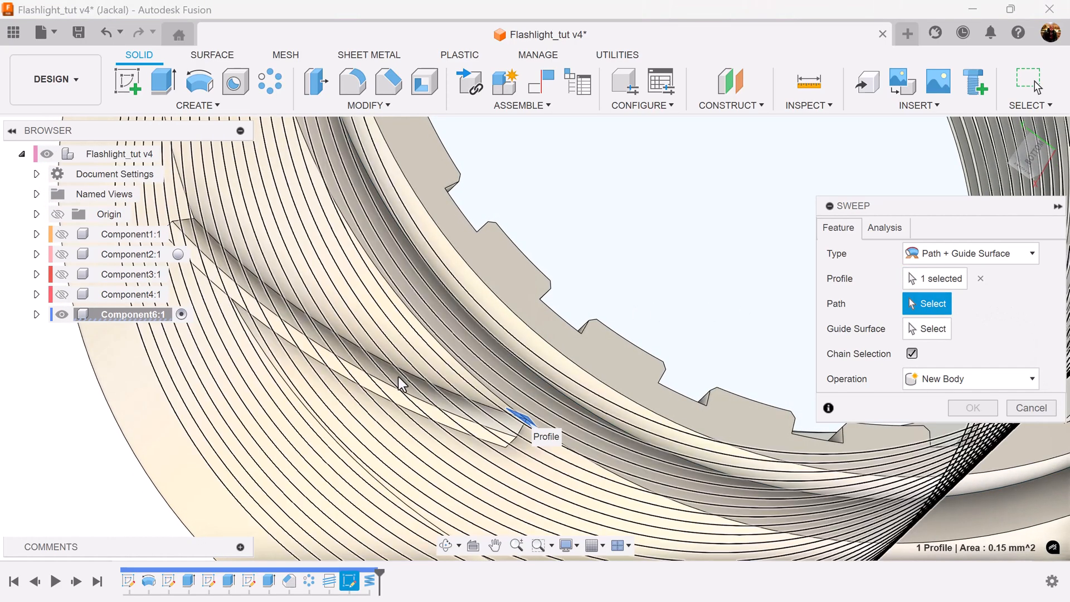
{"action": "left_click", "coordinate": [191, 212]}
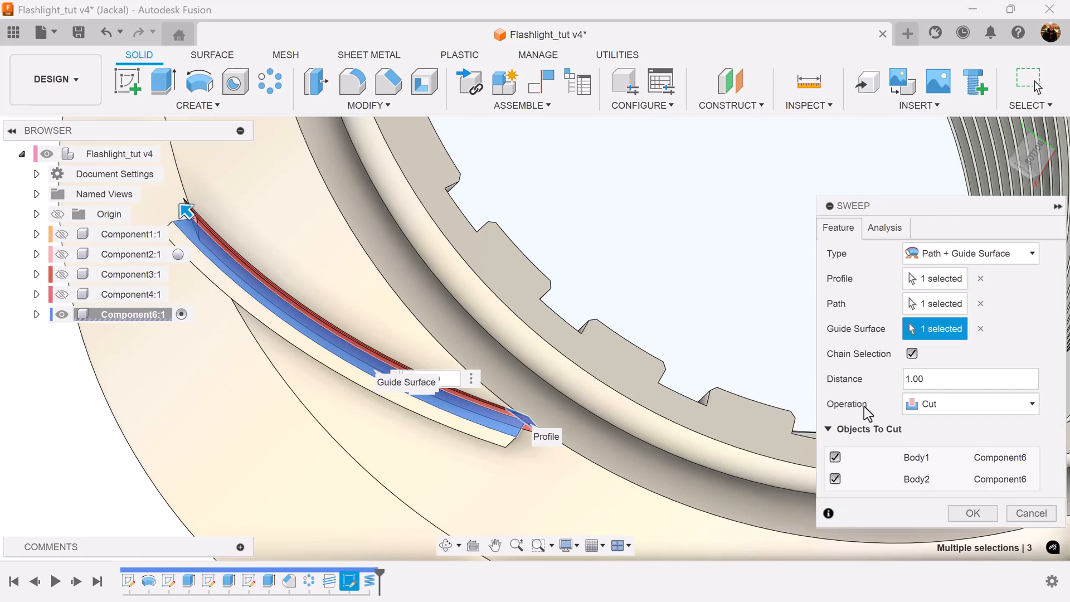
{"action": "left_click", "coordinate": [834, 478]}
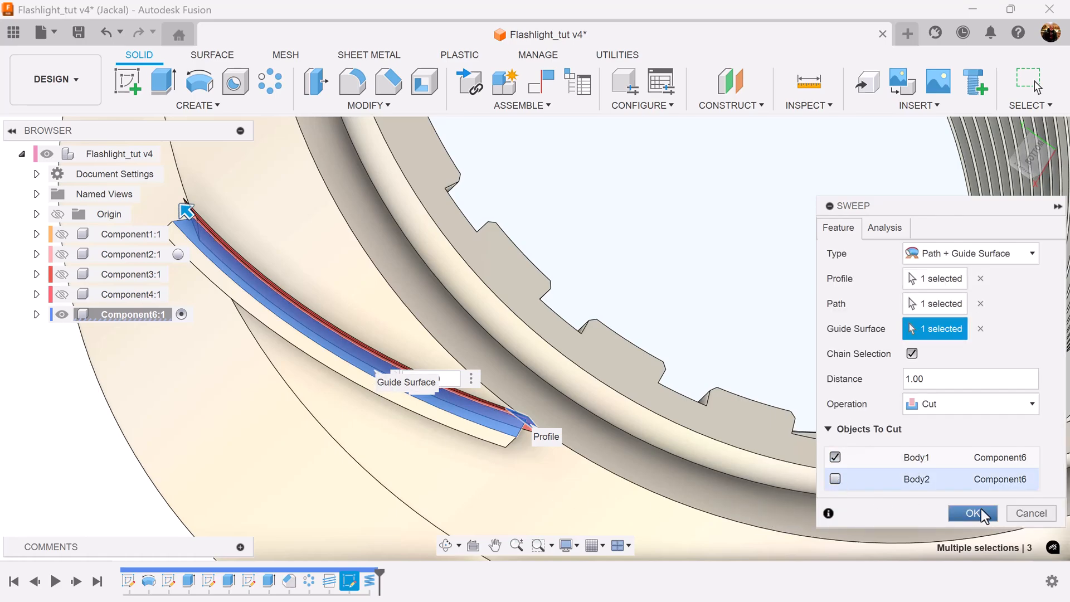
{"action": "left_click", "coordinate": [971, 512]}
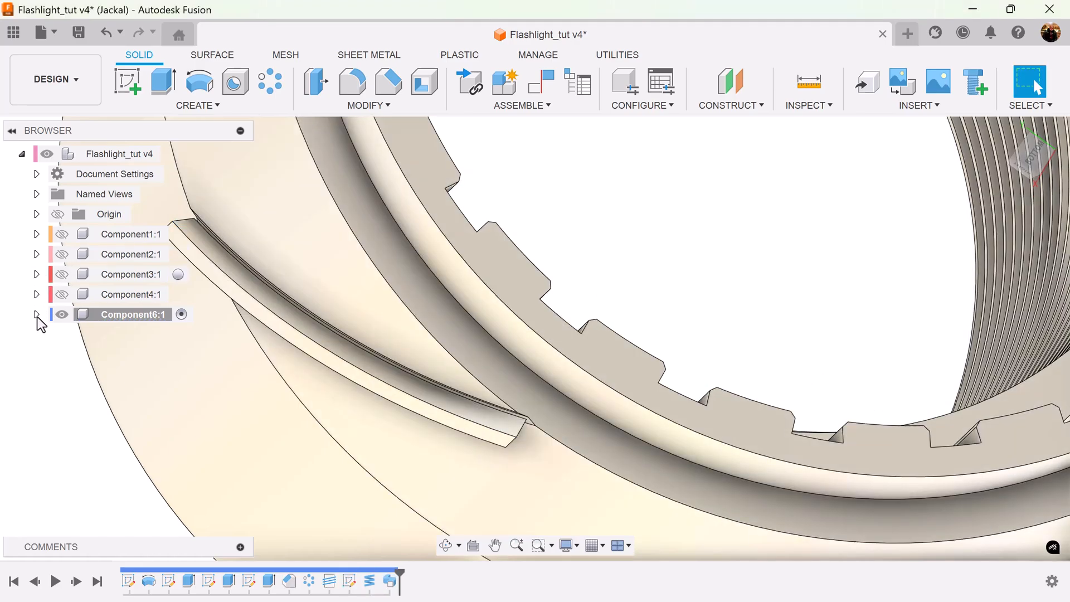
- Hide Body2 in the browser to view the grooved cap alone
{"action": "left_click", "coordinate": [37, 314]}
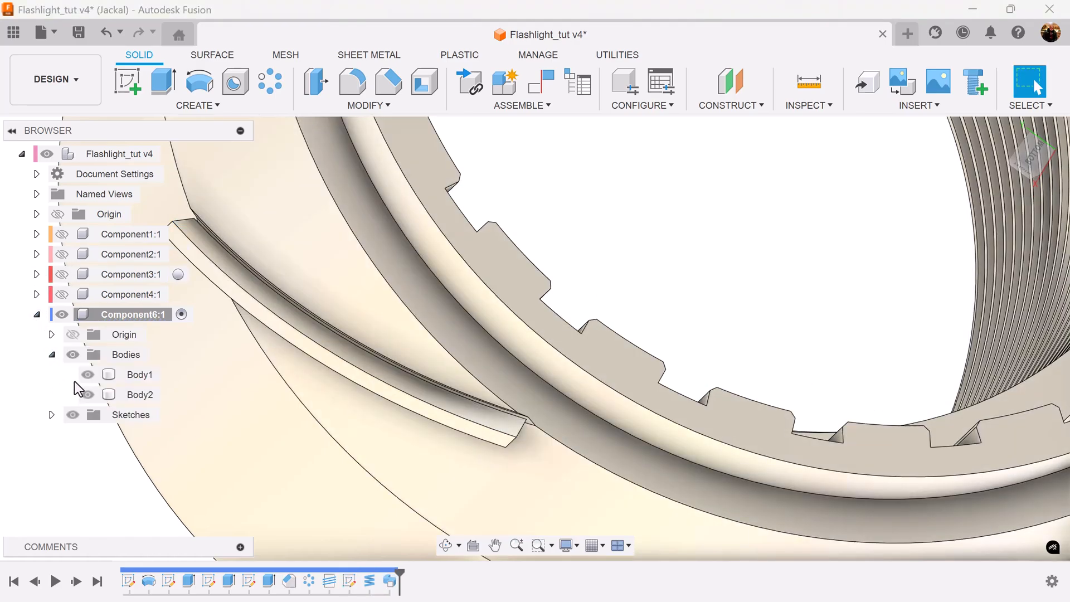
{"action": "left_click", "coordinate": [139, 374]}
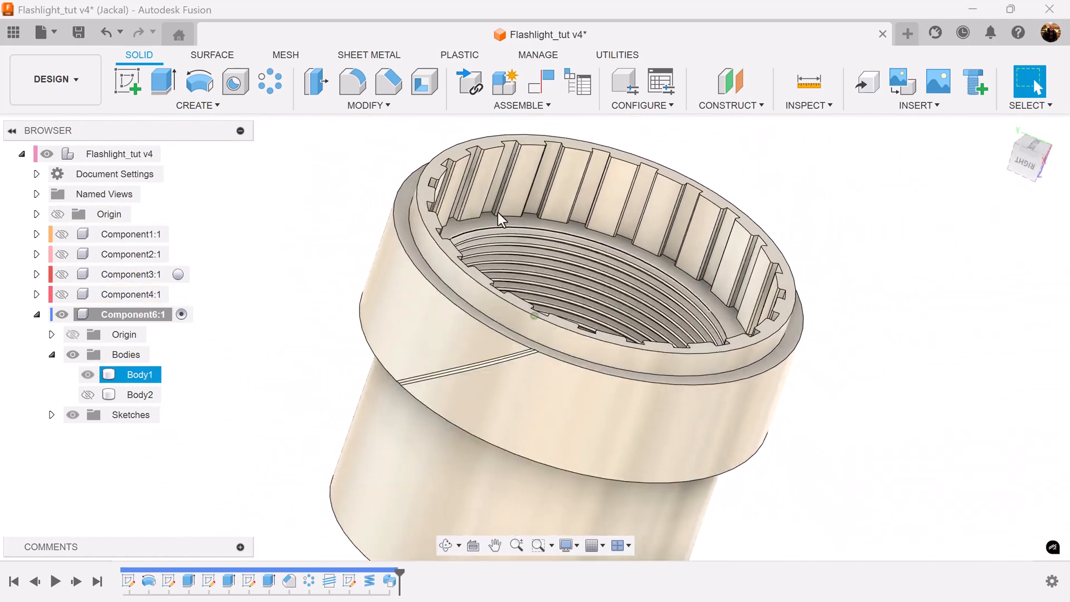
- Mirror Sweep1 as a feature across the mirror plane with Compute Type Adjust, forming crossing grooves
{"action": "left_click", "coordinate": [198, 87]}
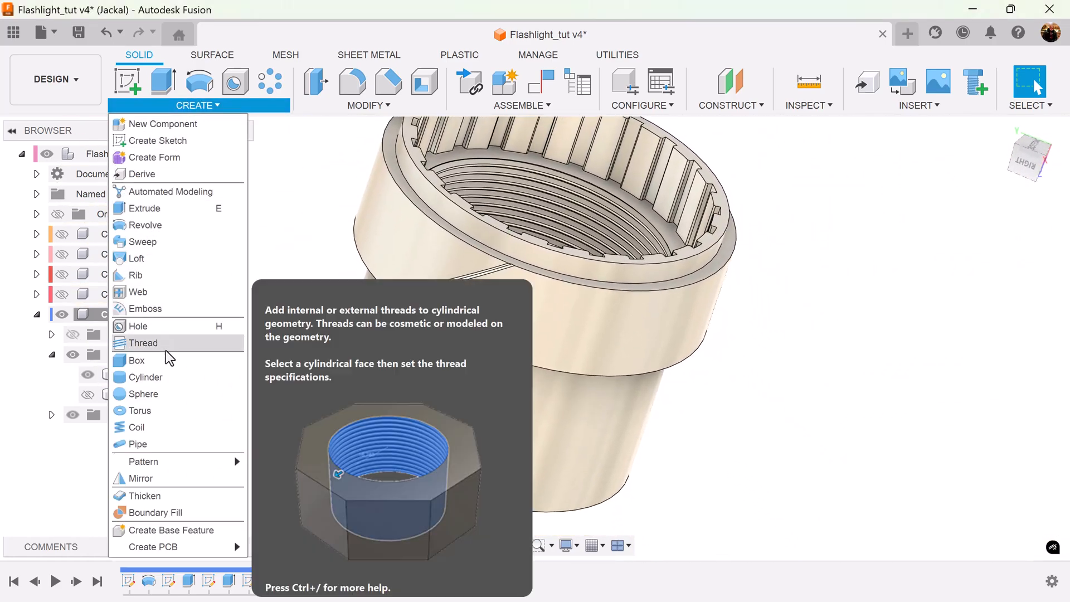
{"action": "left_click", "coordinate": [141, 478]}
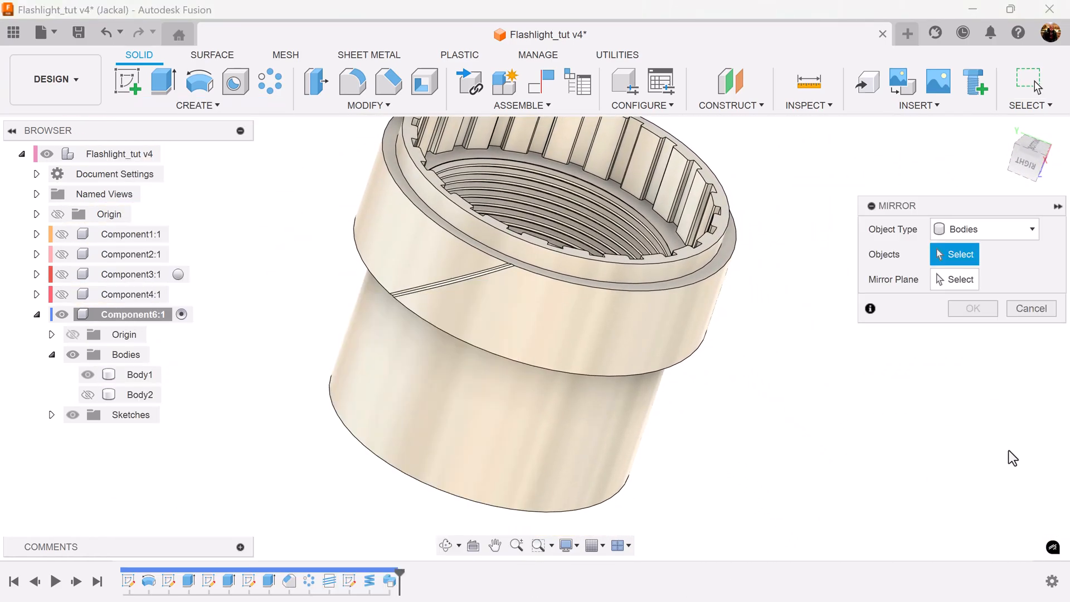
{"action": "left_click", "coordinate": [983, 228]}
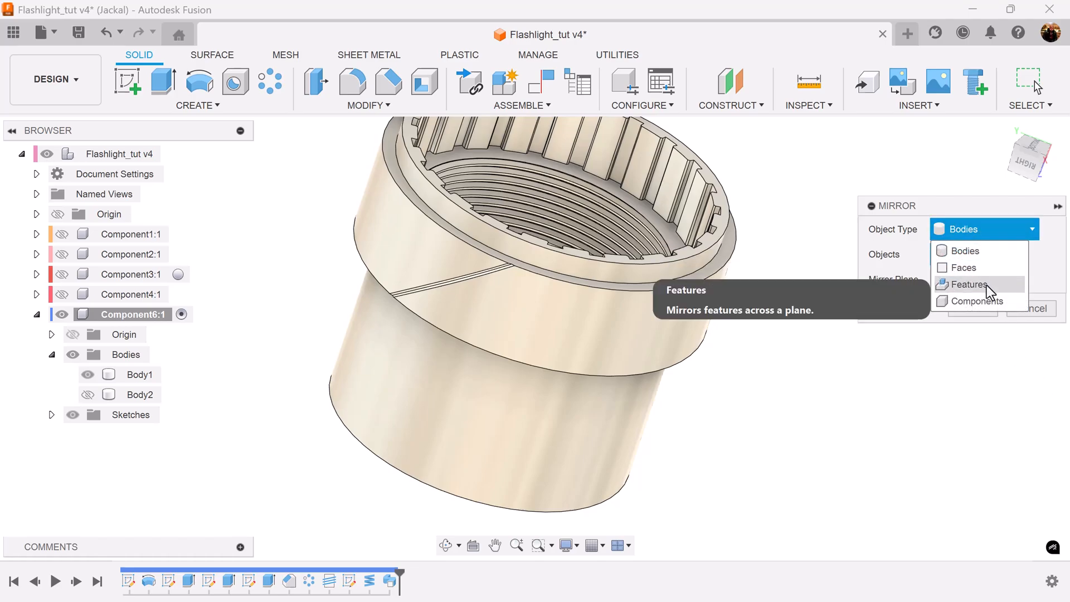
{"action": "left_click", "coordinate": [968, 285]}
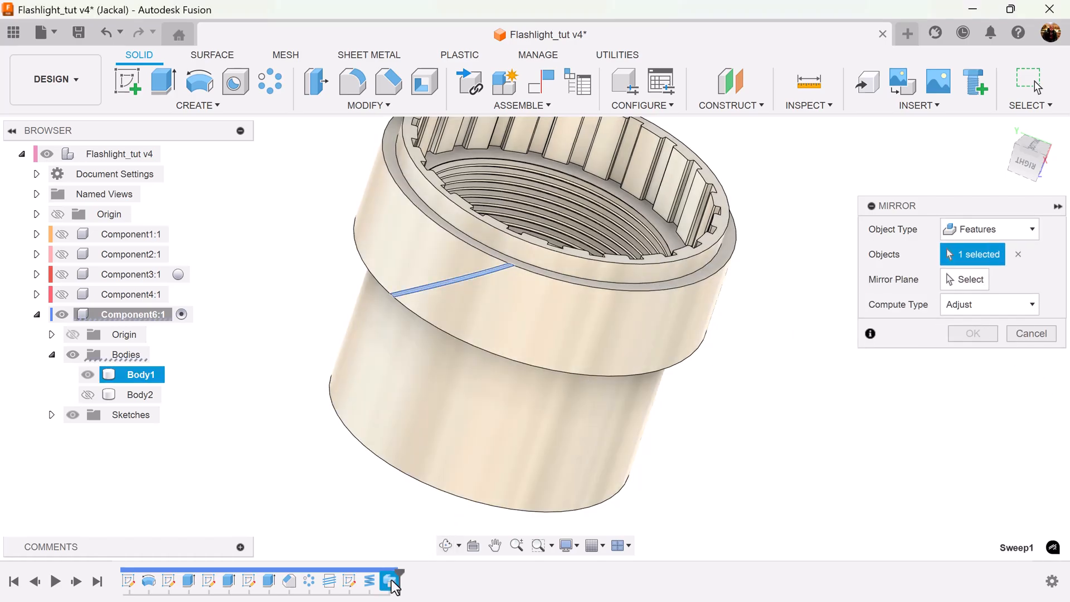
{"action": "mouse_move", "coordinate": [944, 369]}
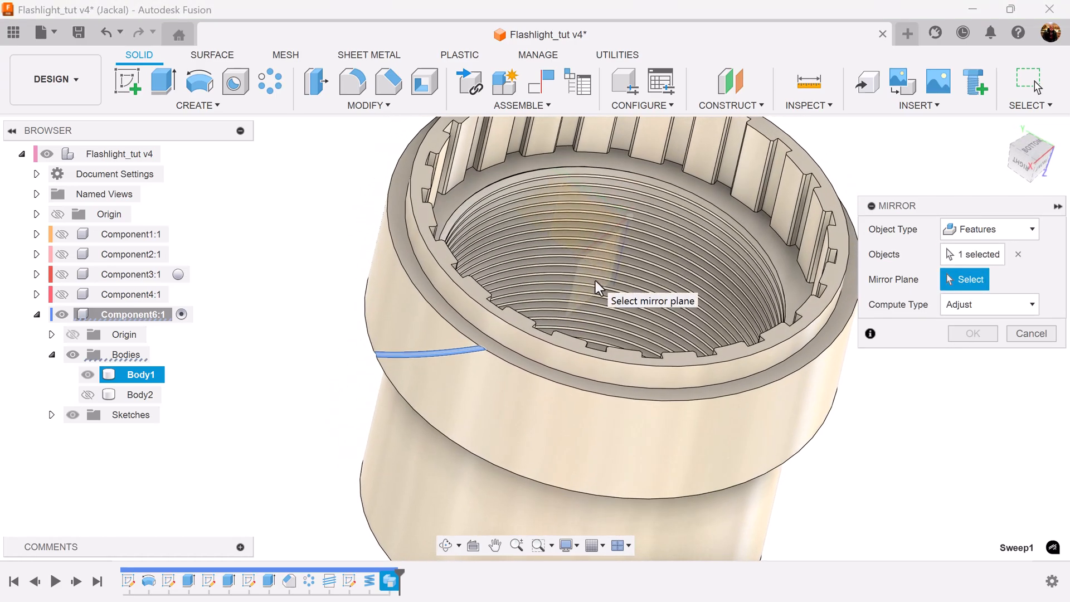
{"action": "left_click", "coordinate": [987, 303]}
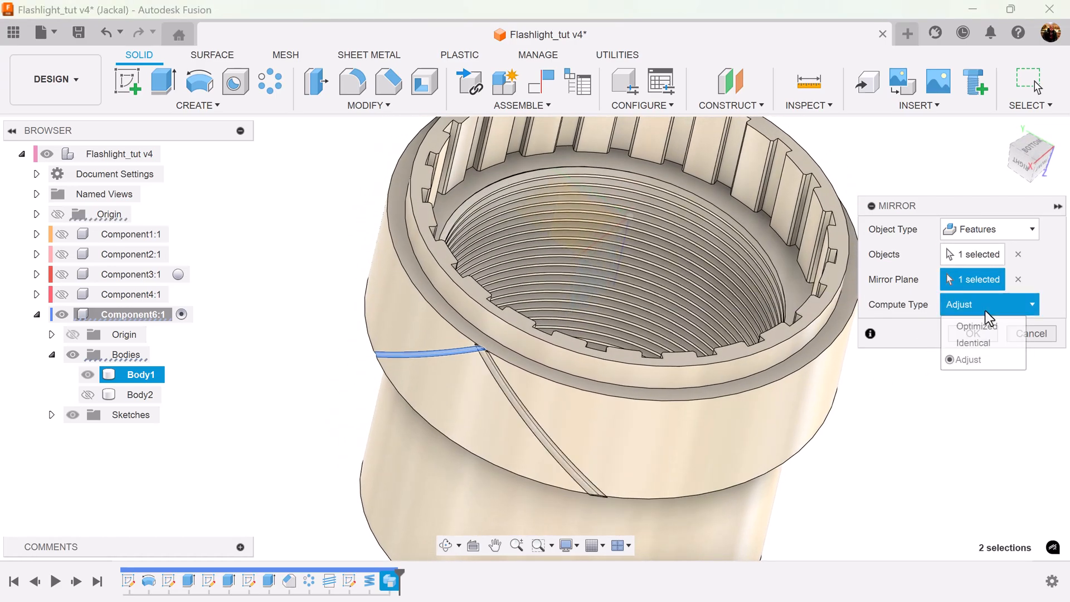
{"action": "left_click", "coordinate": [1030, 333]}
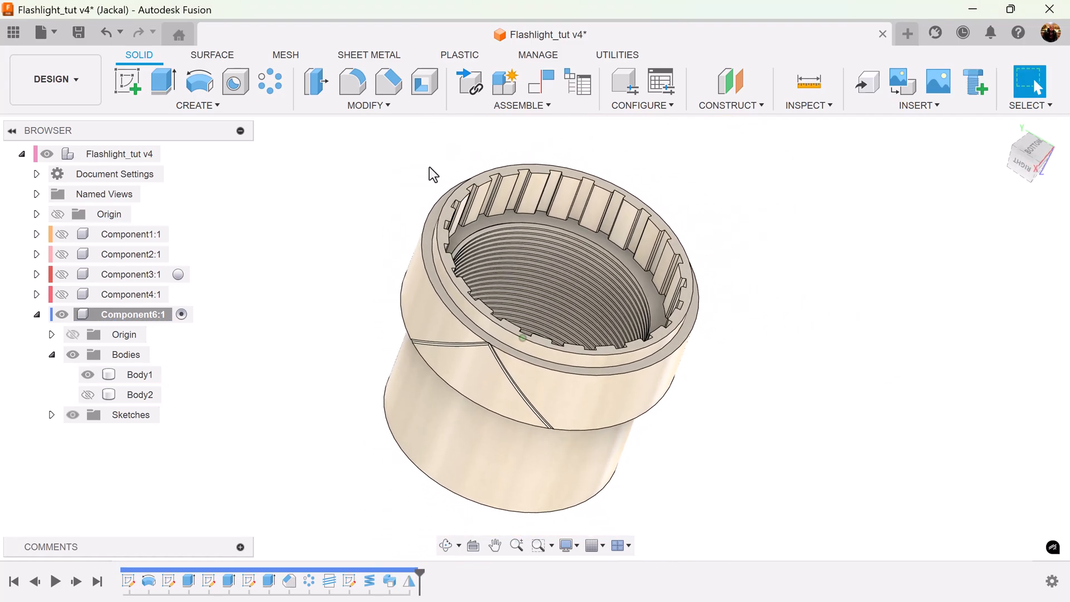
{"action": "mouse_move", "coordinate": [271, 81]}
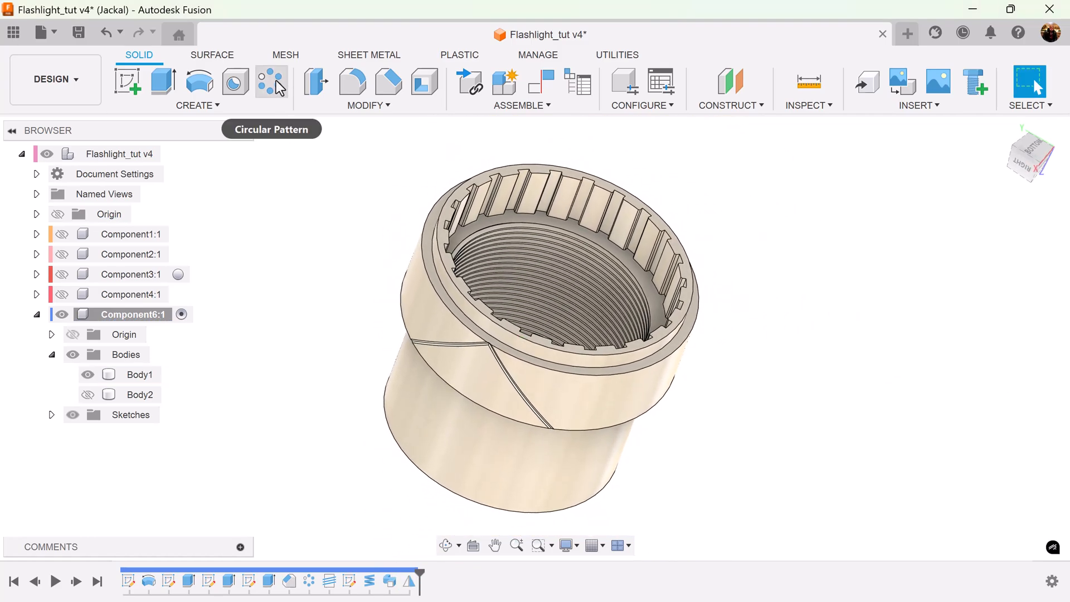
- Circular-pattern both groove cuts as features, 44 copies around the cap's central axis
{"action": "left_click", "coordinate": [270, 81]}
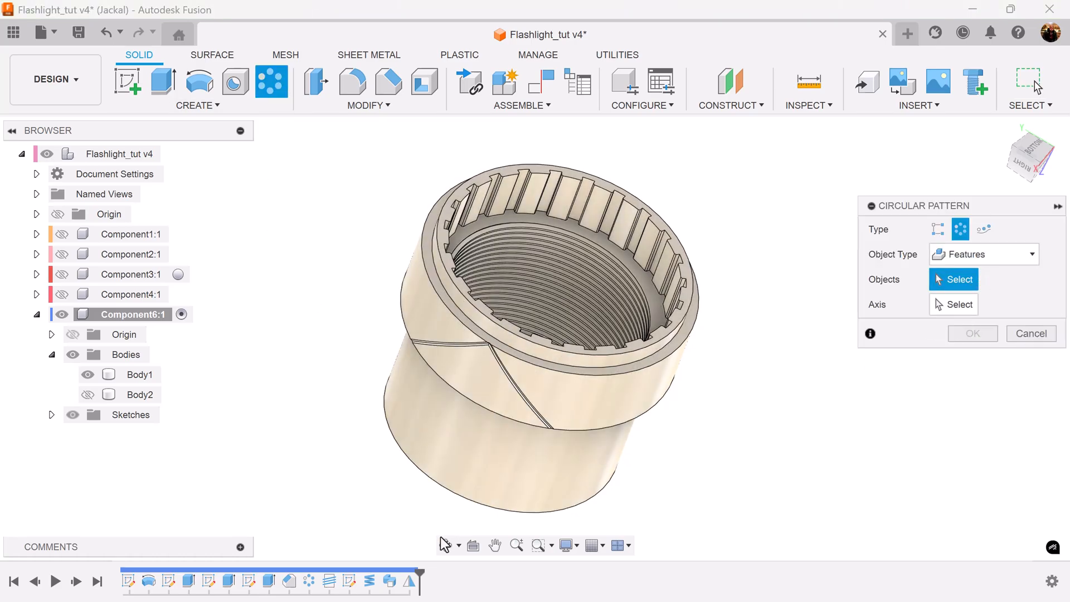
{"action": "left_click", "coordinate": [141, 374]}
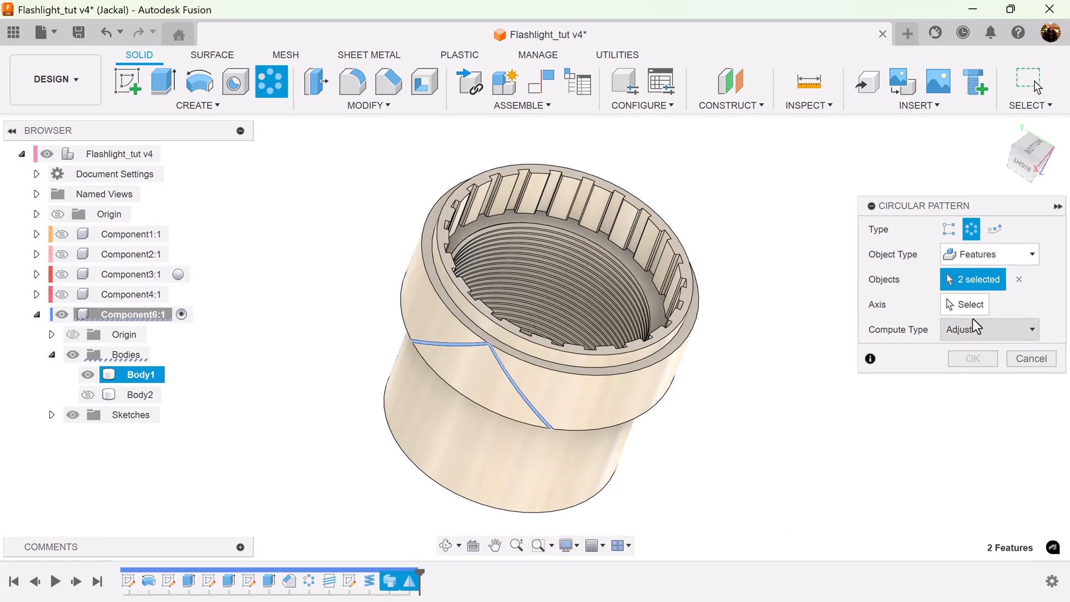
{"action": "left_click", "coordinate": [968, 303]}
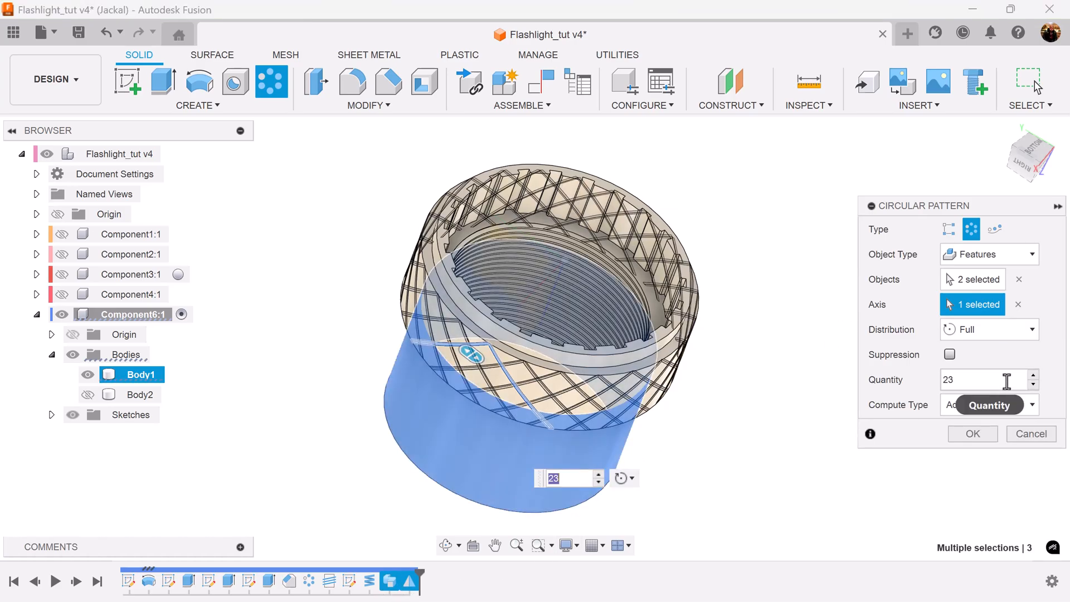
{"action": "type", "text": "44"}
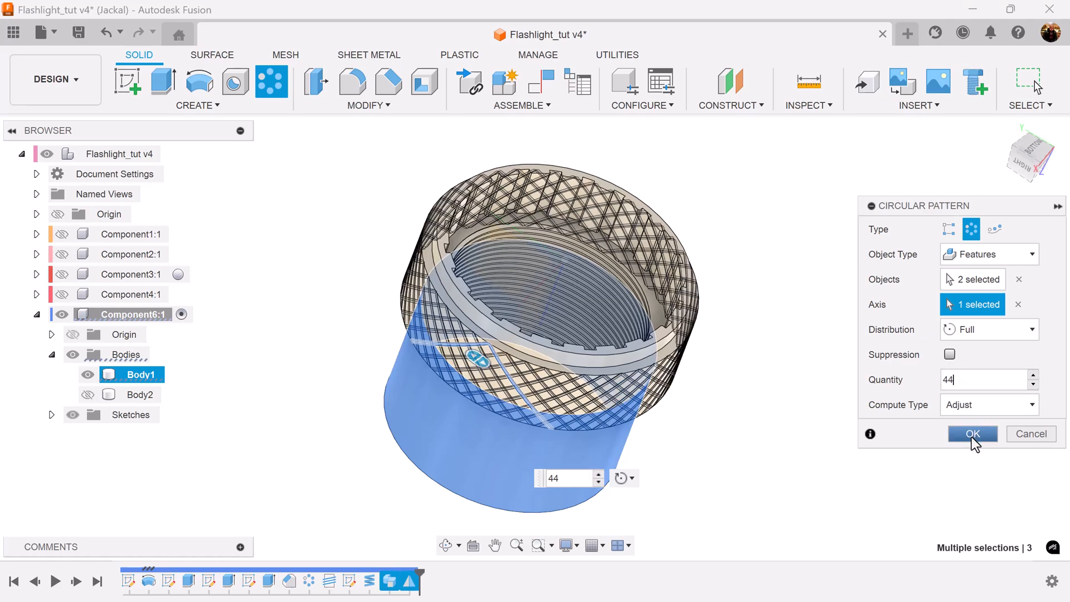
{"action": "left_click", "coordinate": [988, 403]}
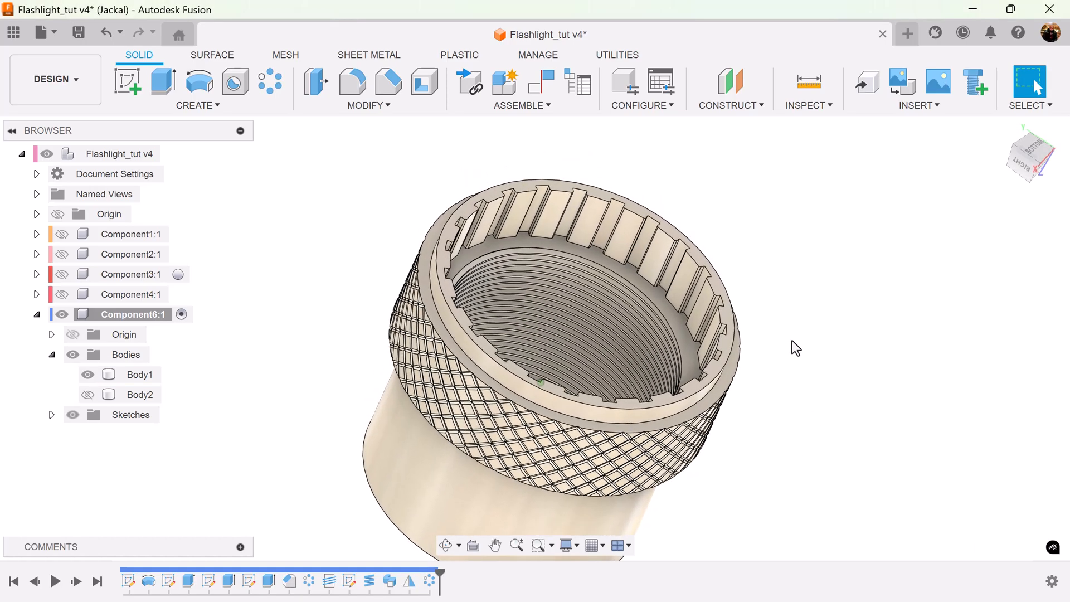
{"action": "left_click", "coordinate": [141, 374]}
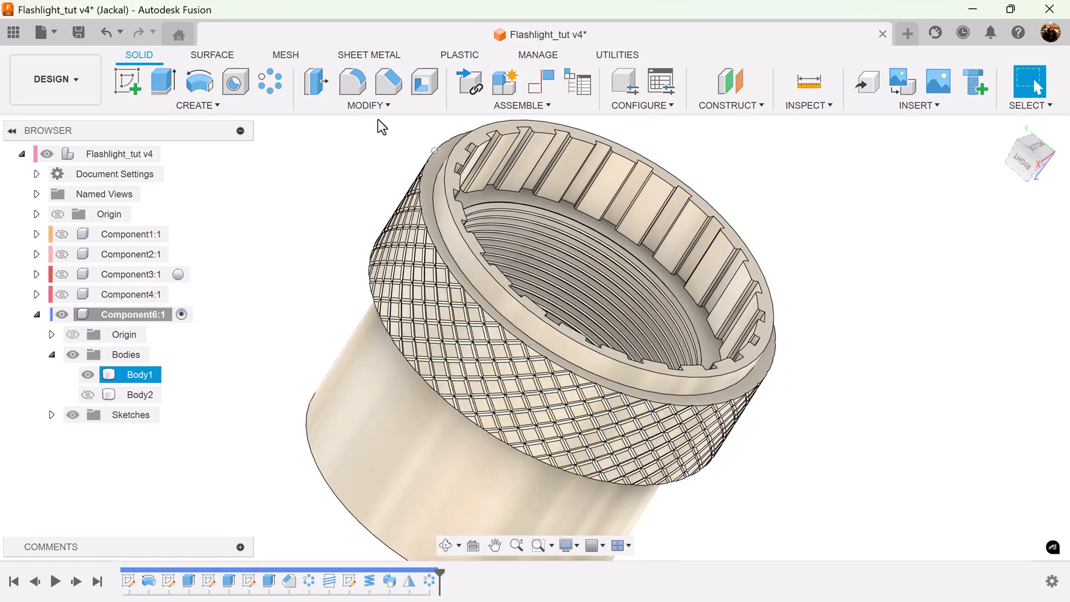
- Fillet the two top rim edges of the cap with a 0.2 mm radius
{"action": "left_click", "coordinate": [353, 82]}
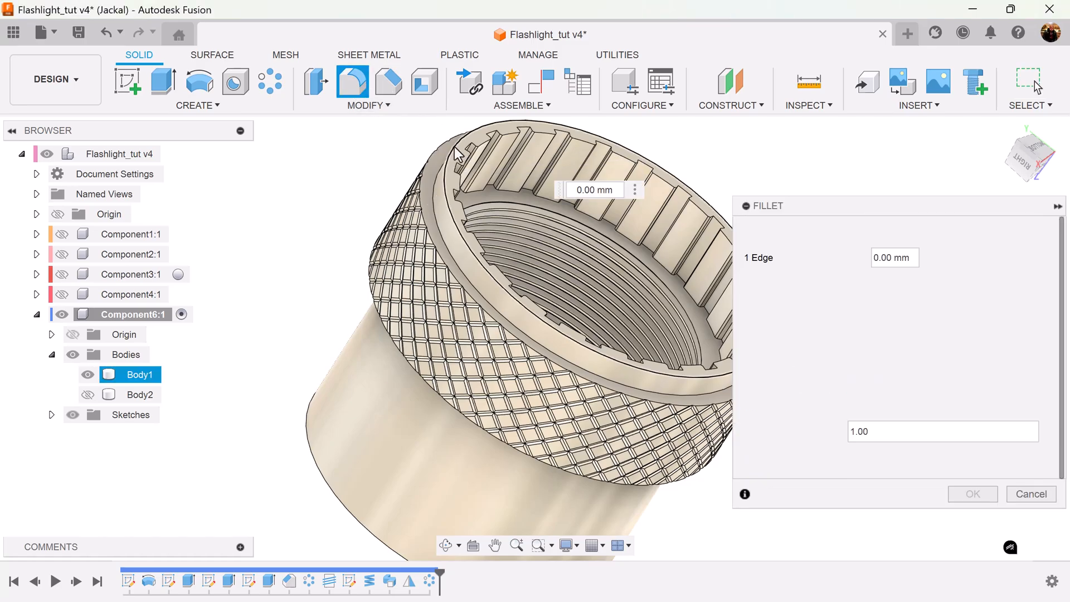
{"action": "left_click", "coordinate": [311, 427]}
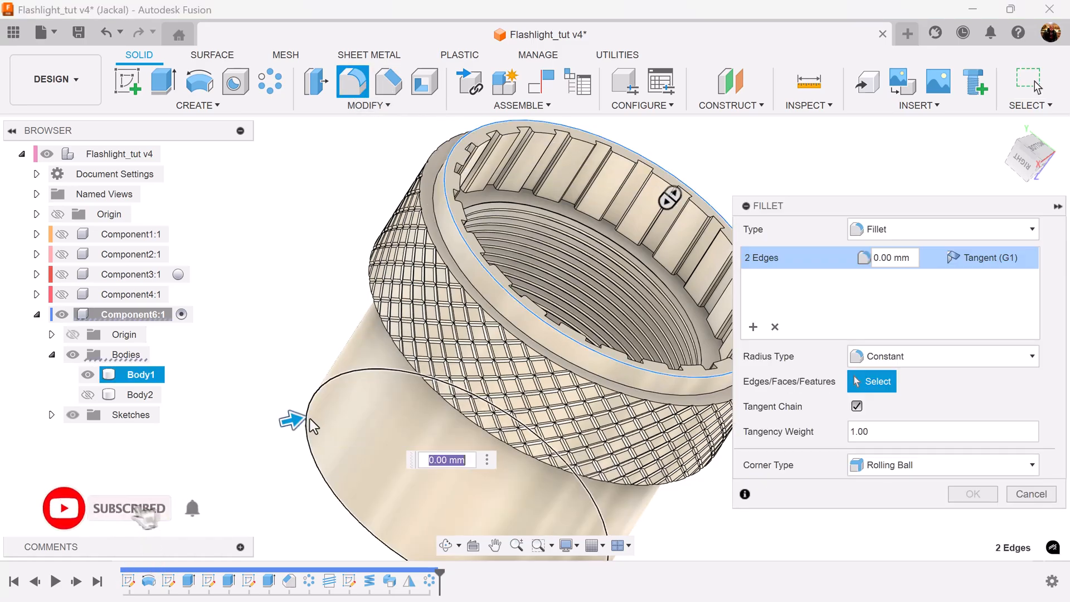
{"action": "type", "text": ".2"}
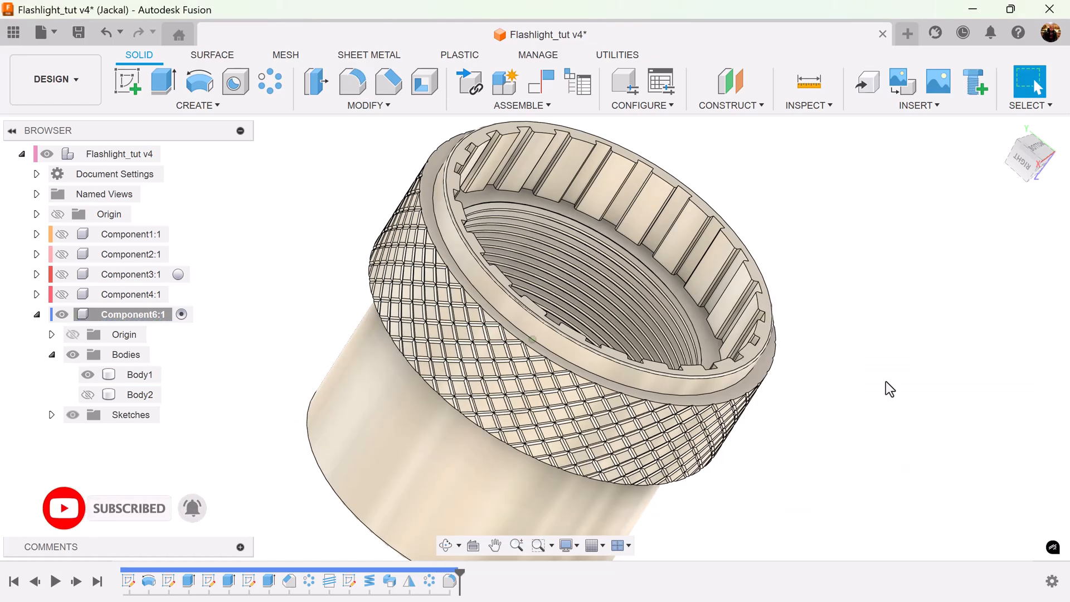
{"action": "left_click", "coordinate": [140, 374]}
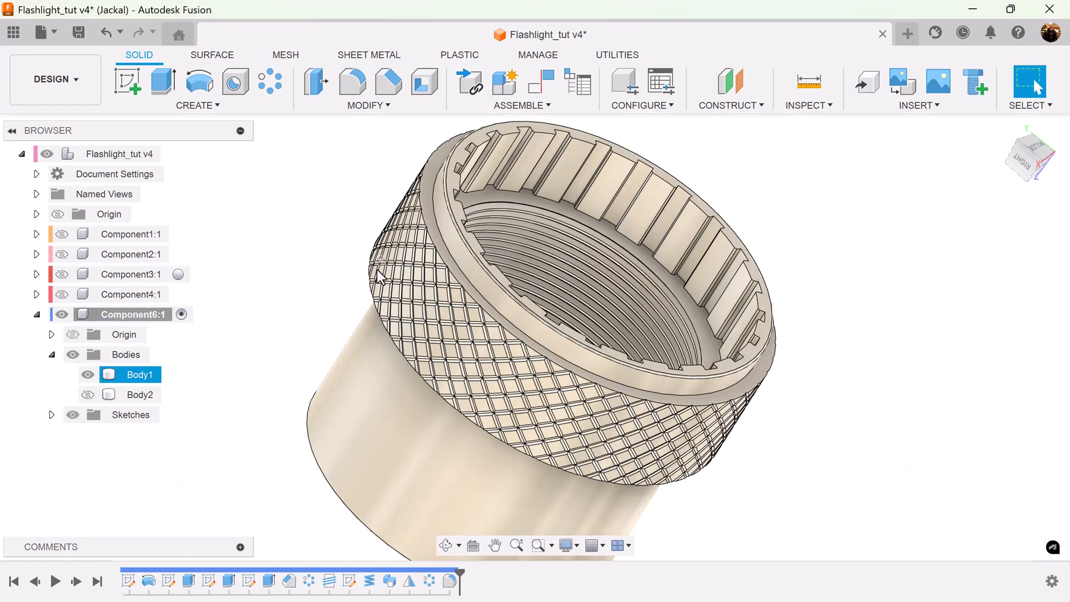
{"action": "mouse_move", "coordinate": [353, 81]}
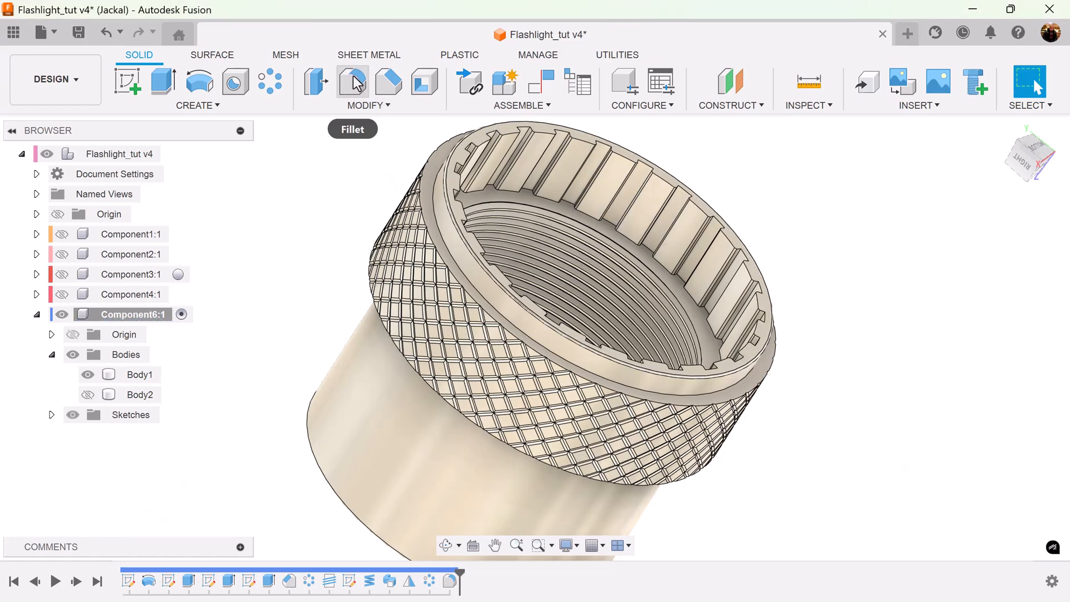
- Round the two faces at the knurl boundary with a 0.1 mm fillet
{"action": "left_click", "coordinate": [352, 81]}
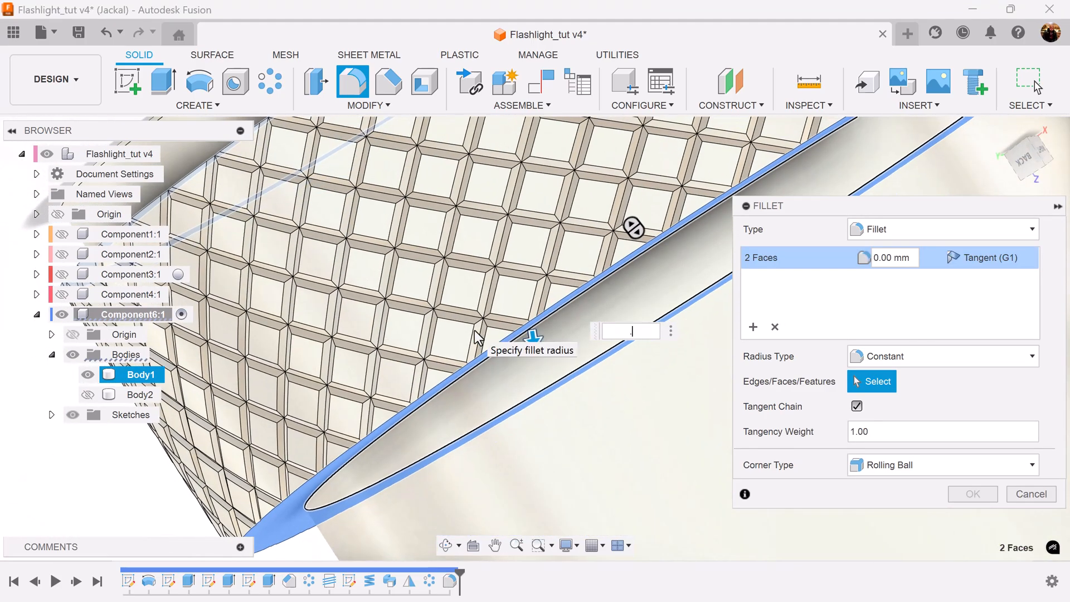
{"action": "type", "text": ".1"}
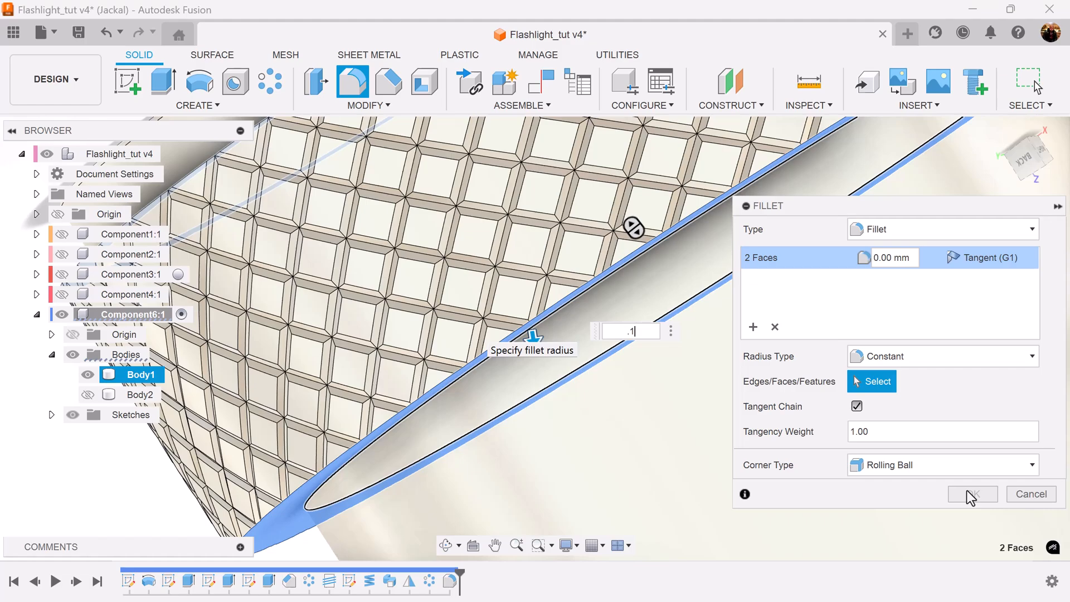
{"action": "type", "text": ".1"}
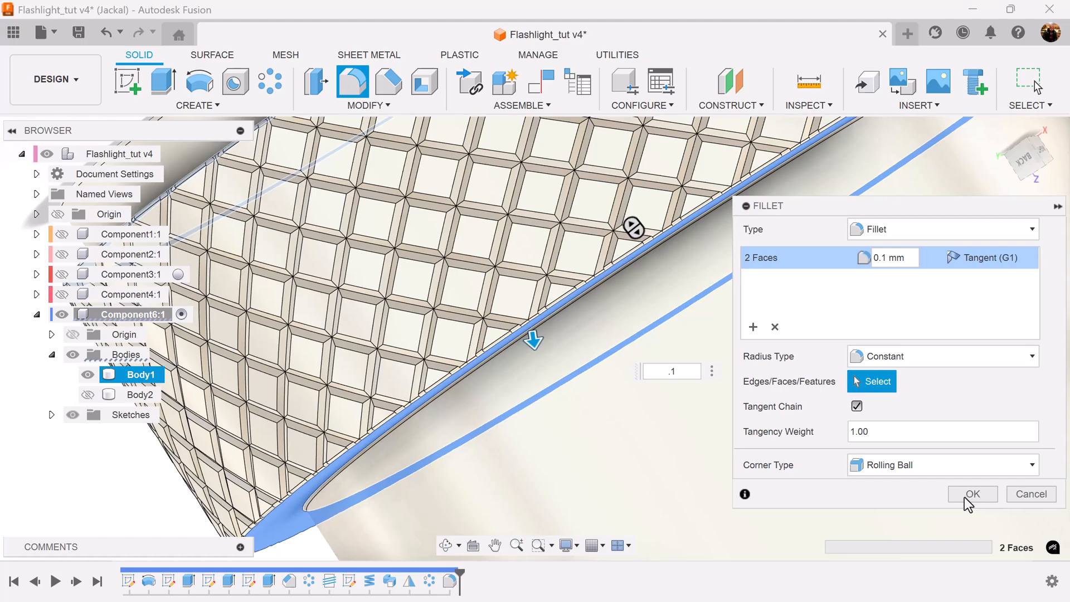
{"action": "left_click", "coordinate": [972, 494]}
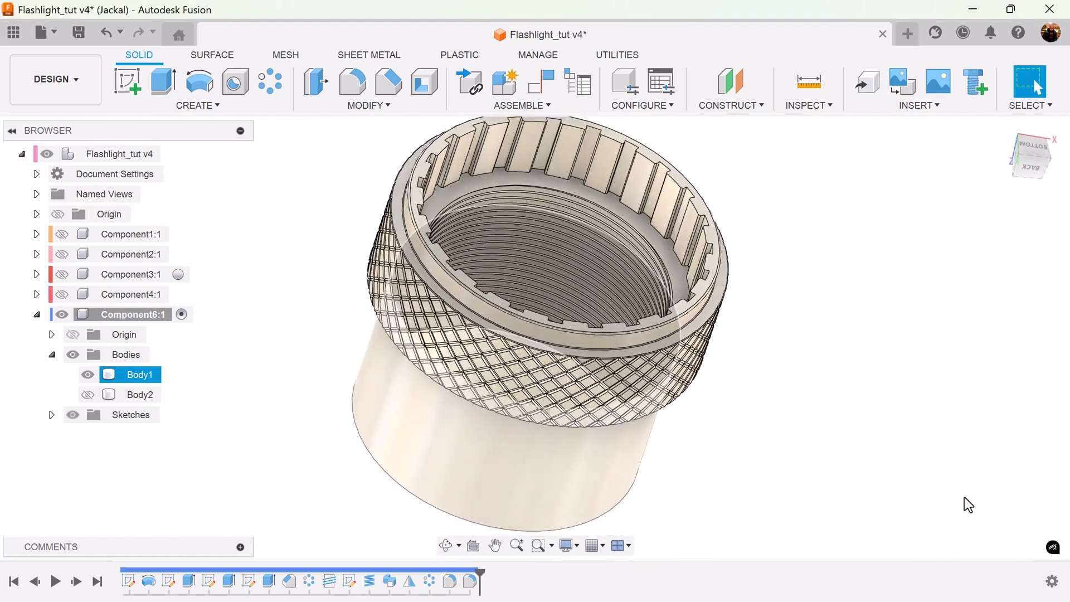